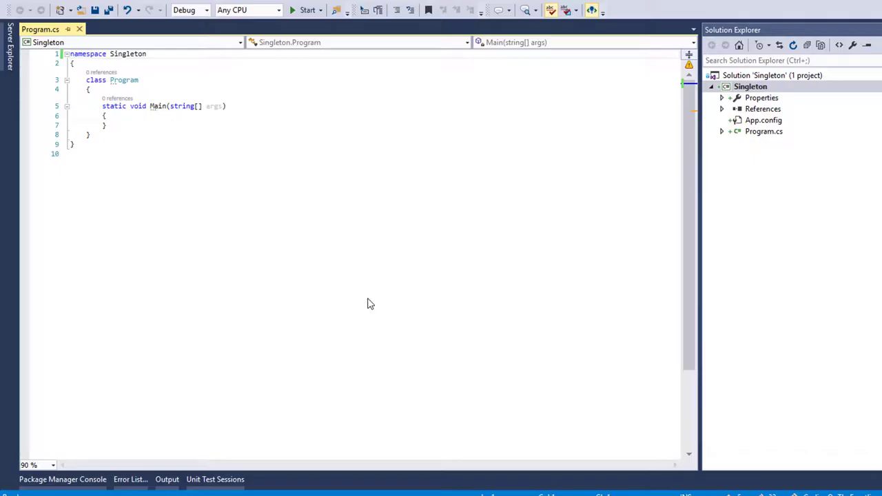
mouse_move(438, 254)
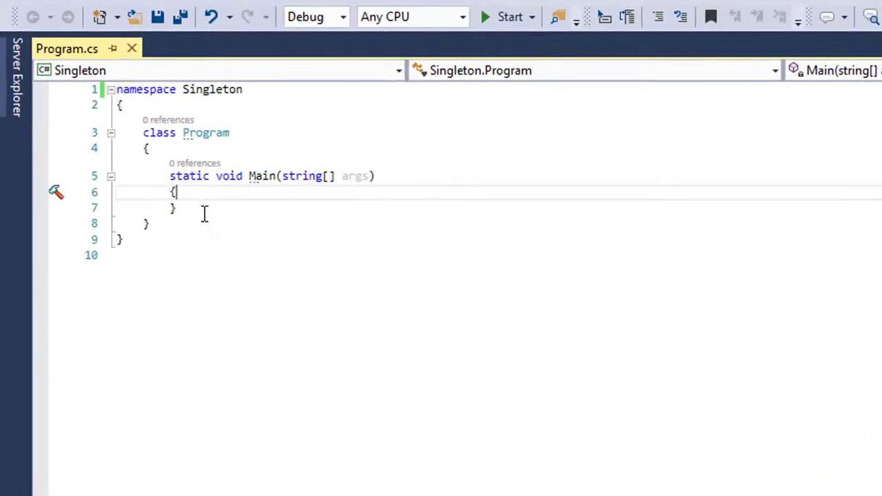
Step: Call Console.ReadKey() at the end of Main, letting IntelliSense add using System
text(COn)
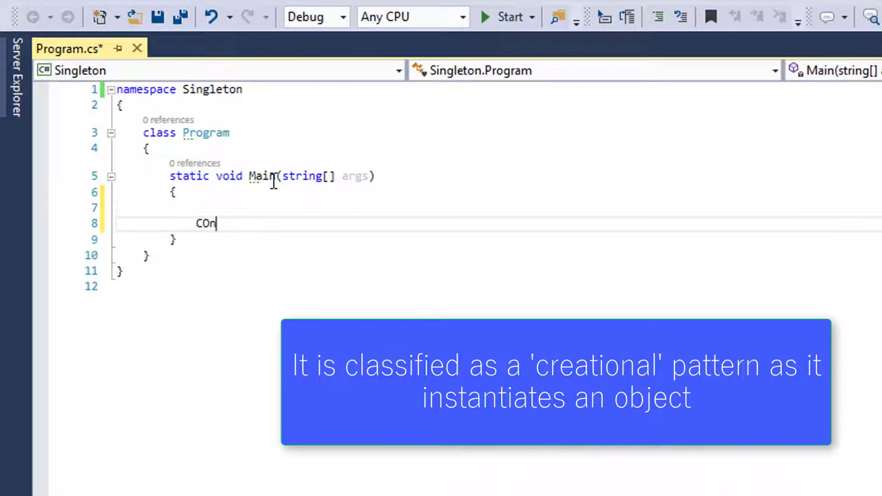
key(Backspace)
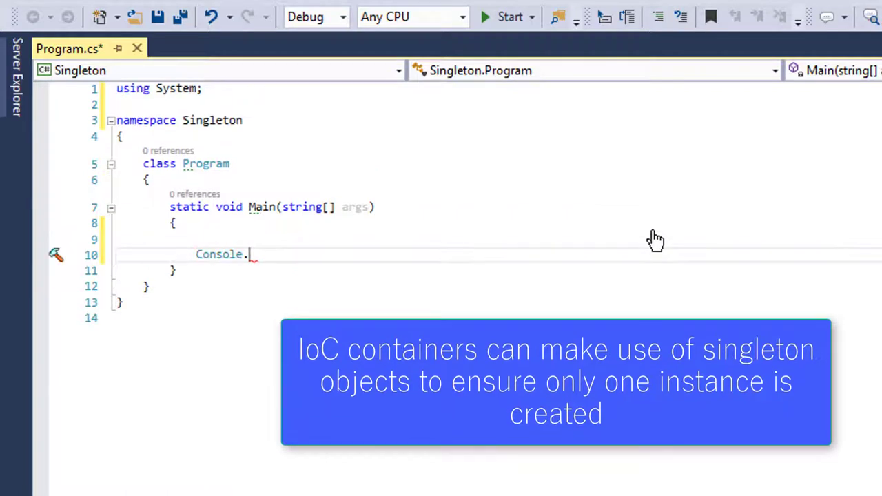
text(Read)
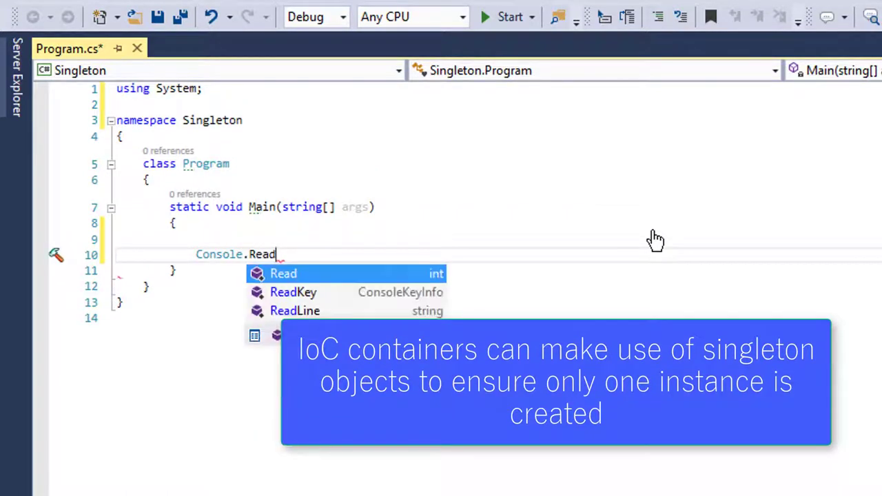
text(Key())
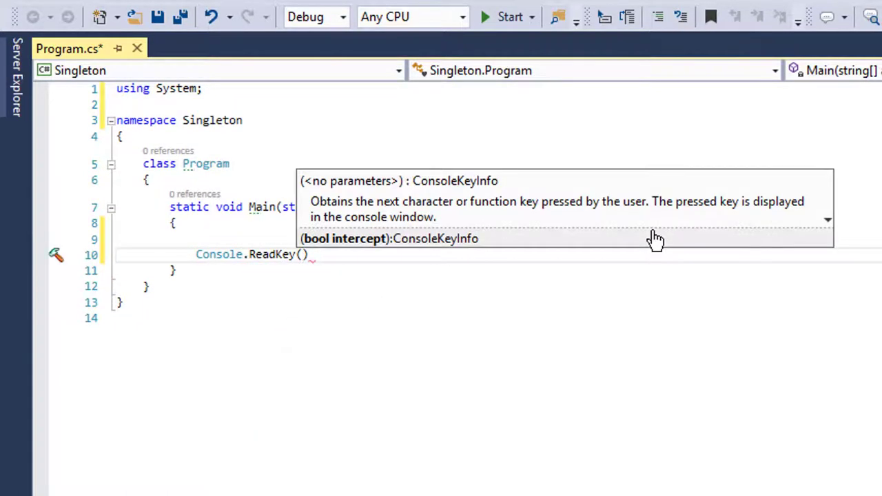
text(;)
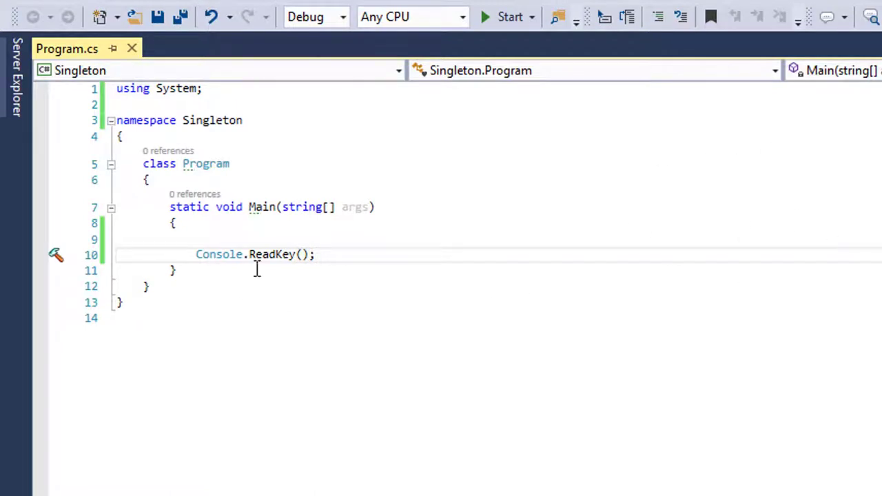
mouse_move(482, 248)
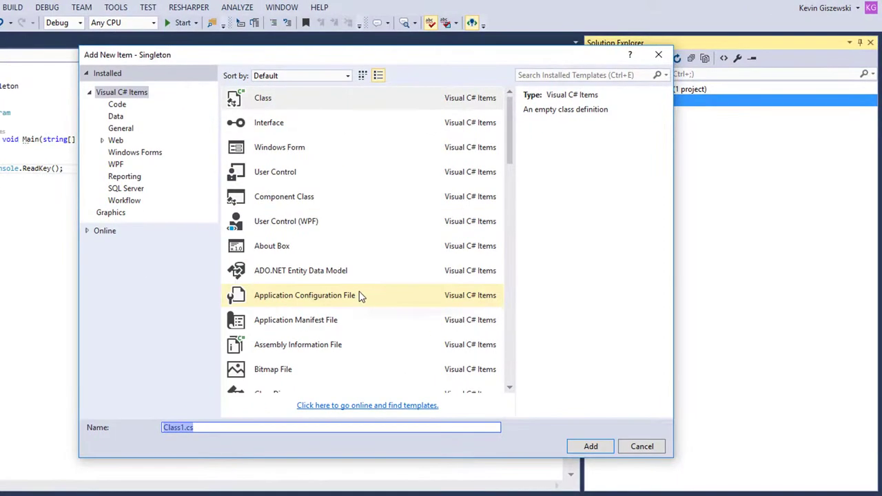
Step: Name the new class file MyClass.cs and add it to the Singleton project
text(My)
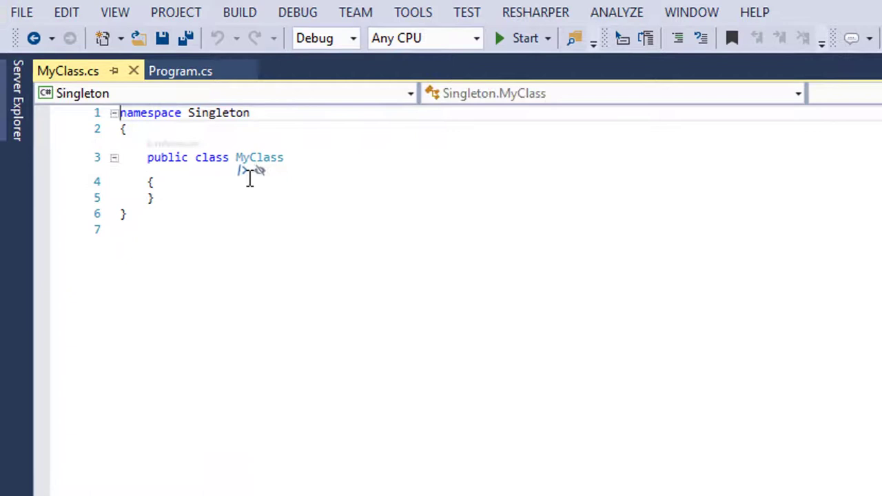
Step: In Program's Main, declare var ourClass = new MyClass(); before Console.ReadKey()
click(179, 72)
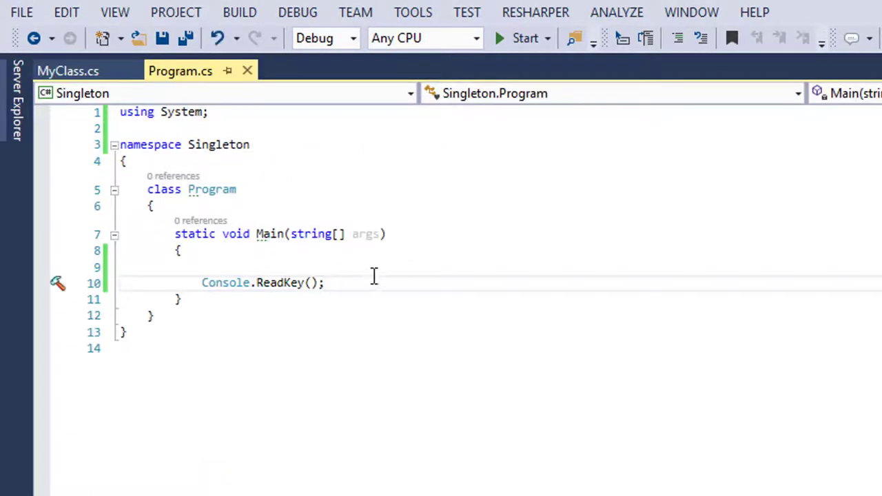
text(var)
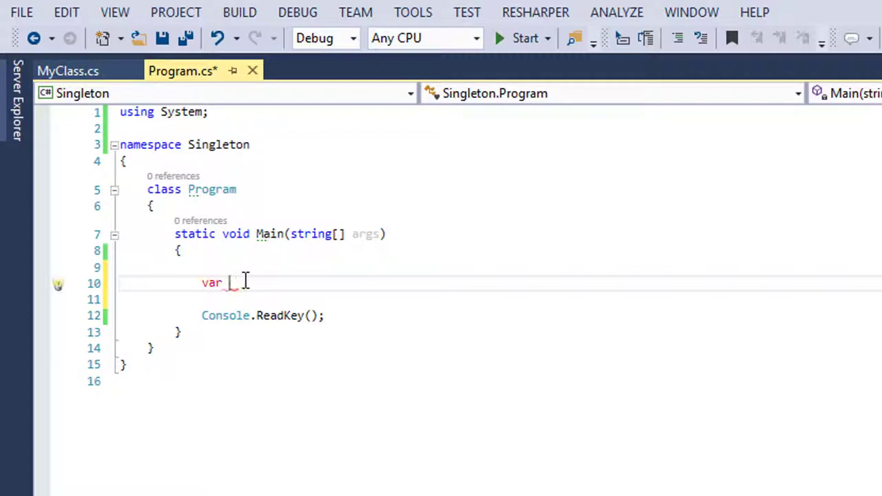
text(ourClas)
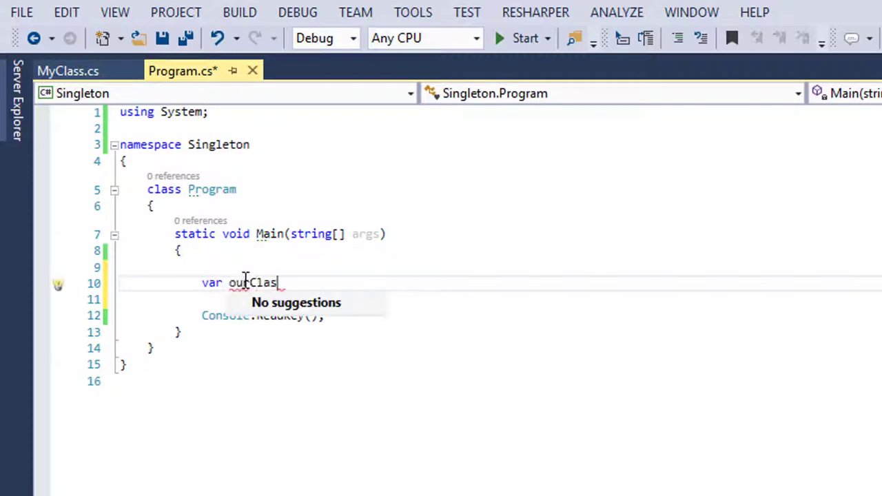
text(= new)
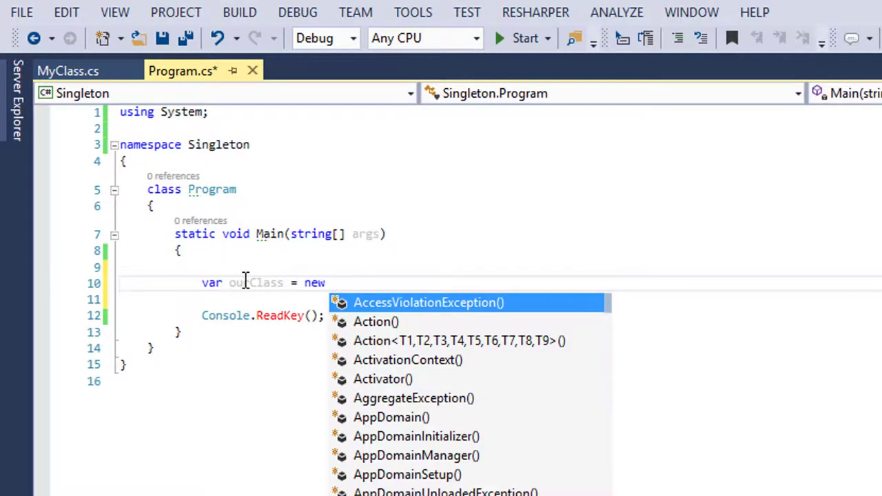
text(MyClass();)
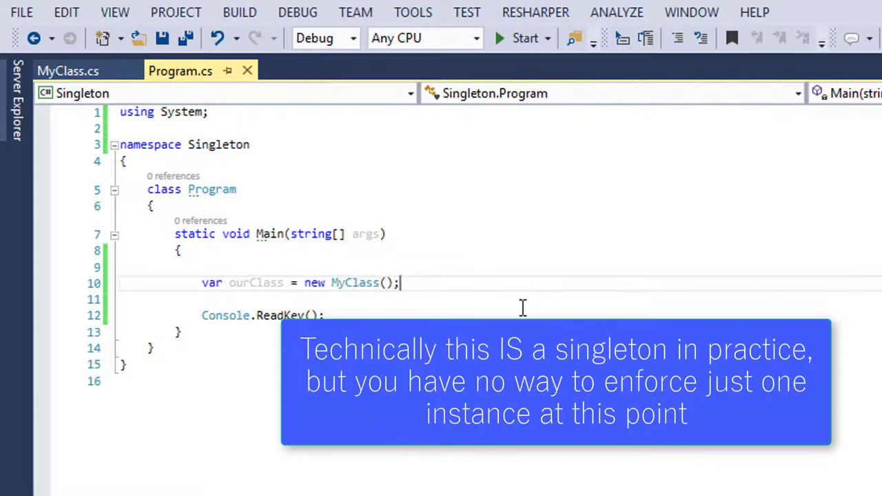
mouse_move(303, 306)
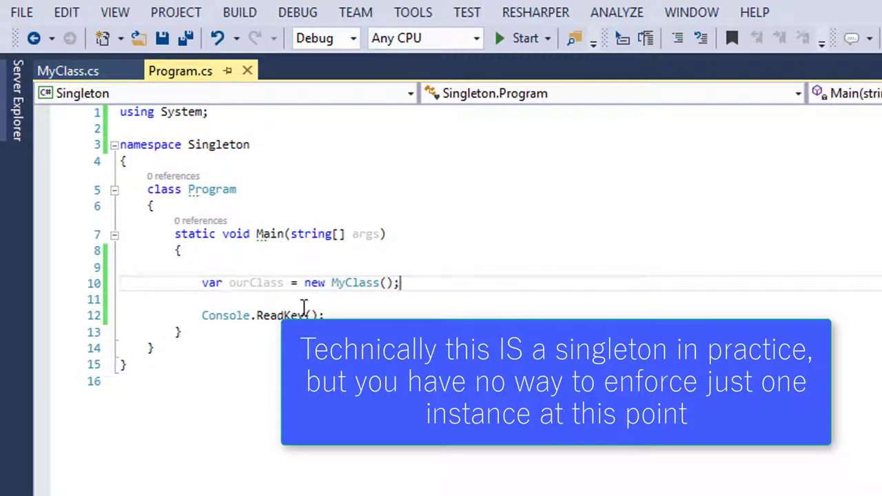
mouse_move(331, 302)
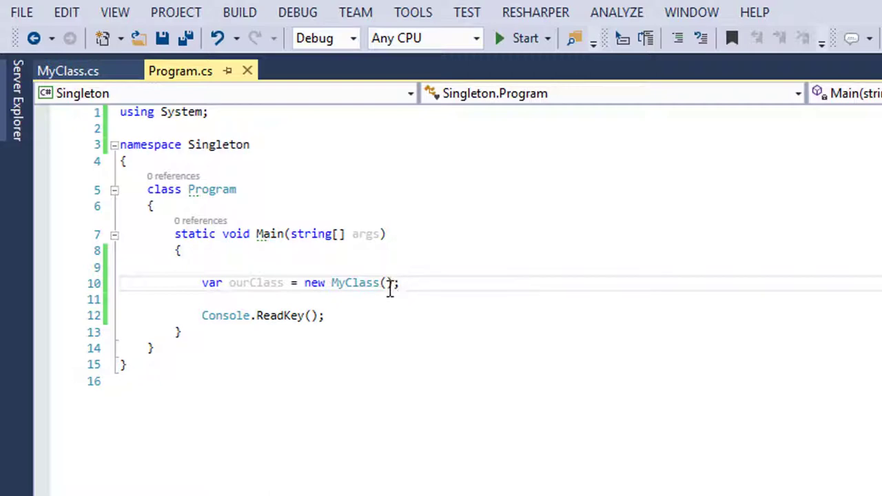
Step: Give MyClass a private constructor via the ctor snippet, then view the error in Program
click(68, 70)
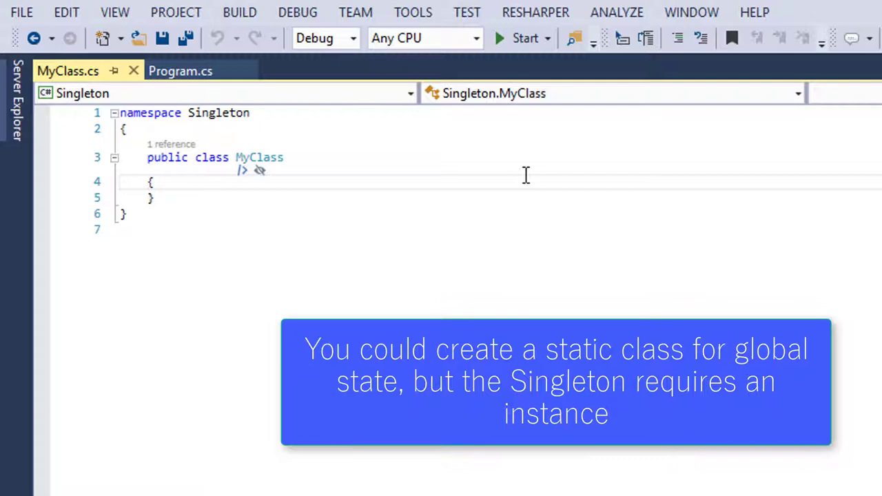
text(ctor)
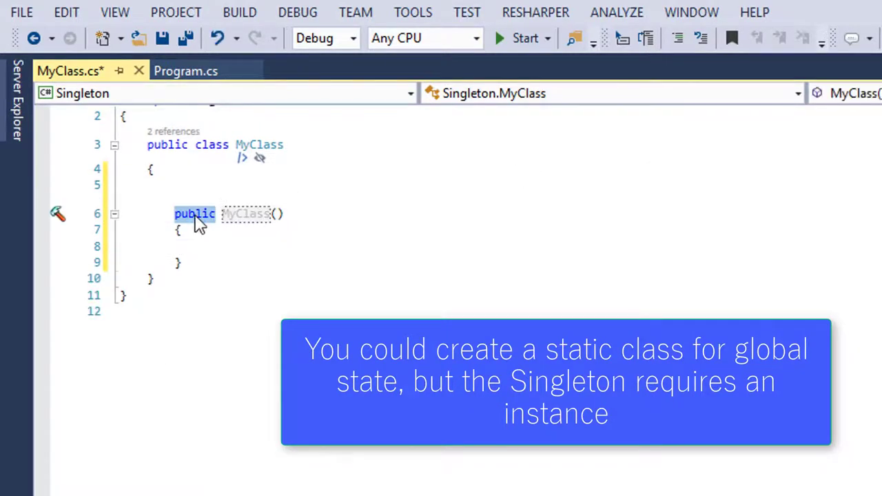
text(private)
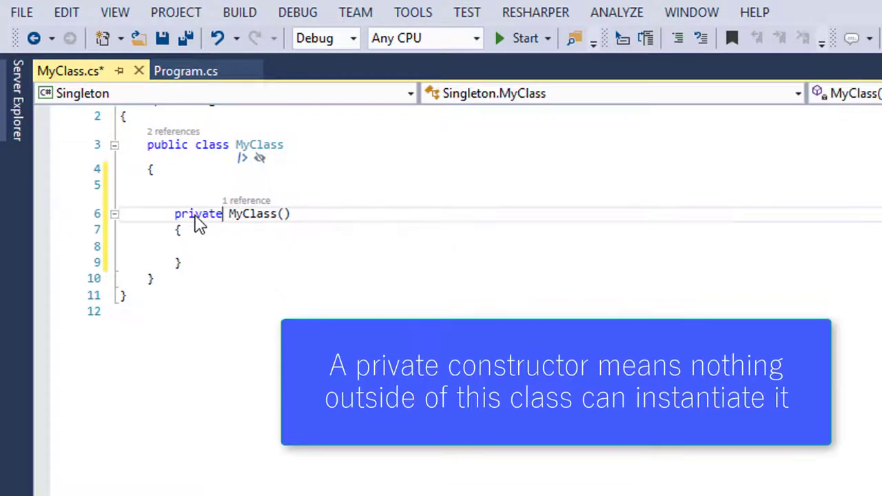
click(180, 70)
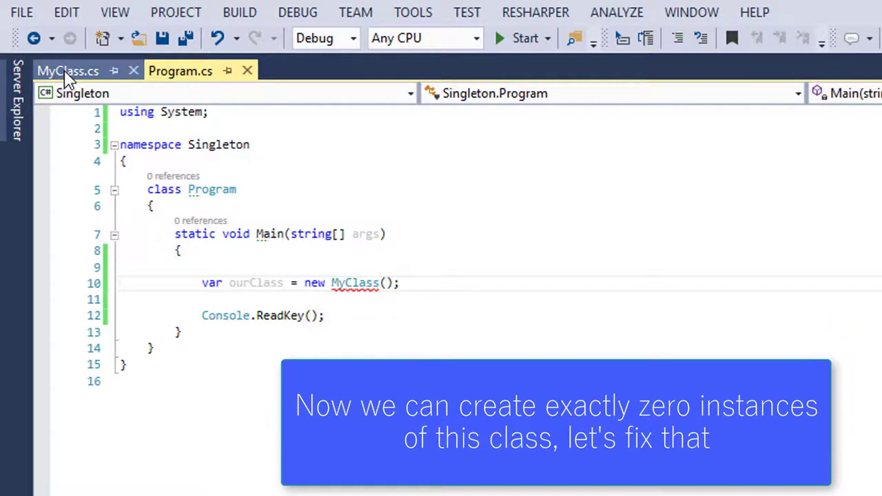
Step: Declare a private static MyClass _instance field above the constructor
click(68, 72)
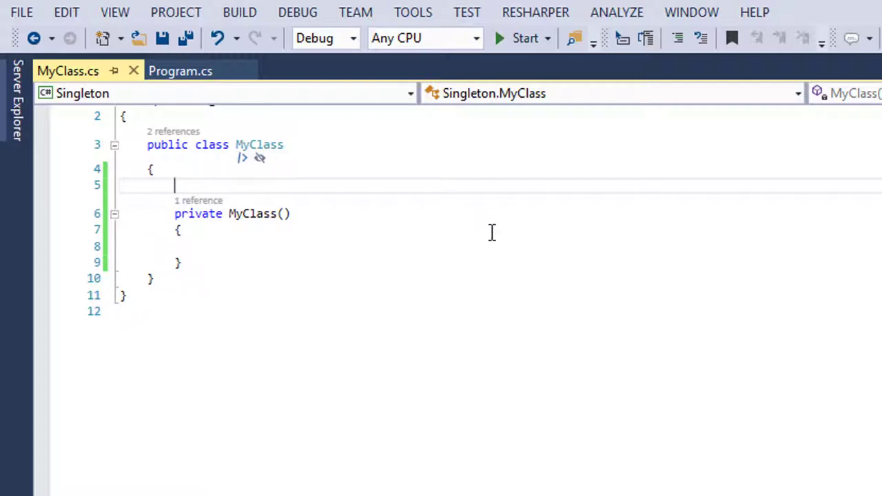
key(enter)
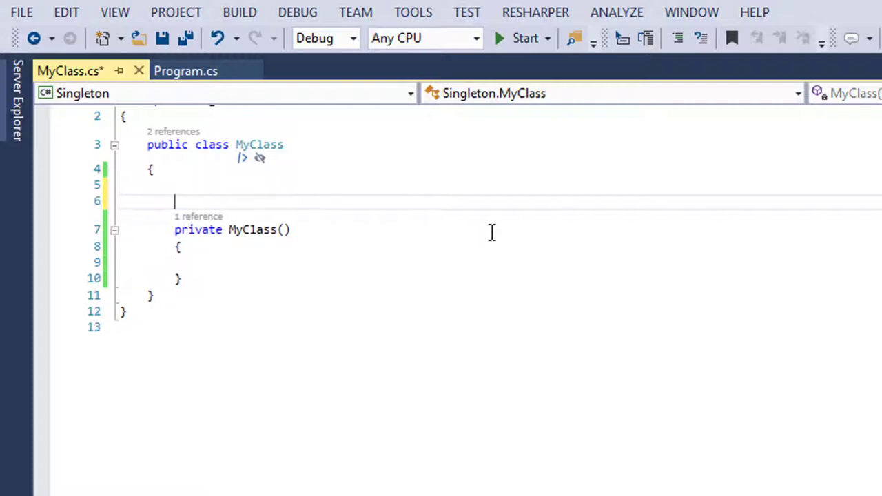
text(private static)
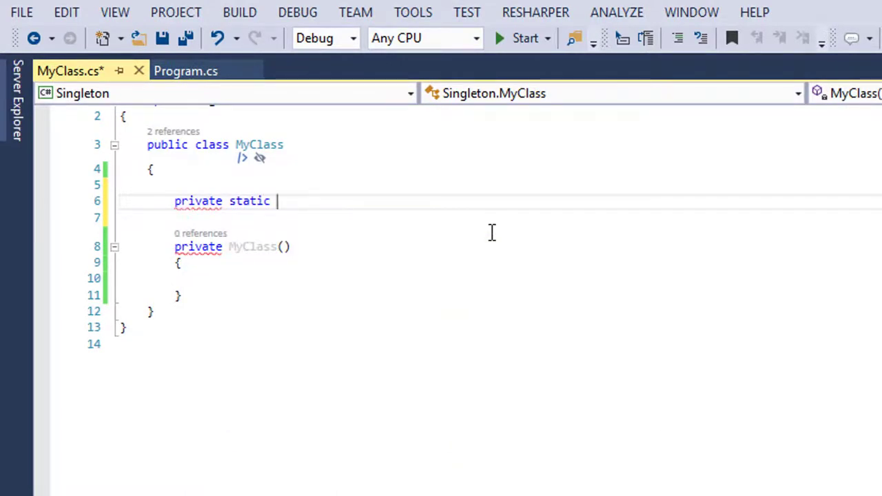
text(MyClass)
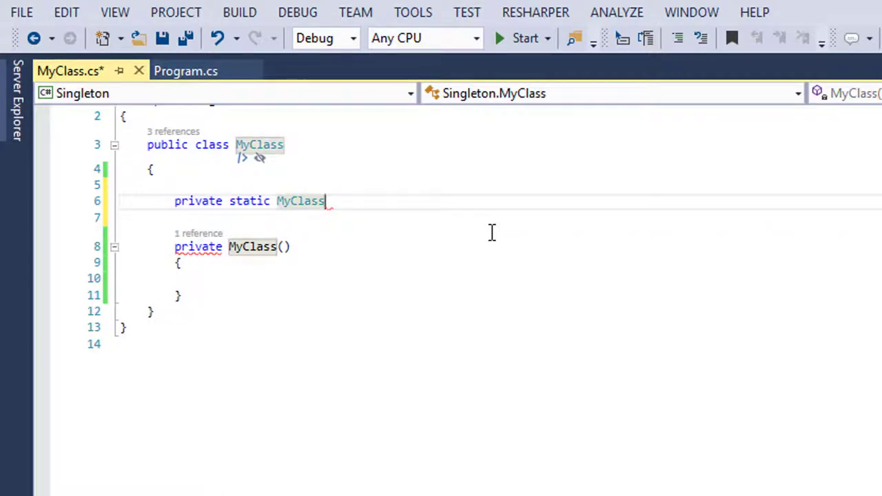
text(_inst)
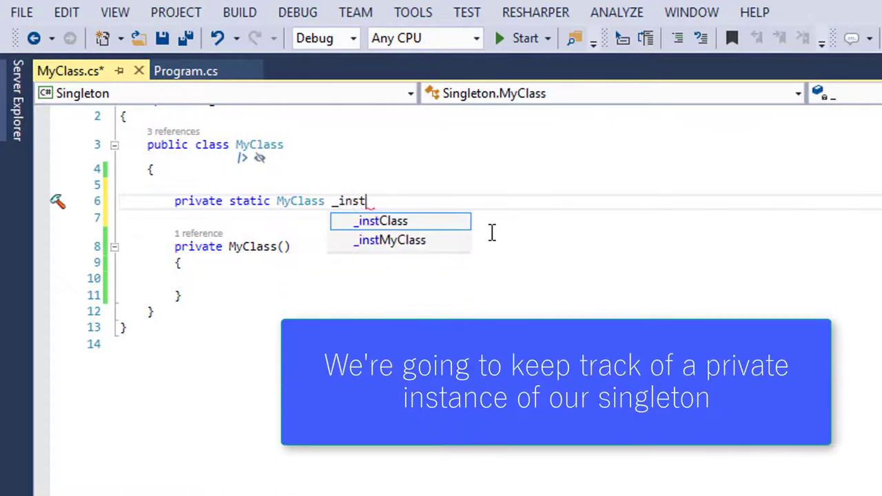
text(ance;)
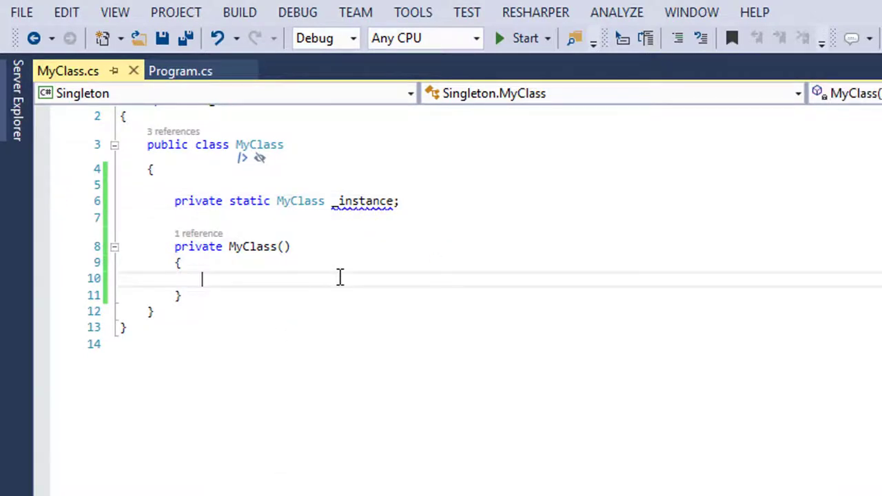
Step: Try _instance = new MyClass(); inside the constructor, then remove it to keep the body empty
text(_instance)
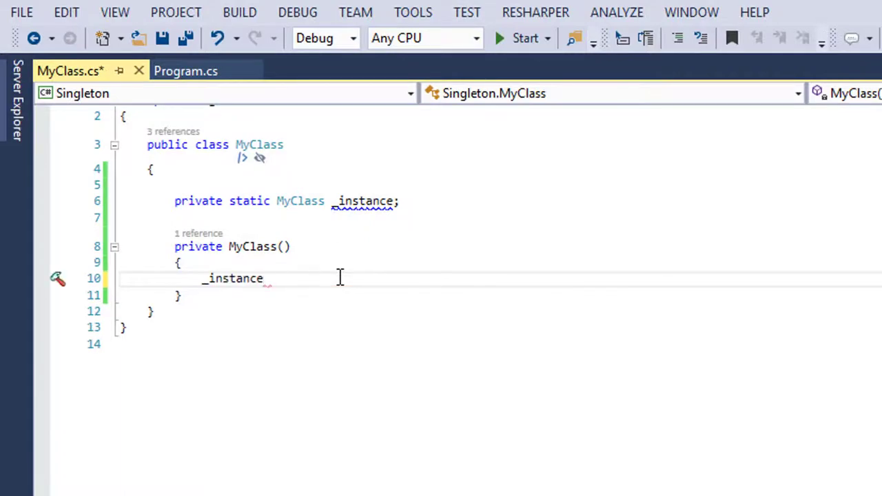
text(= new)
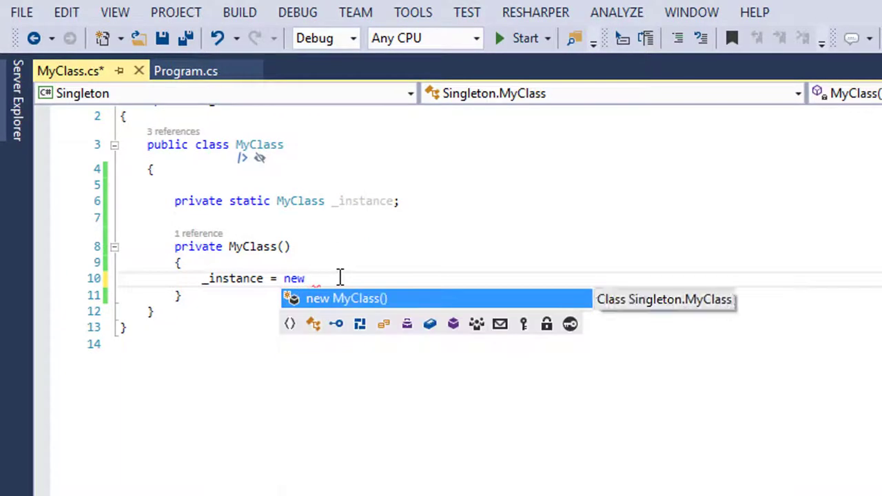
text(MyClass();)
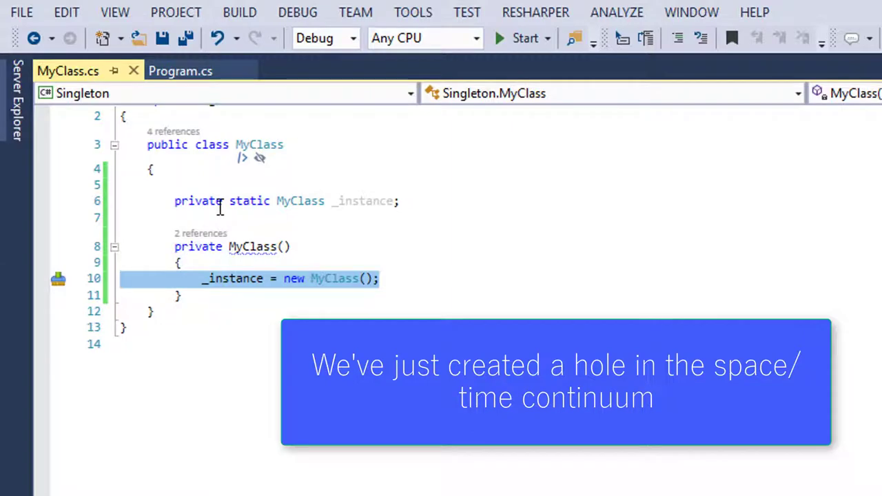
key(Delete)
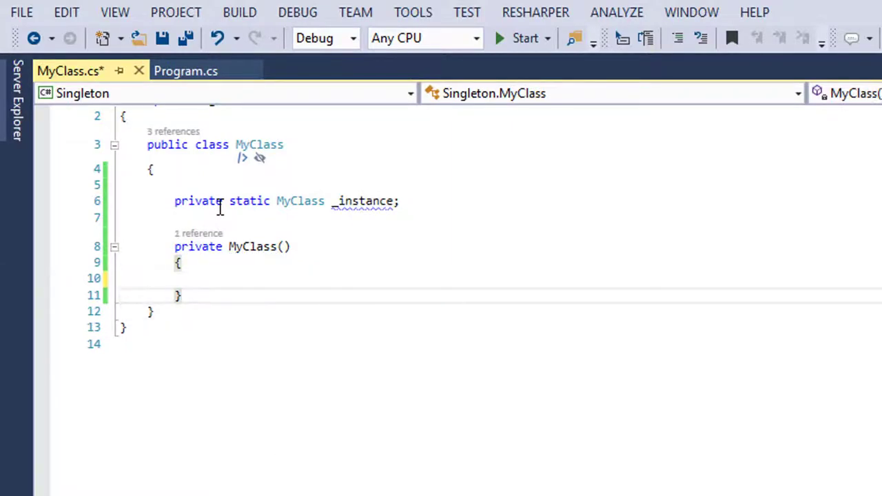
Step: Declare a public MyClass property named Intstance
text(p)
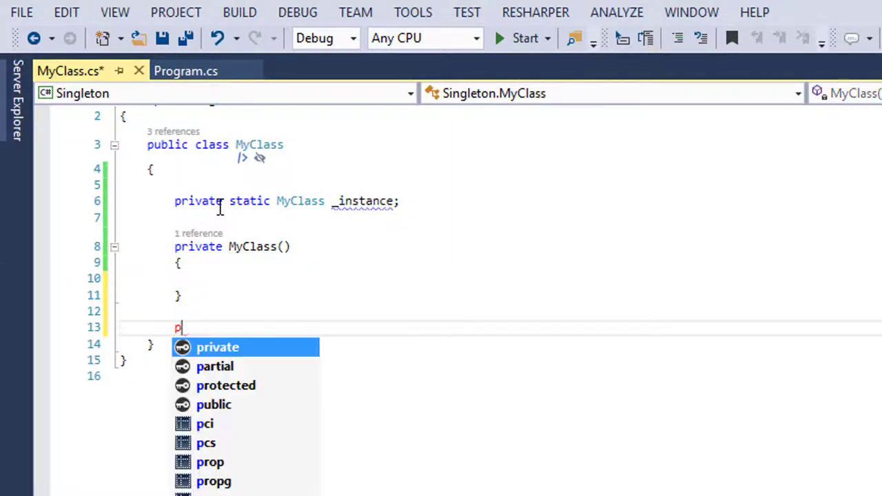
text(ublic)
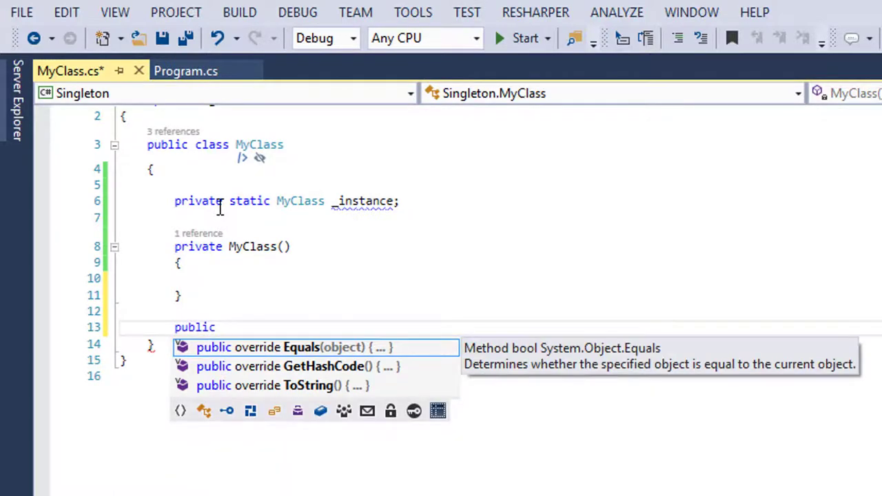
text(MyClass)
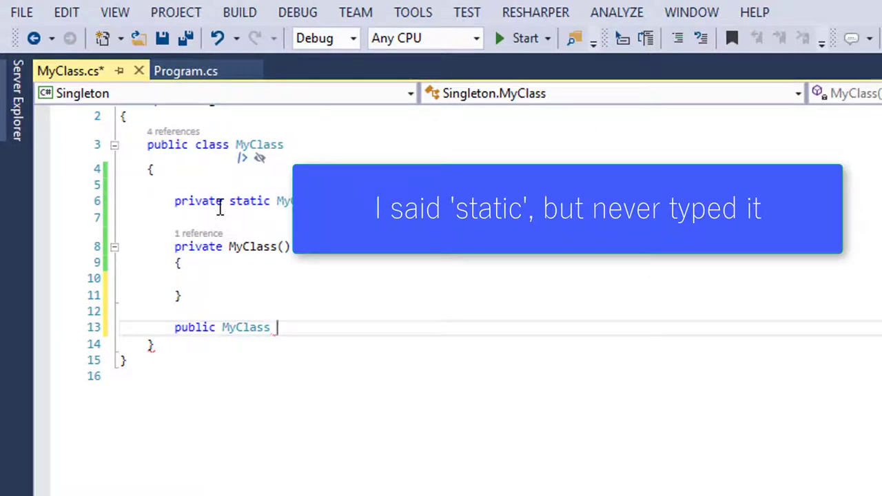
text(Intst)
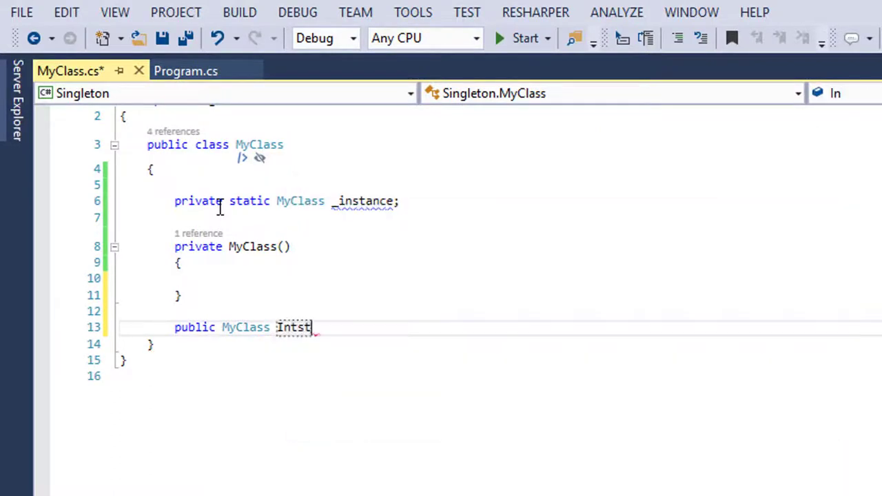
text(ance)
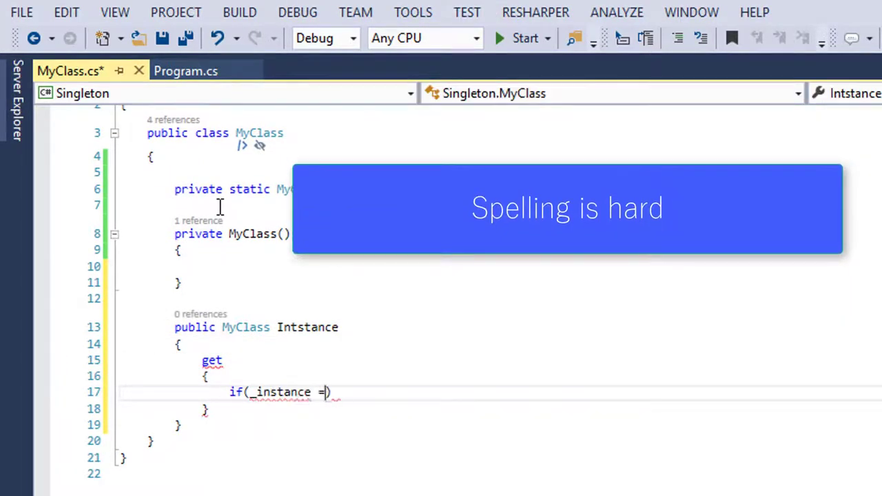
Step: Write the getter: if _instance == null create new MyClass(), then return _instance
text(= null))
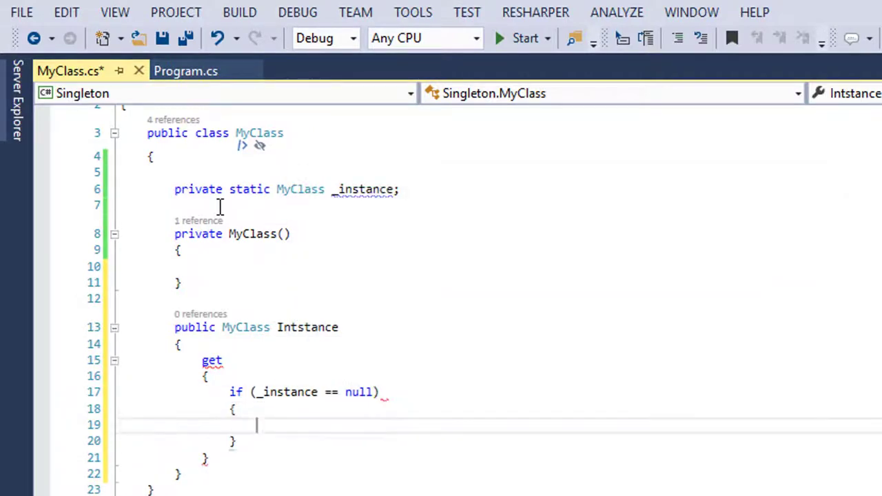
text(_instance =)
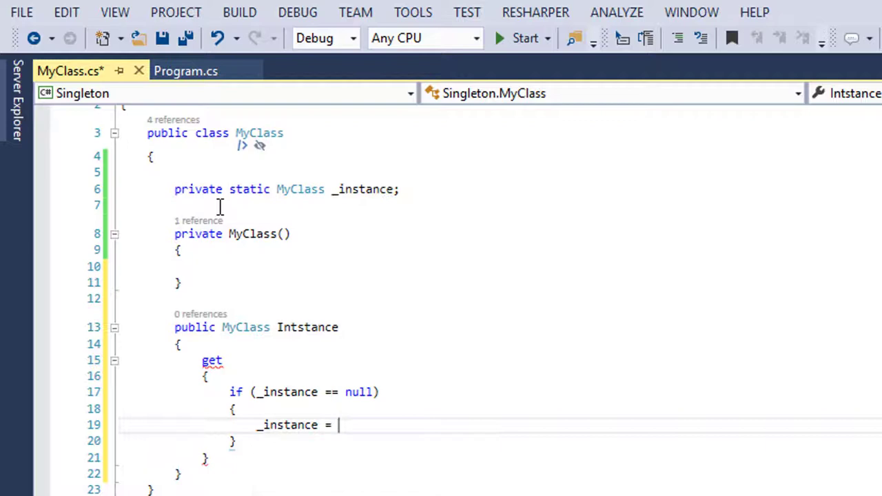
text(new MyClass();)
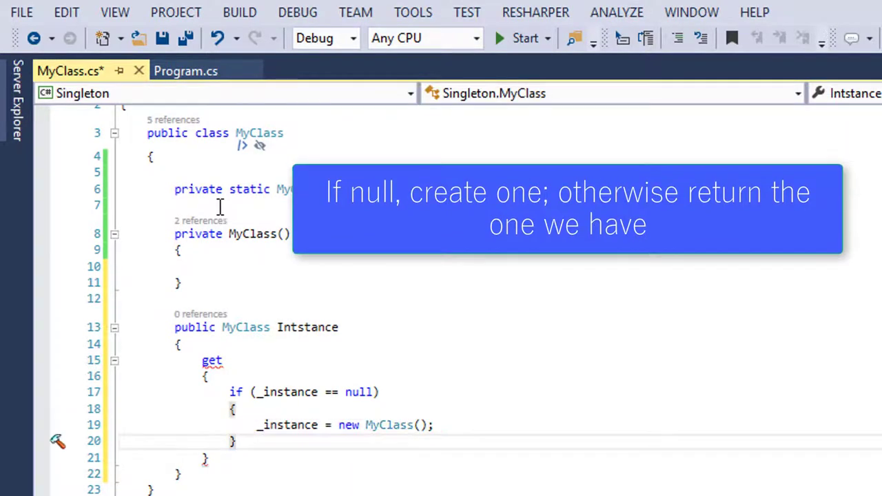
text(return)
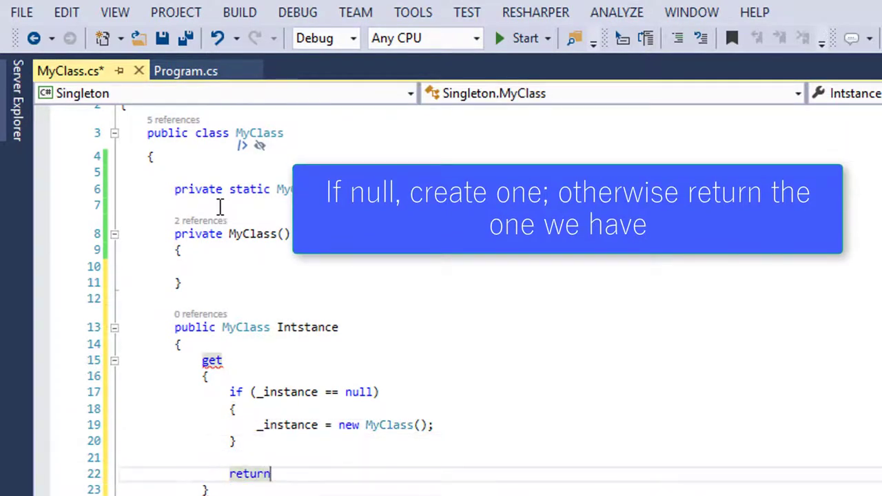
text(_instance;)
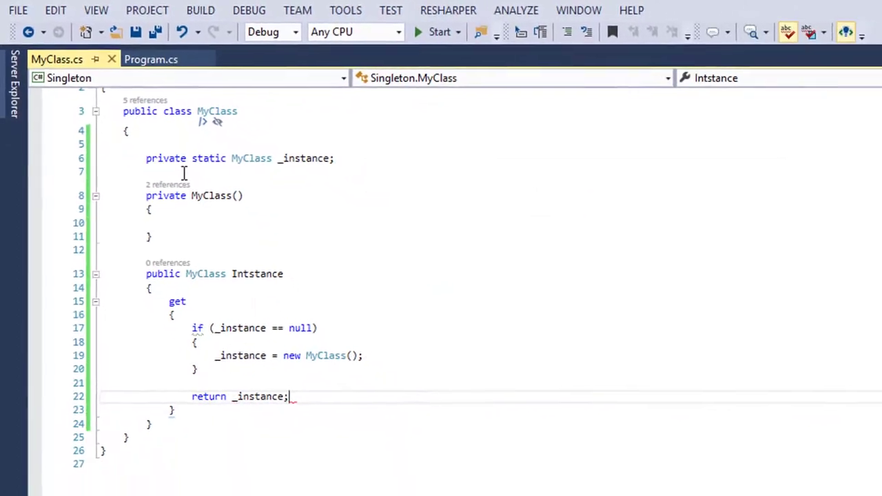
click(150, 60)
text(var ourClass =)
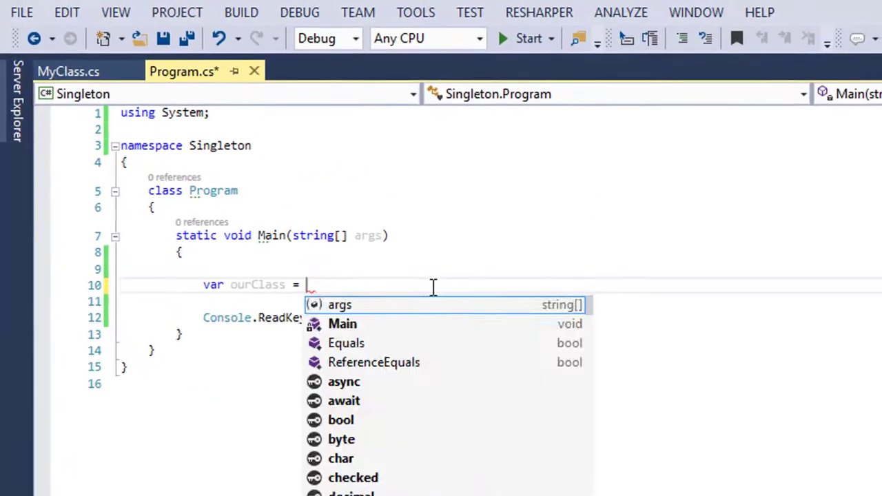
Step: Rename the misspelled property to Instance with the quick fix and make it static
text(MyClass.i)
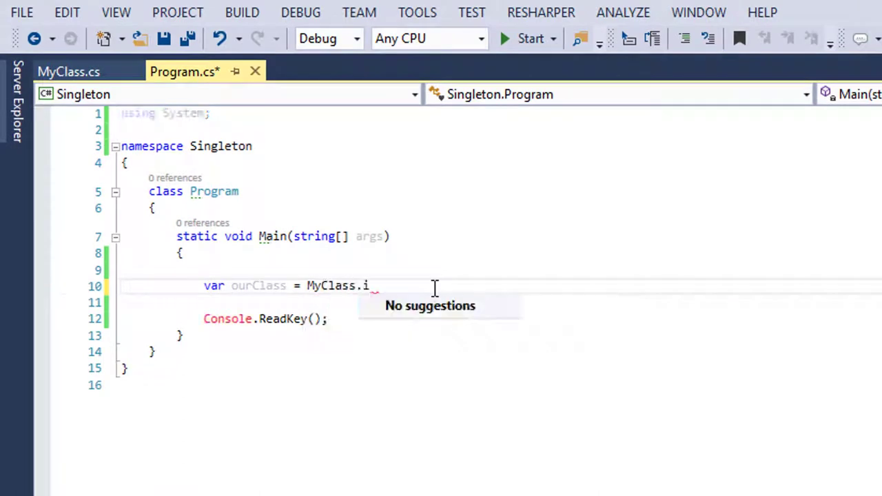
key(Backspace)
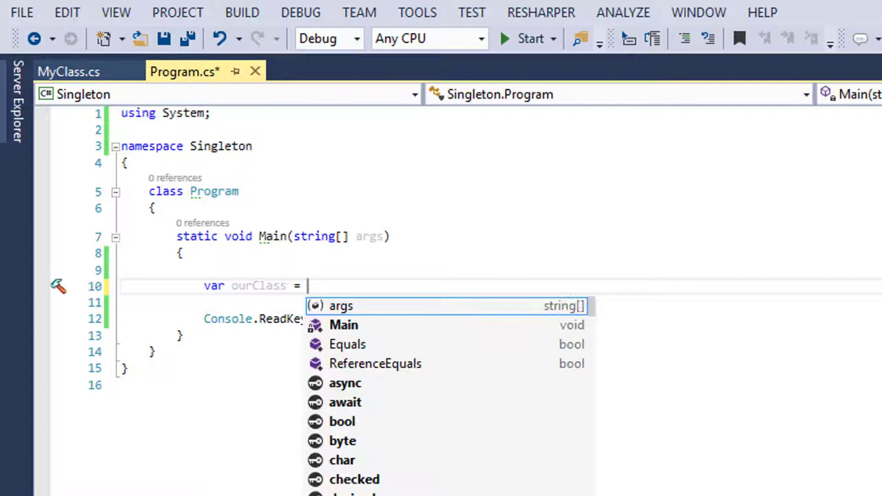
key(Escape)
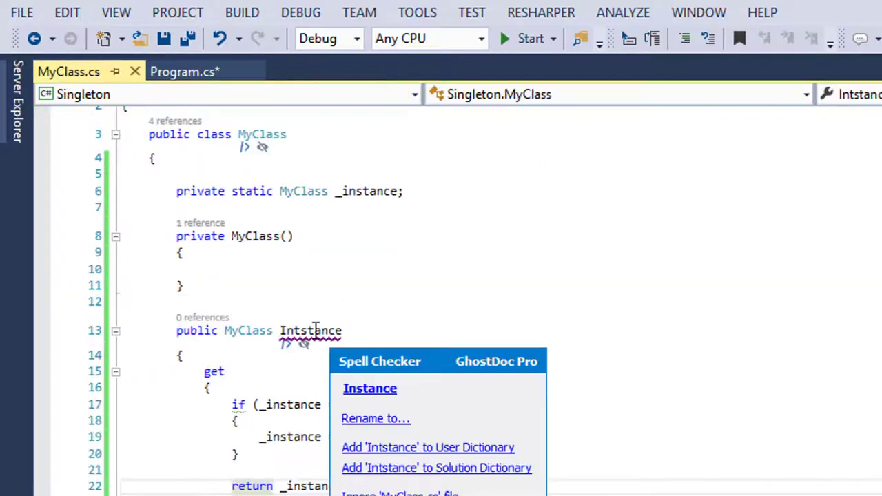
click(370, 389)
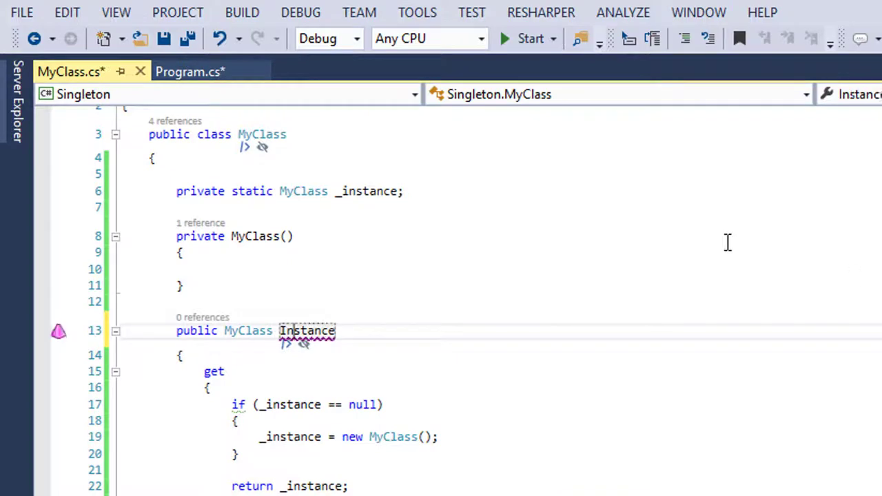
text(s)
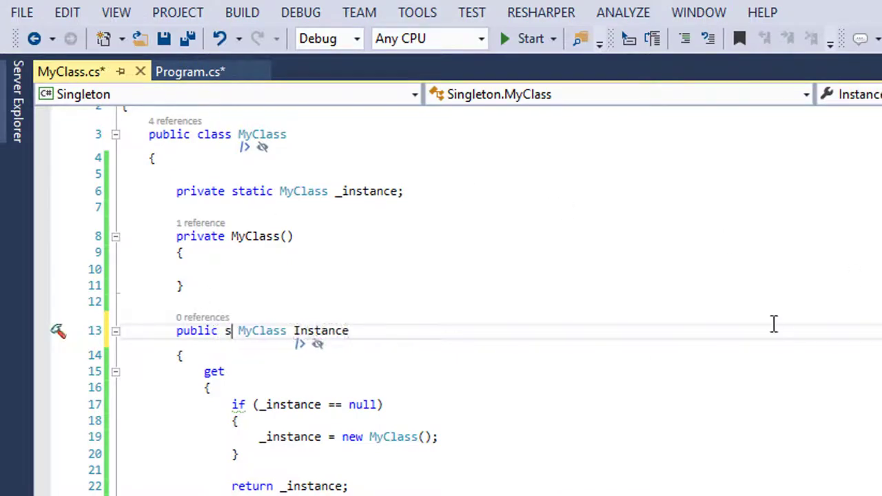
text(tatic)
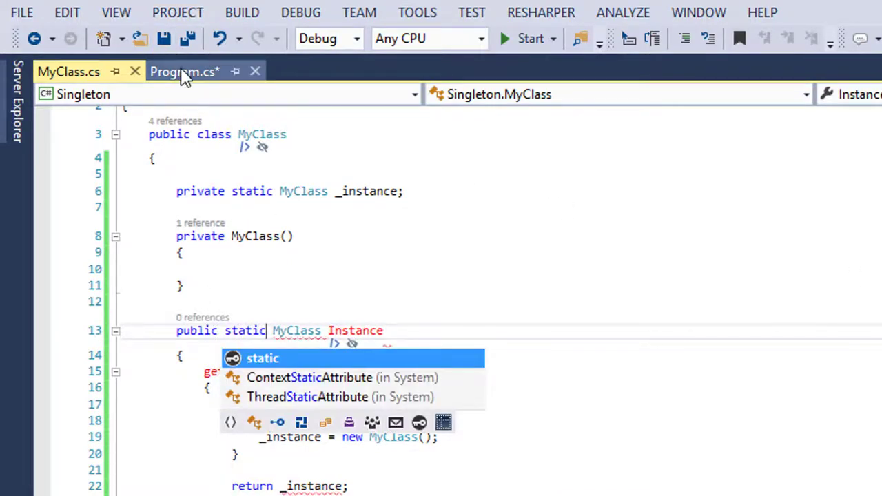
Step: In Main, assign var ourClass = MyClass.Instance; instead of new MyClass()
click(182, 71)
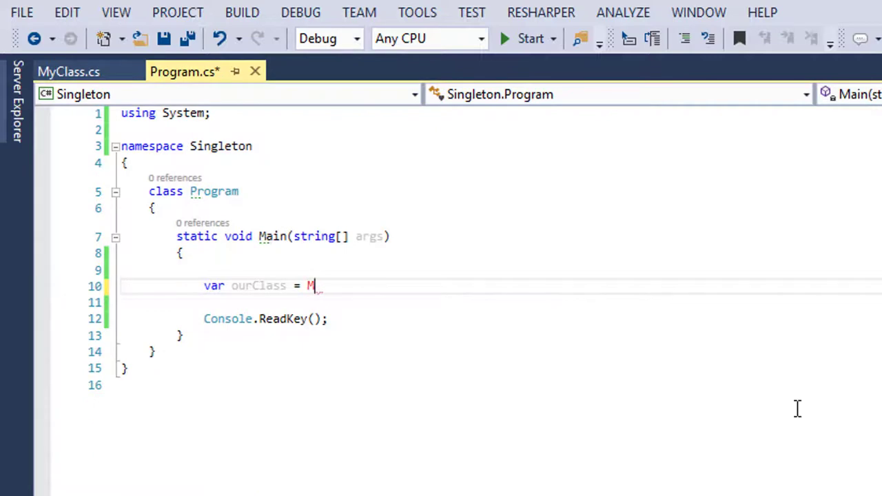
text(yClas)
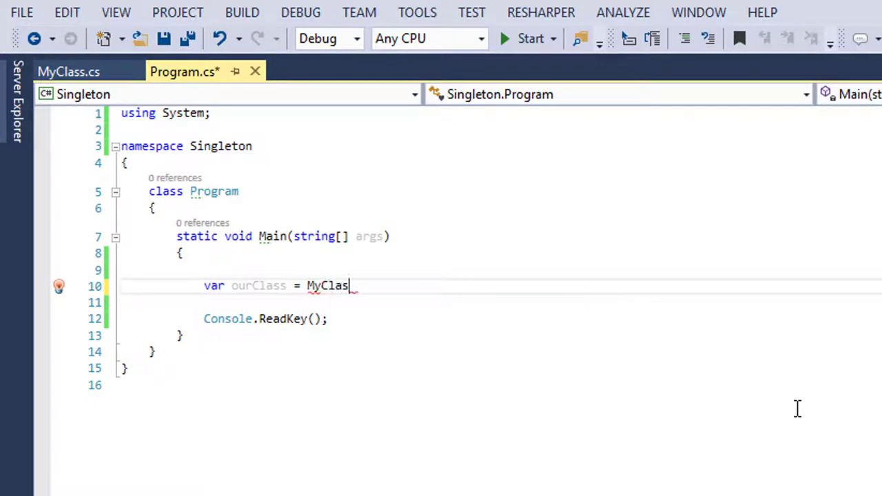
text(s.Instance;)
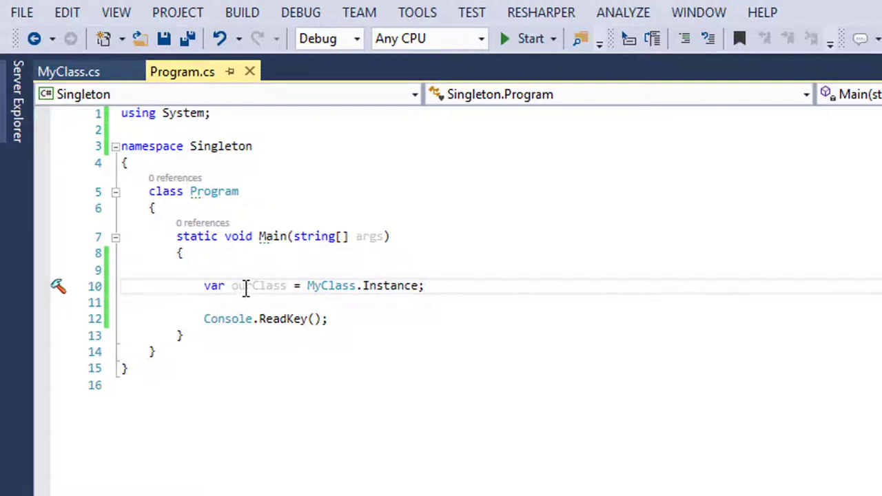
mouse_move(331, 286)
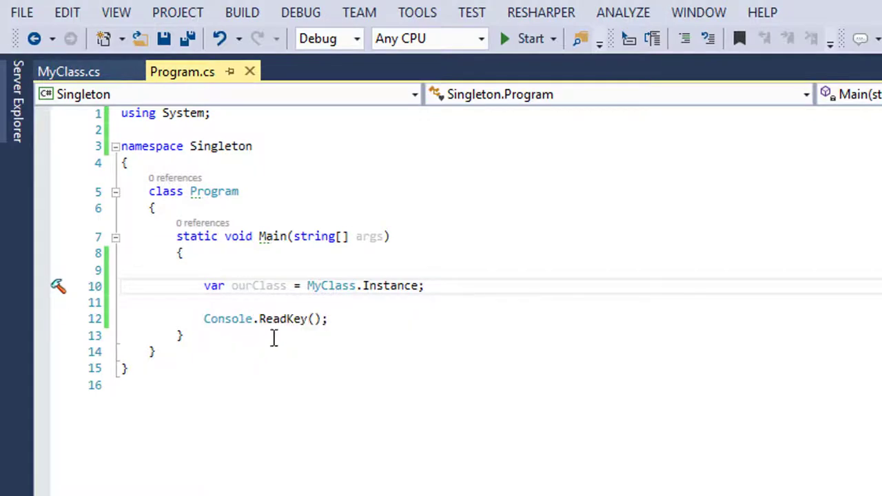
click(69, 72)
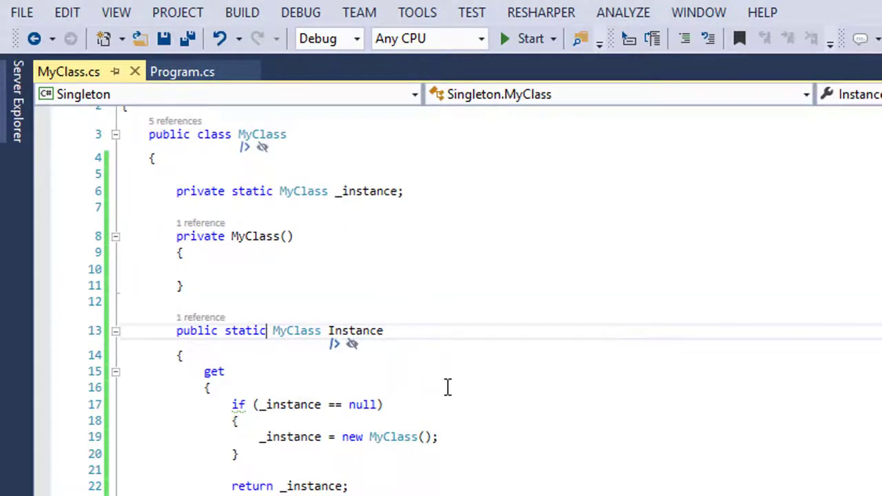
mouse_move(227, 281)
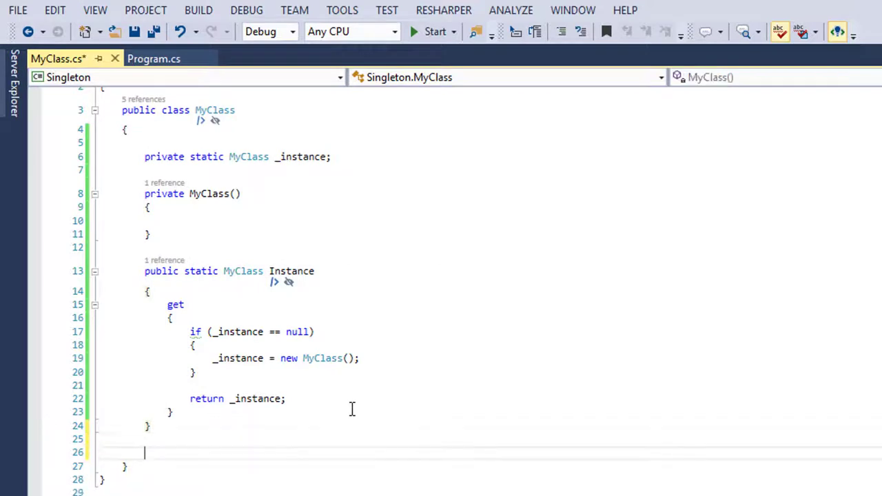
Step: Add public string Name { get; set; } below the Instance property in MyClass
text(public)
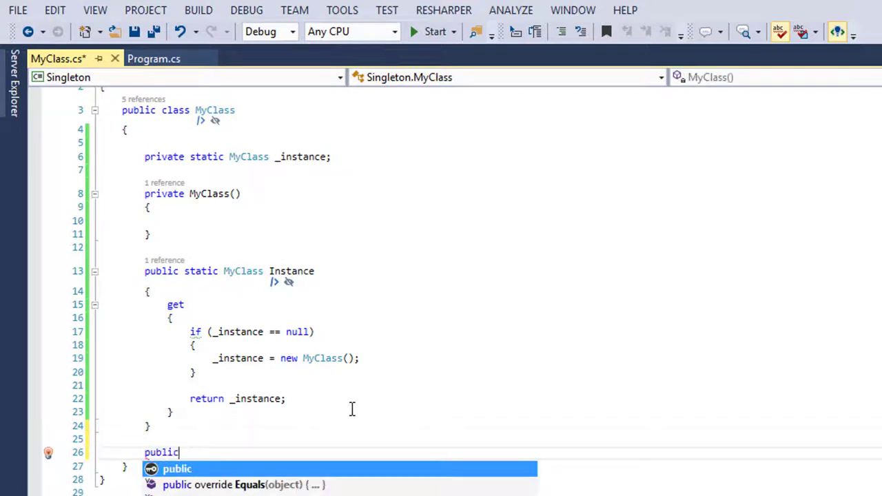
text(string)
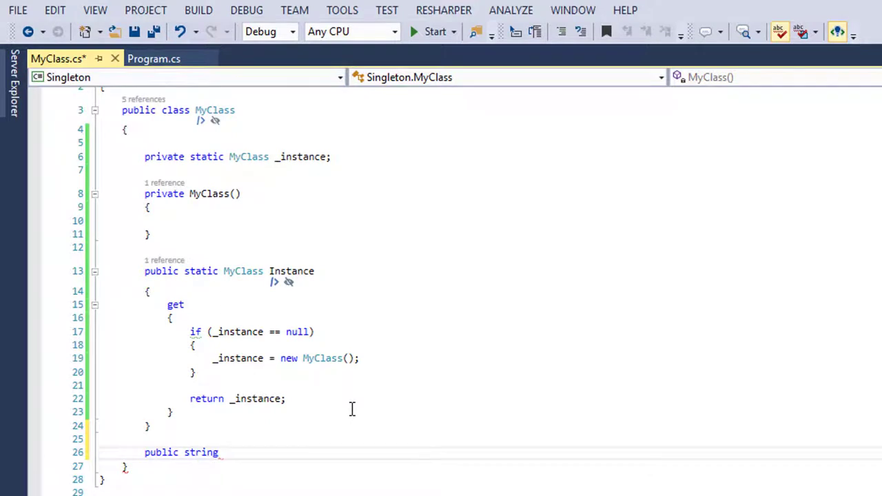
text(Name { get;set })
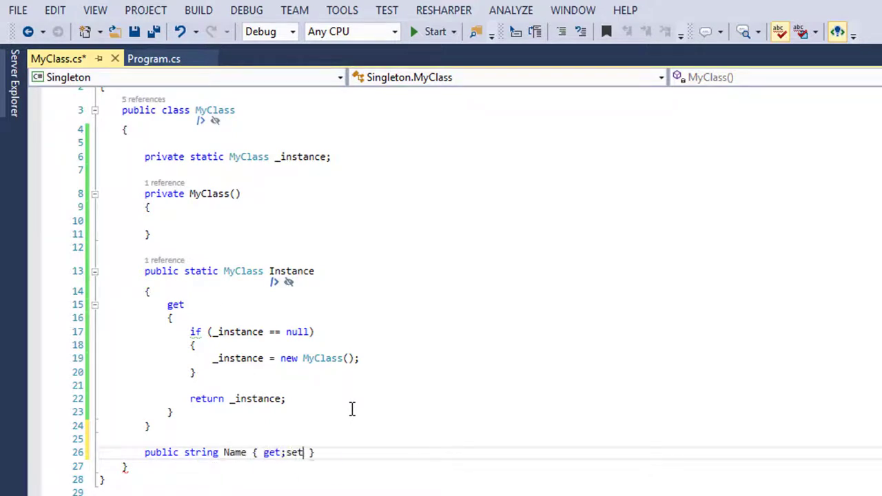
click(149, 57)
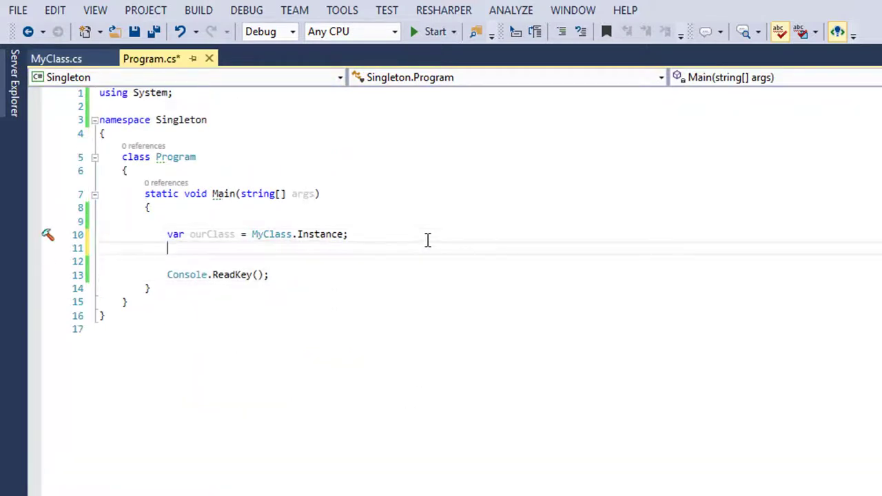
Step: Set ourClass.Name = "Fred"; right after getting MyClass.Instance in Main
text(ourClass.Name)
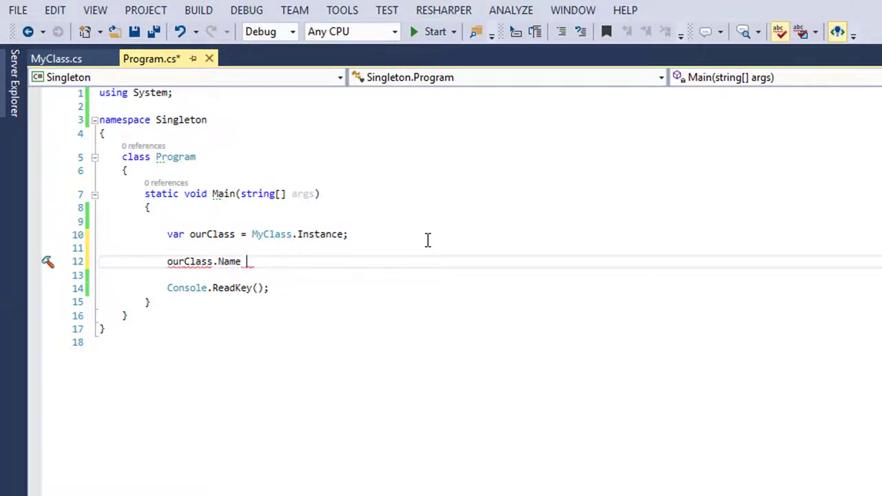
text(= "")
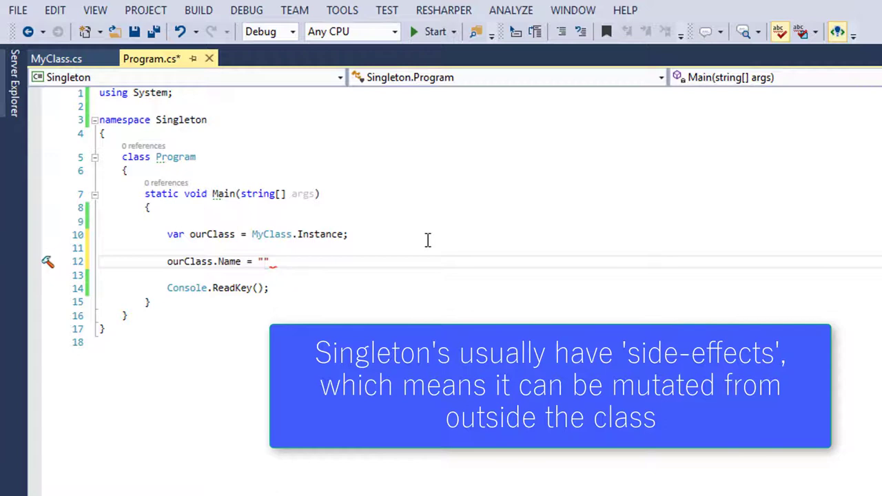
text(Fred)
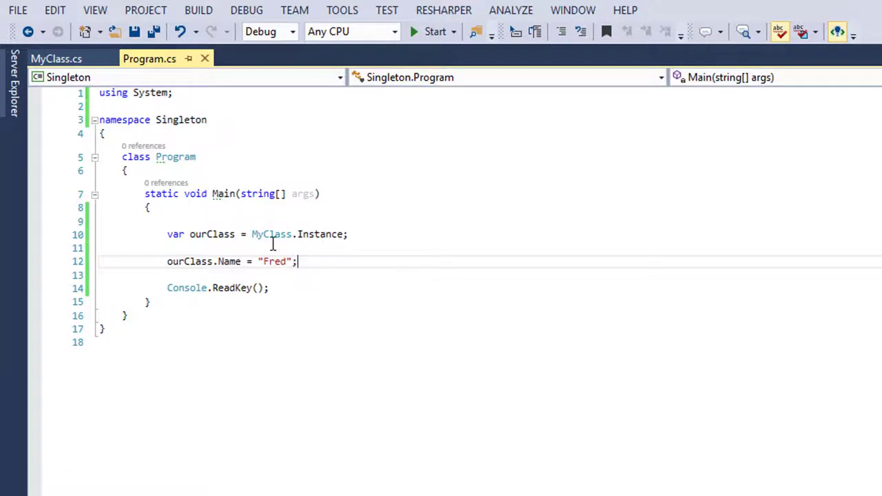
mouse_move(234, 288)
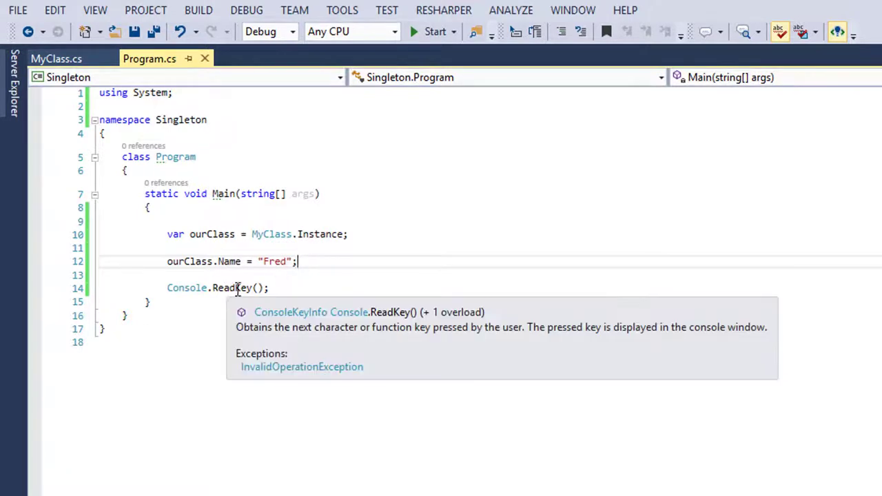
mouse_move(212, 262)
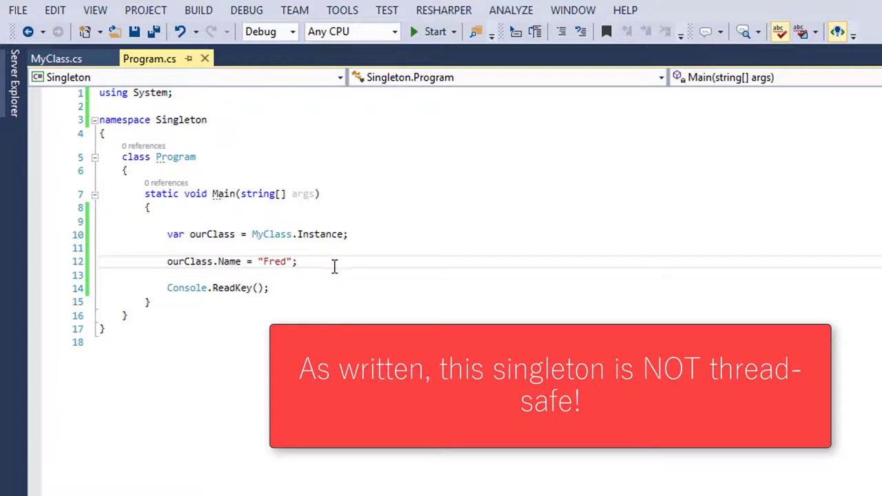
mouse_move(364, 281)
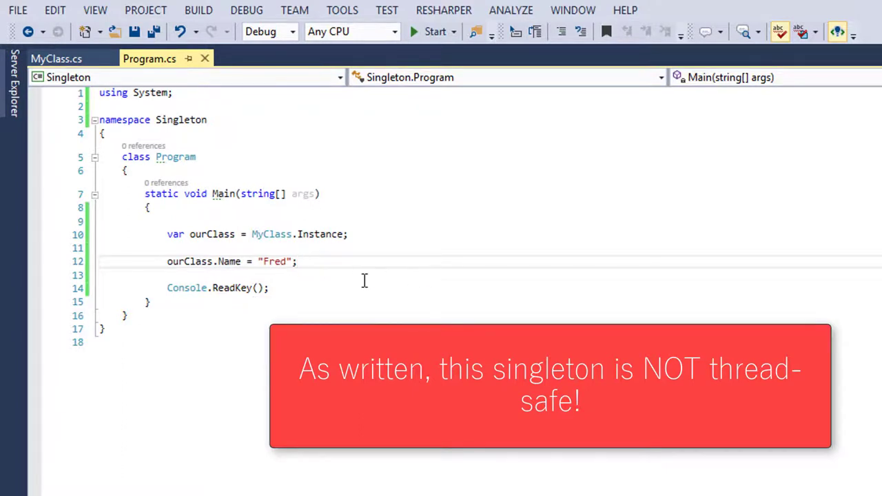
Step: Review the MyClass singleton code, then return to Program.cs
click(57, 58)
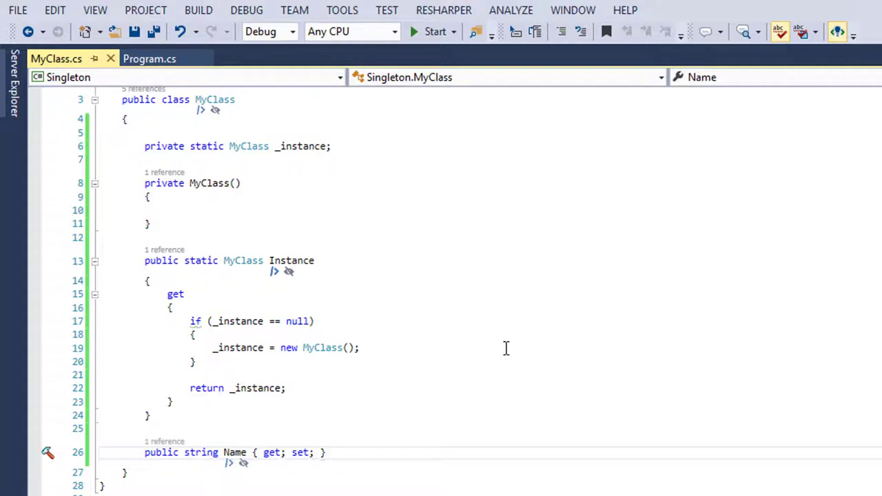
mouse_move(499, 339)
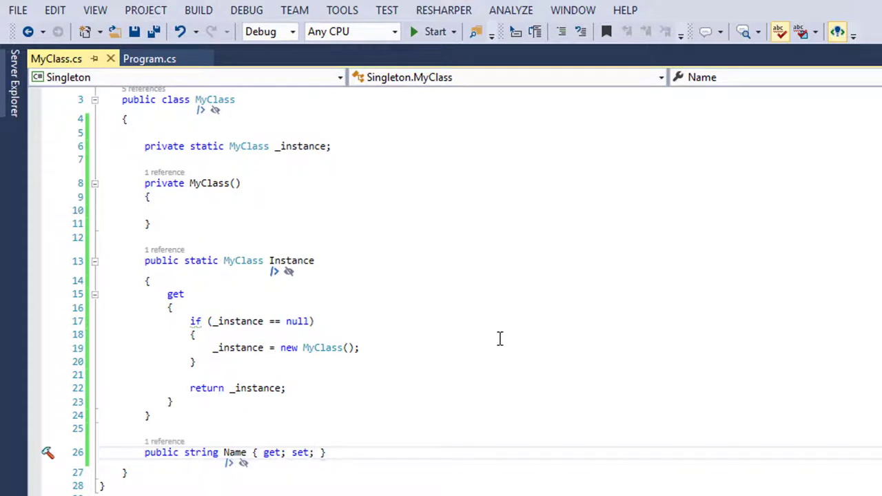
click(314, 452)
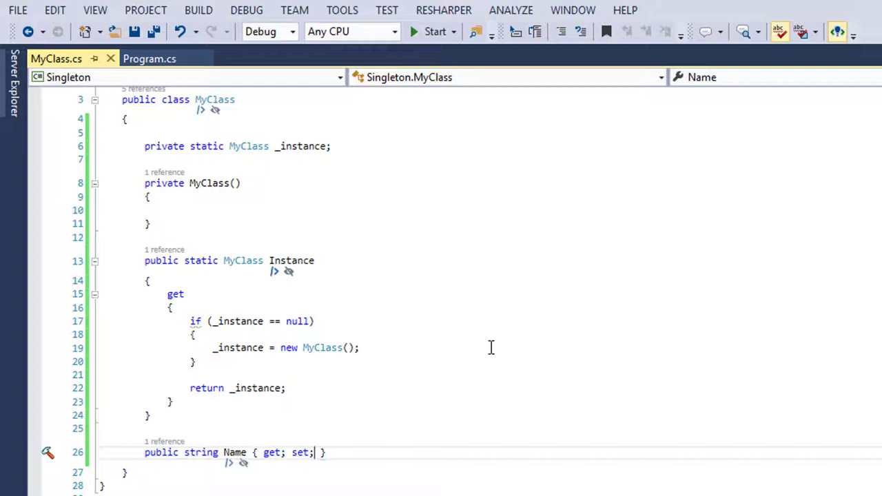
mouse_move(562, 339)
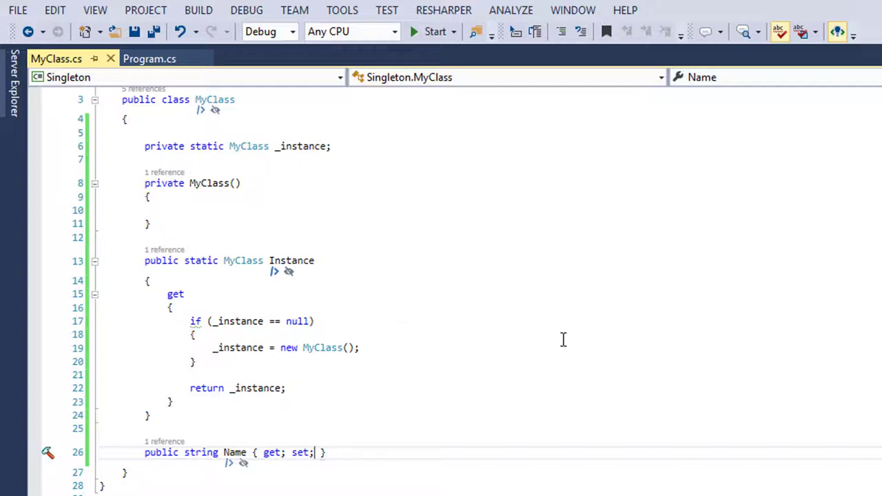
mouse_move(331, 285)
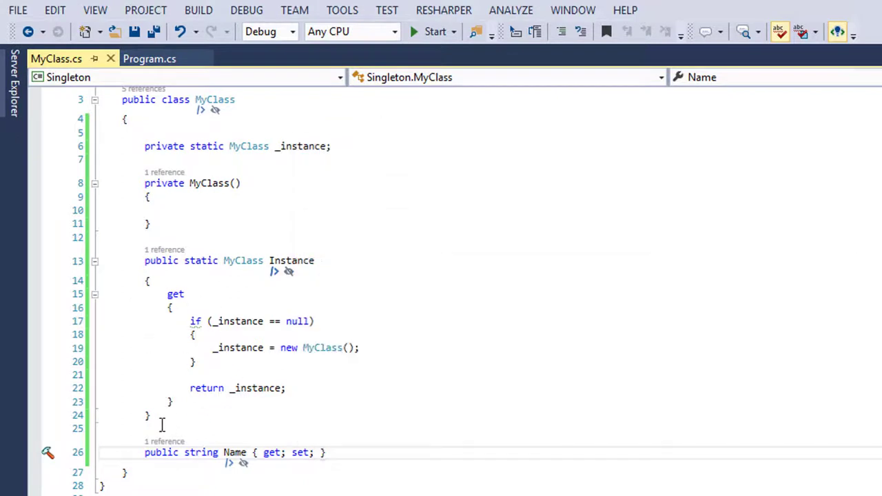
mouse_move(258, 411)
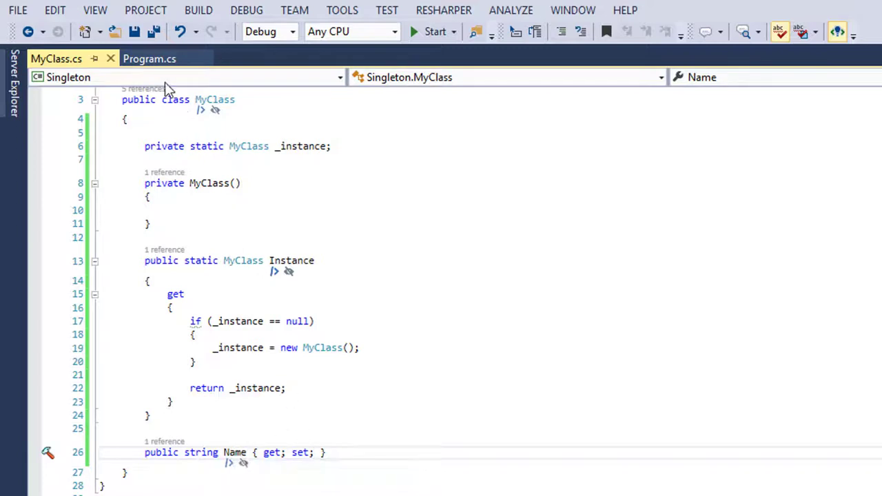
click(149, 58)
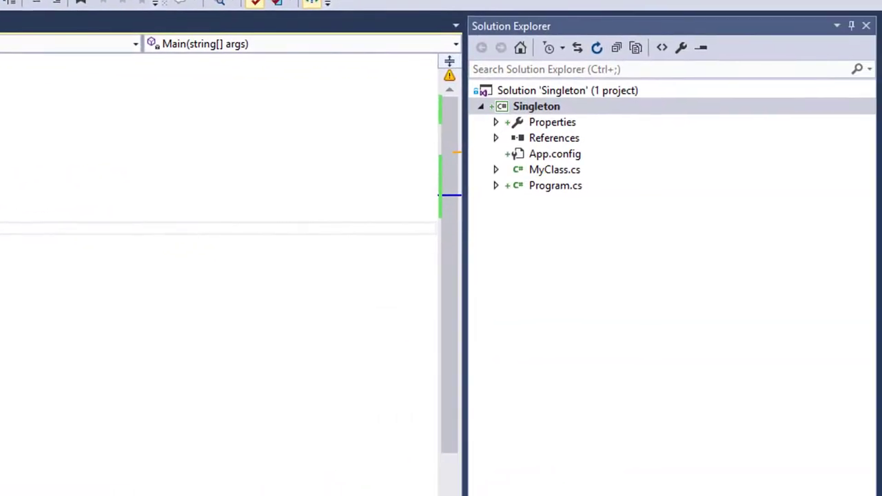
Step: Add a new class file named ThreadSafeSingleton via the Singleton project's Add > Class dialog
right_click(536, 106)
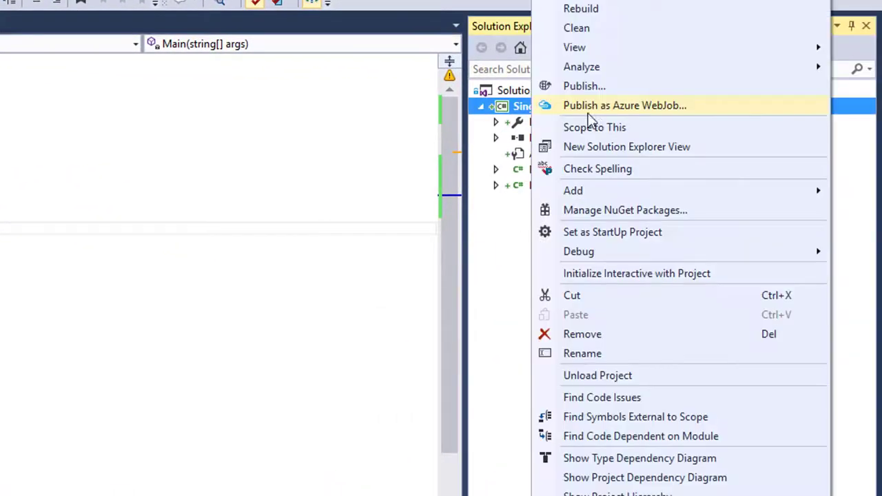
mouse_move(573, 191)
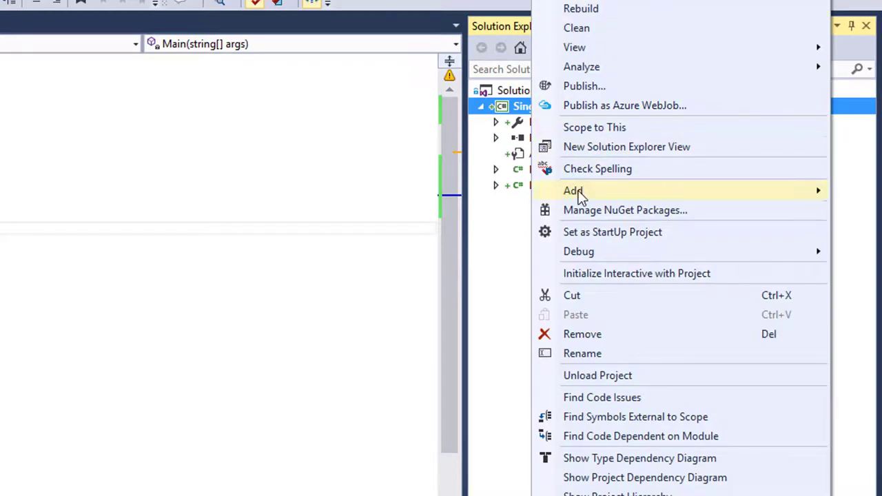
click(573, 190)
text(ThreadSafeSingleton)
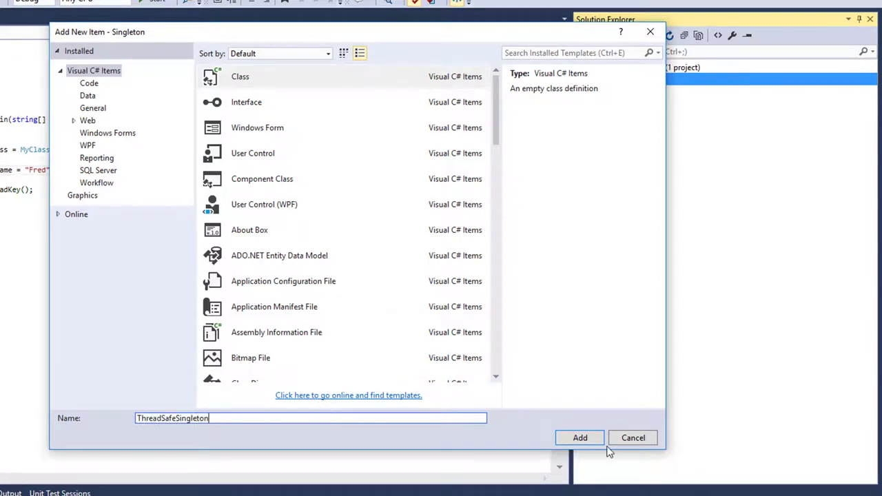
click(579, 438)
text(private)
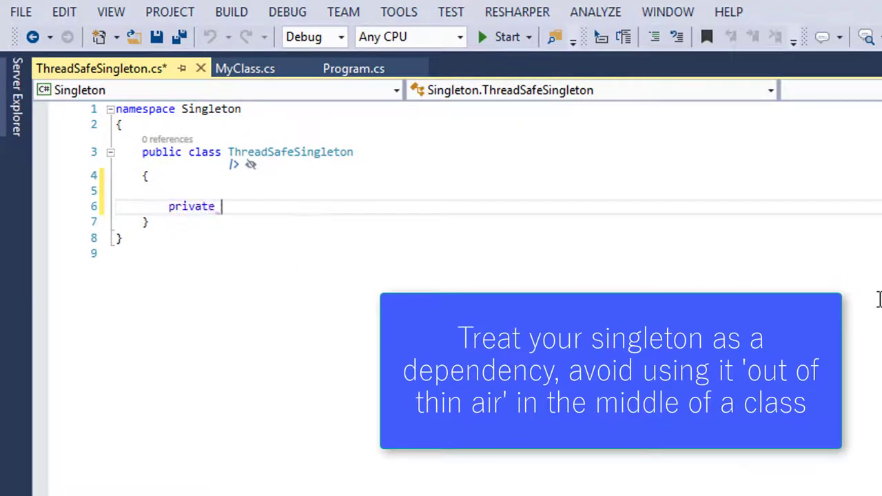
Step: Declare a private static ThreadSafeSingleton _instance field and a private parameterless constructor
text(T)
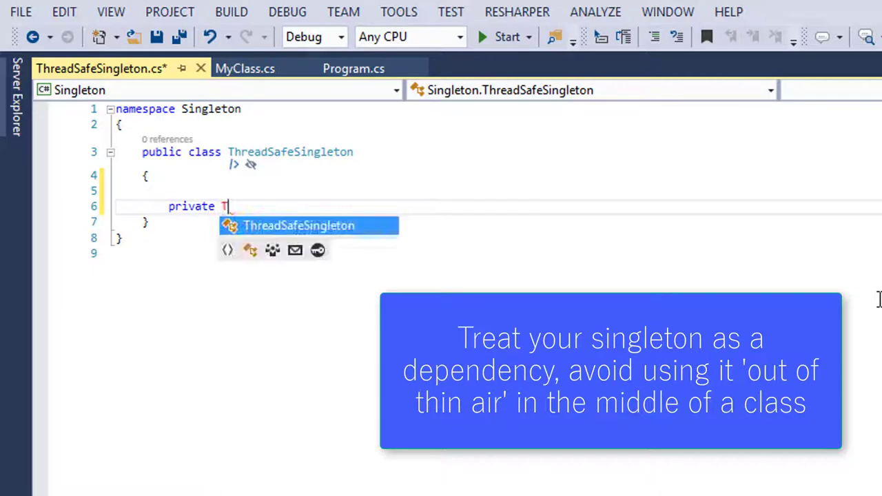
text(hreadSafeSingleton)
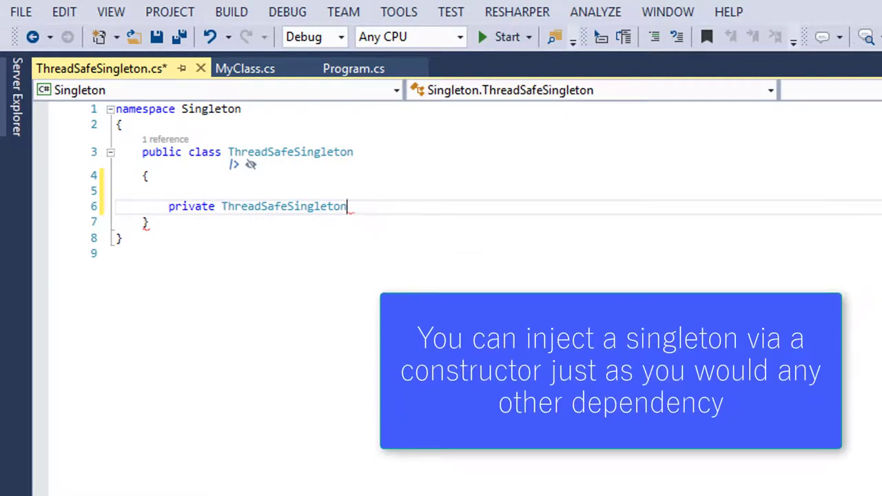
text(static)
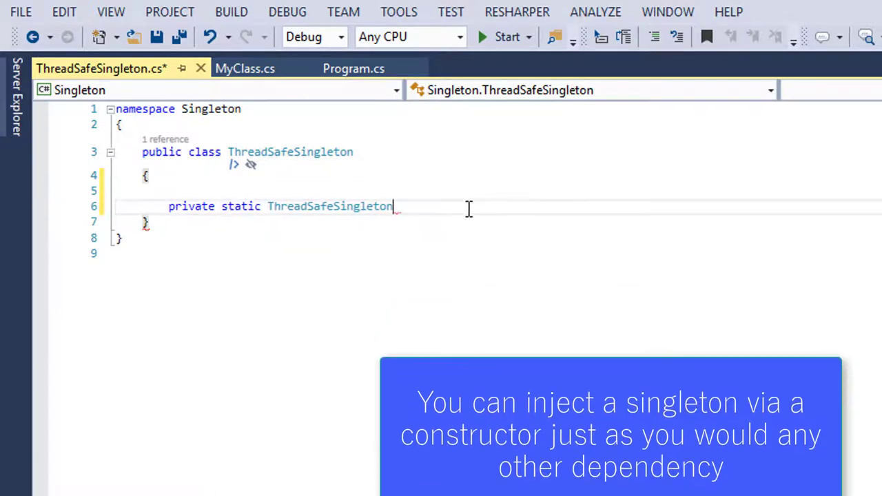
text(_ins)
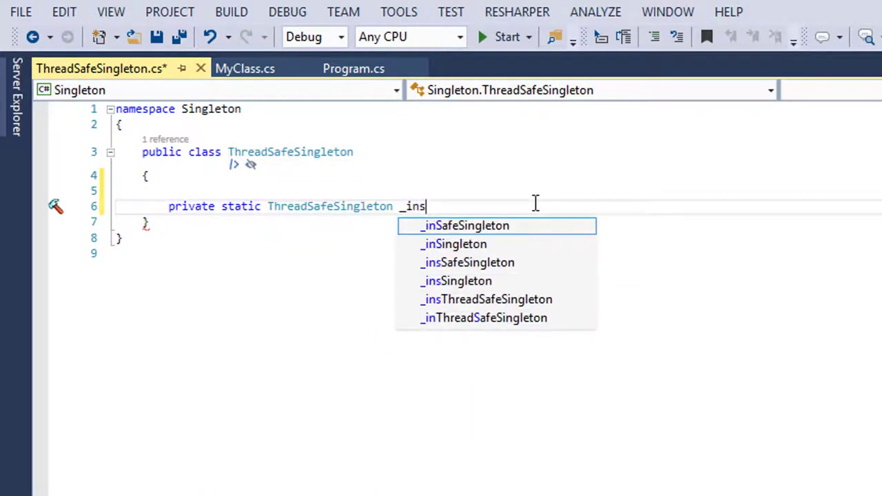
text(tance;)
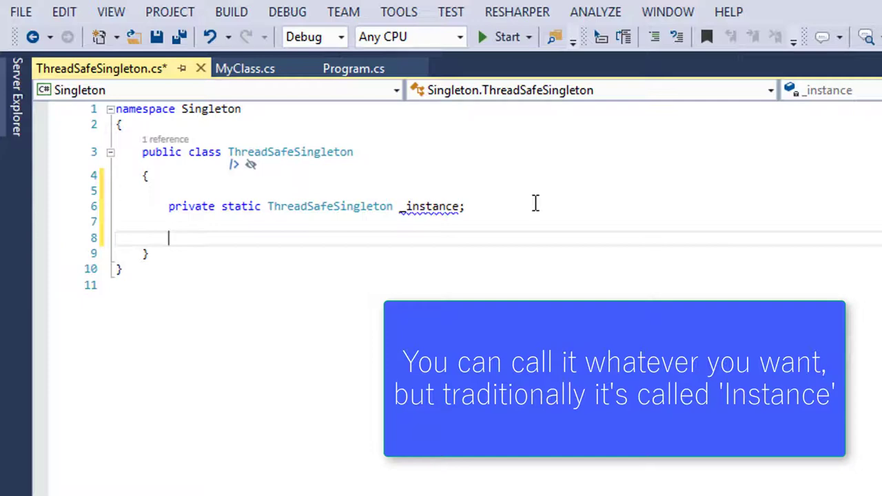
text(public ThreadSafeSingleton())
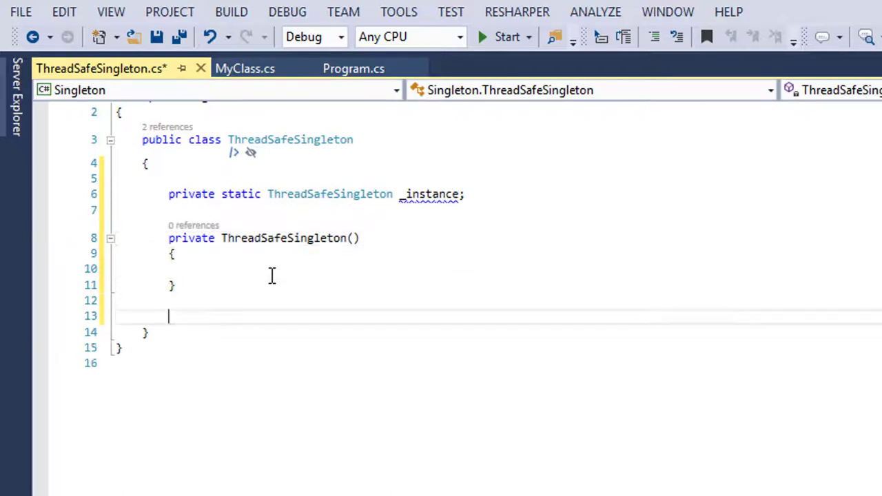
Step: Write a public static Instance getter that creates _instance when it is null and returns it
text(p)
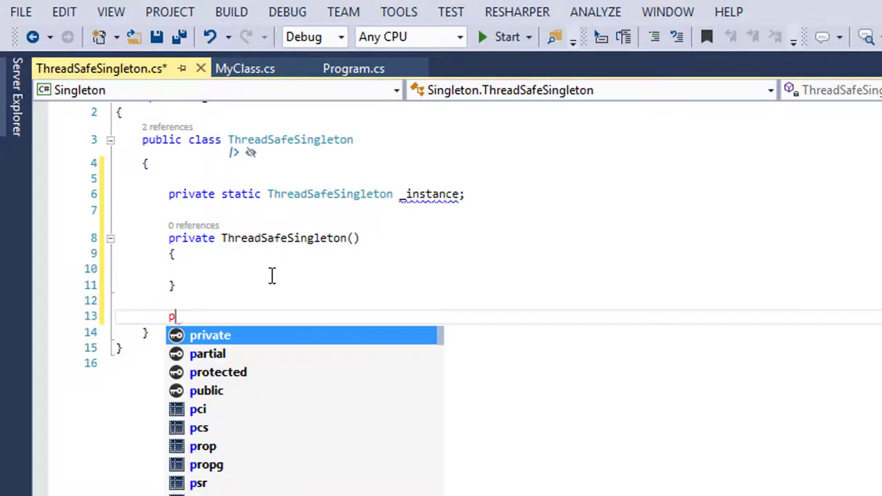
text(ublic static)
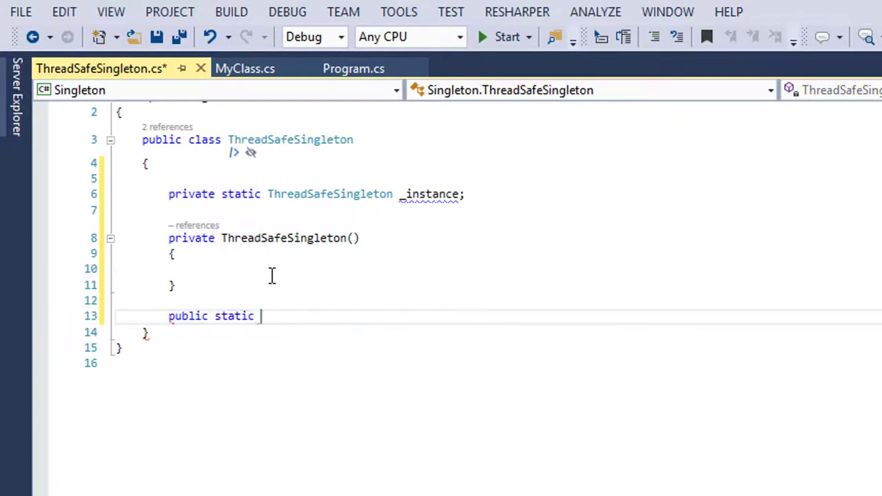
text(Instance)
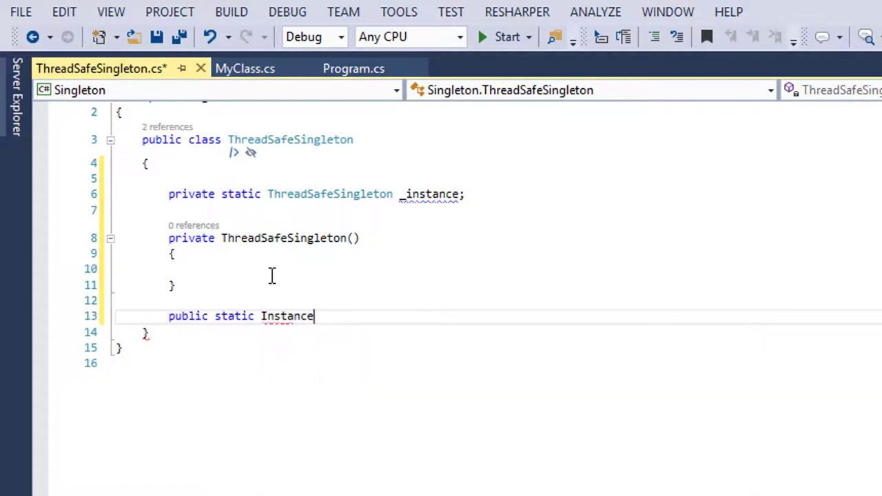
text(CreationEditor)
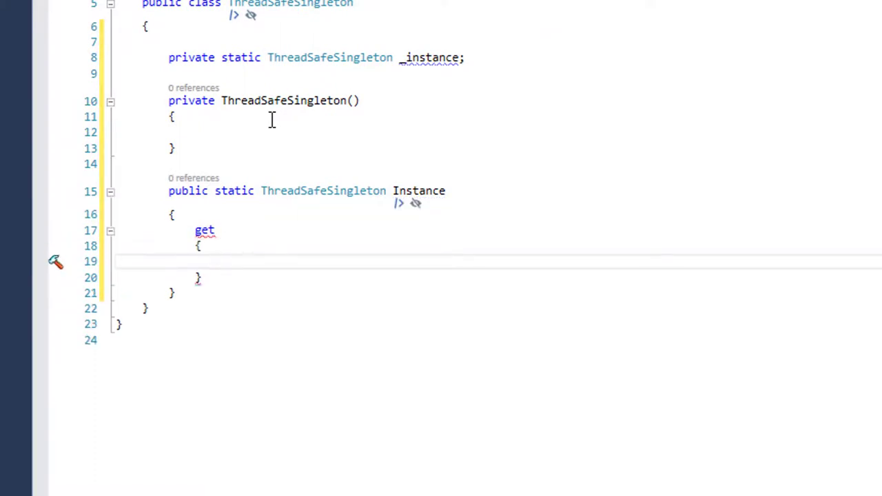
text(if(_instance ))
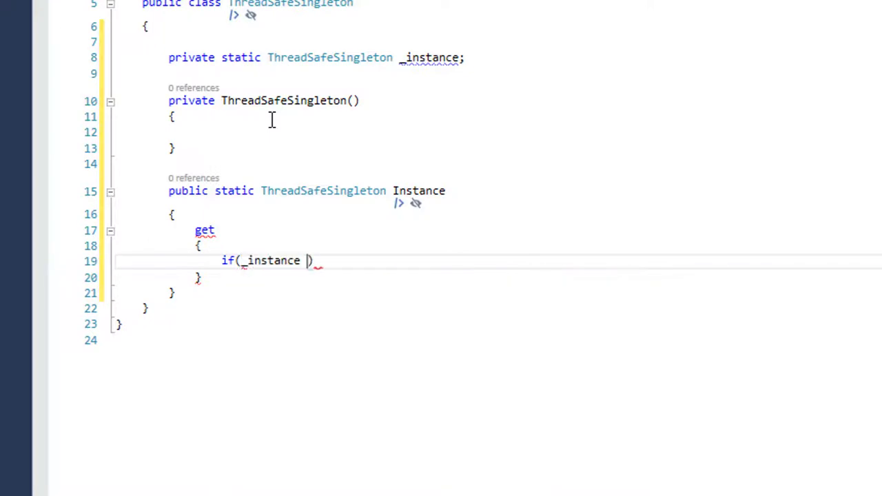
text(== null))
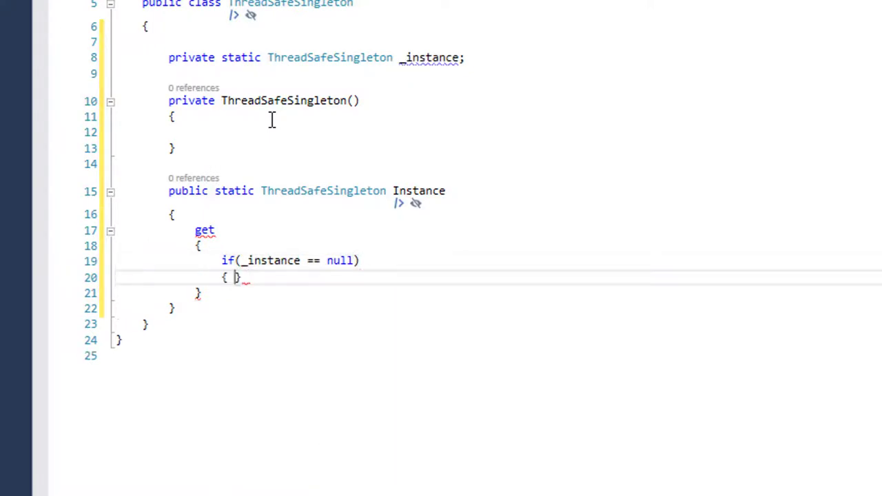
text(_io)
text(return _)
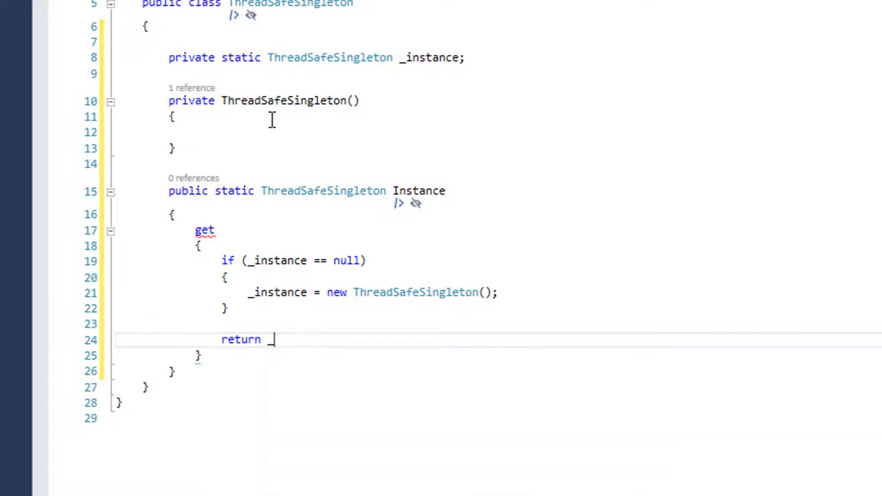
text(instance;)
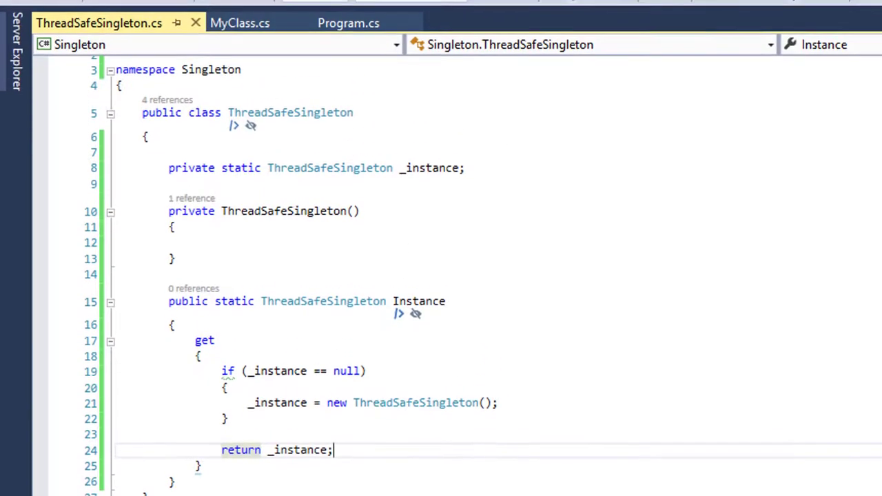
mouse_move(149, 55)
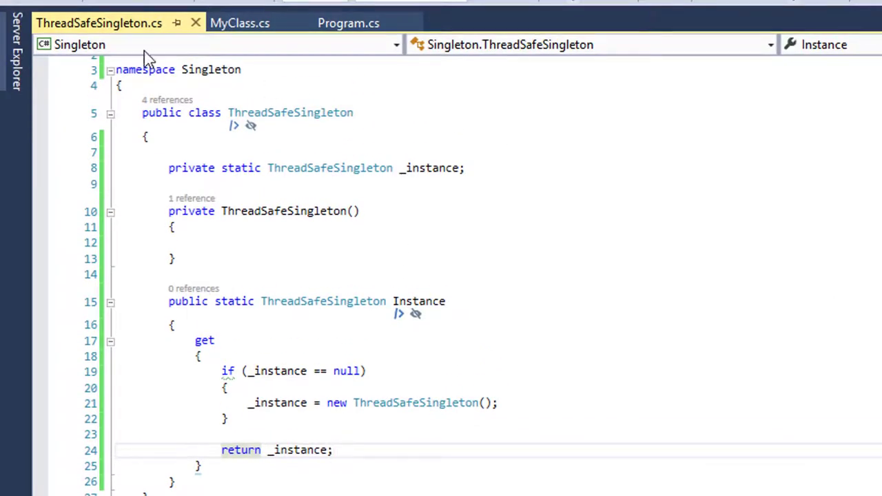
Step: Declare 'private static readonly object _padlock = new object();' below the _instance field
click(466, 169)
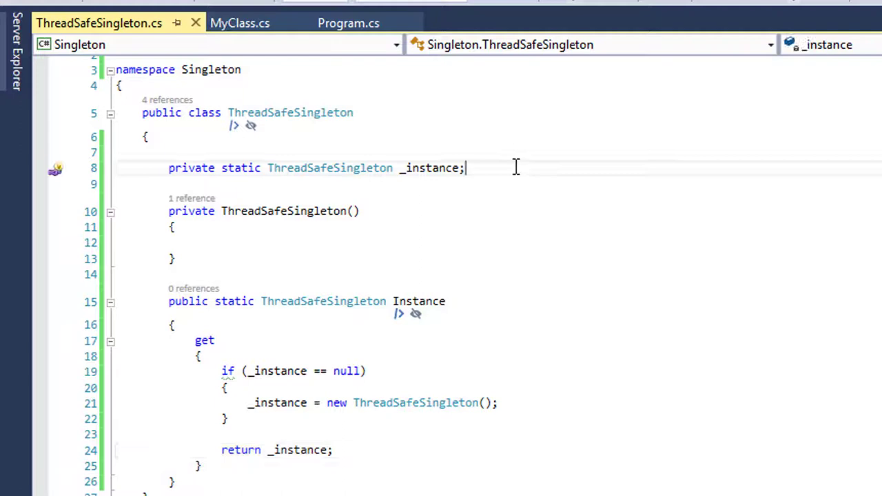
text(private st)
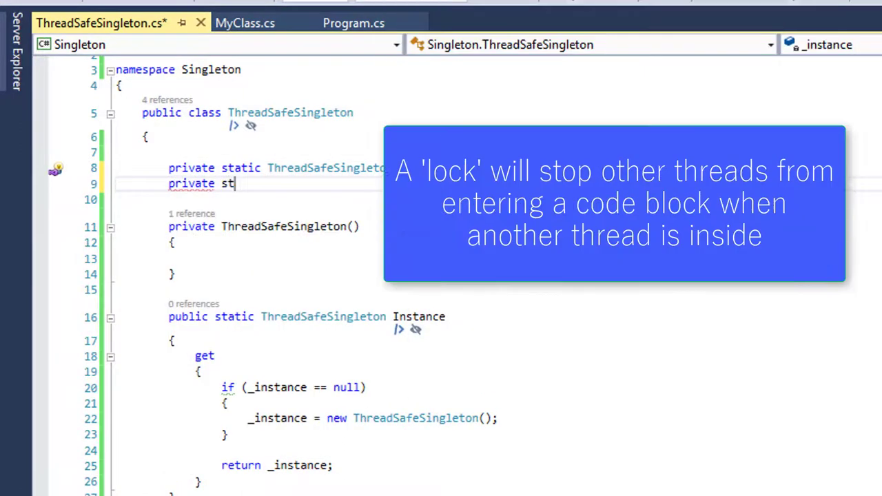
text(readonly)
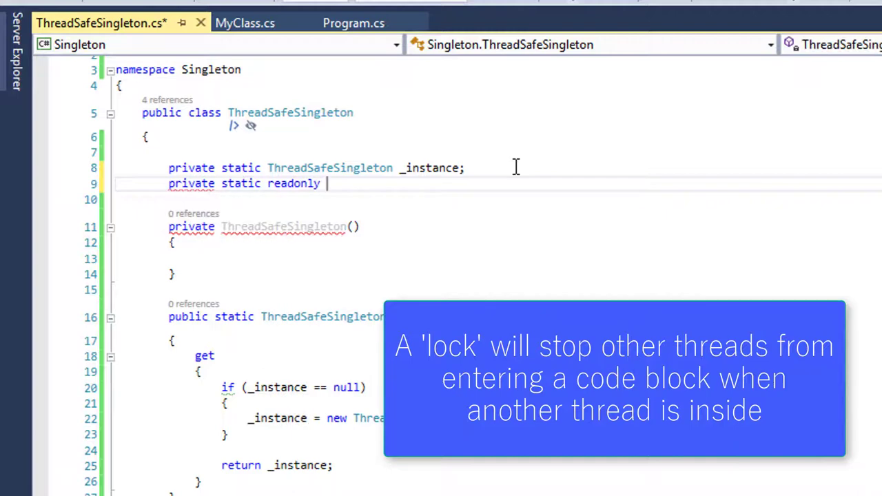
text(object)
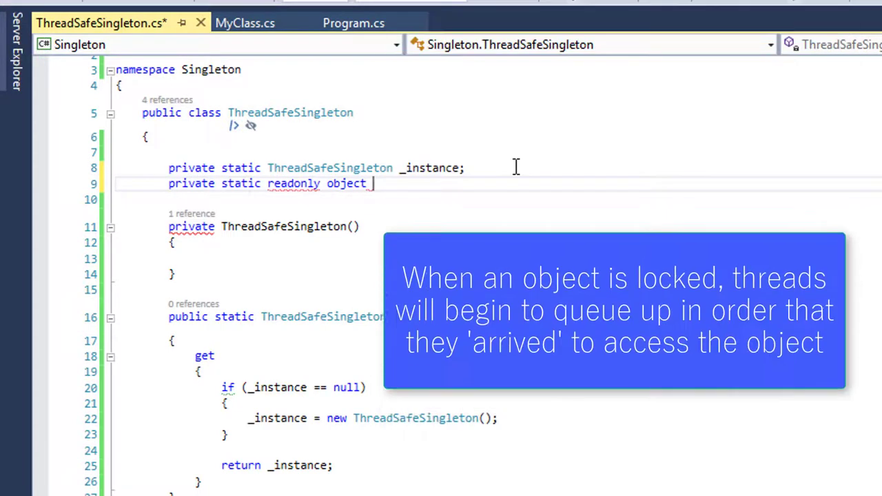
text(o)
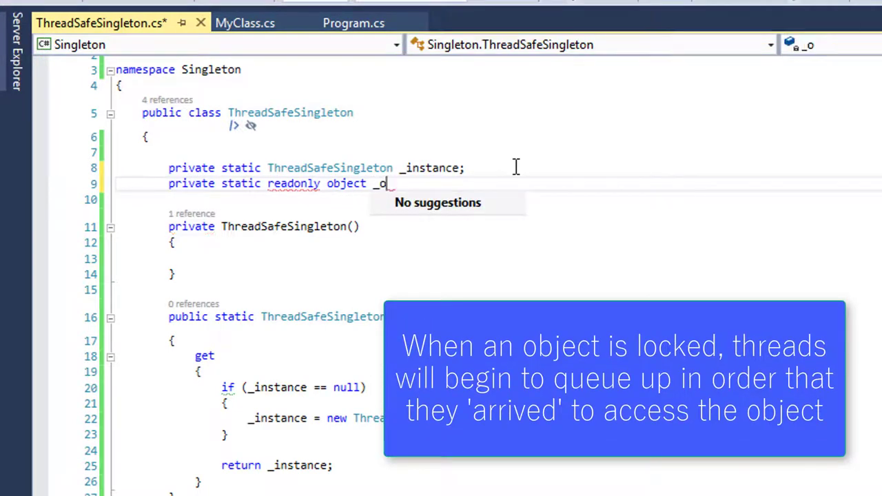
text(SK)
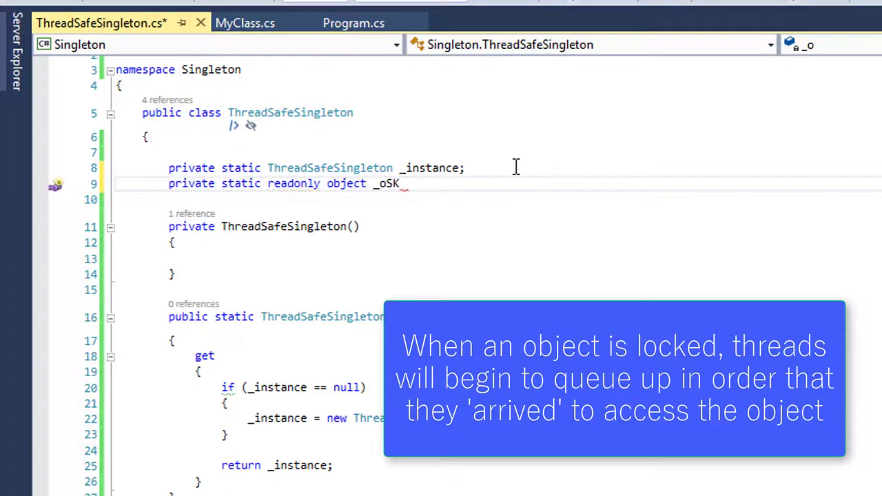
text(k=)
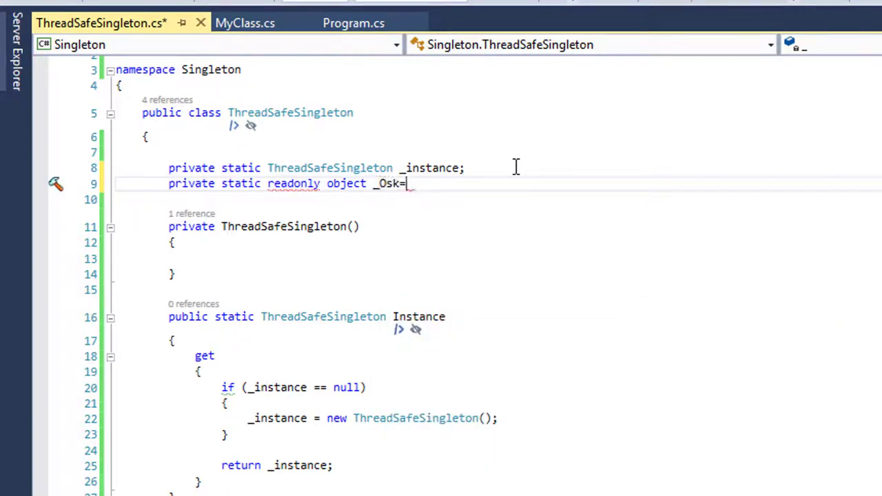
key(Backspace)
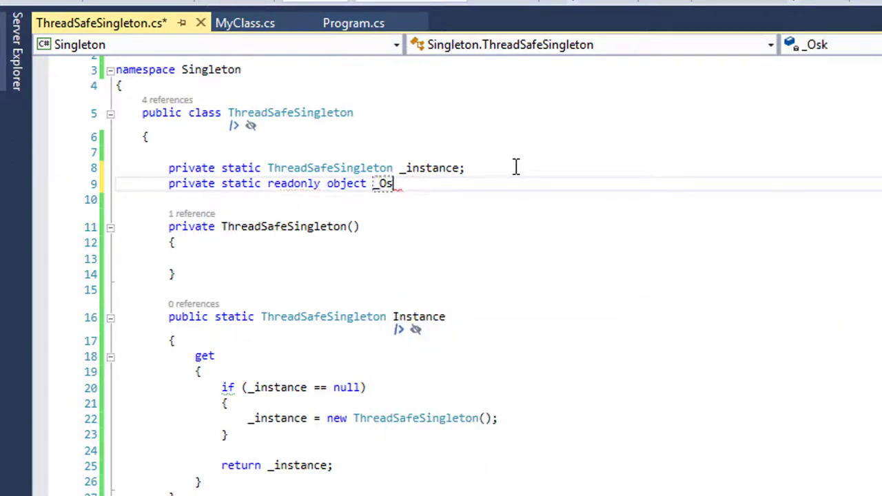
text(_PA)
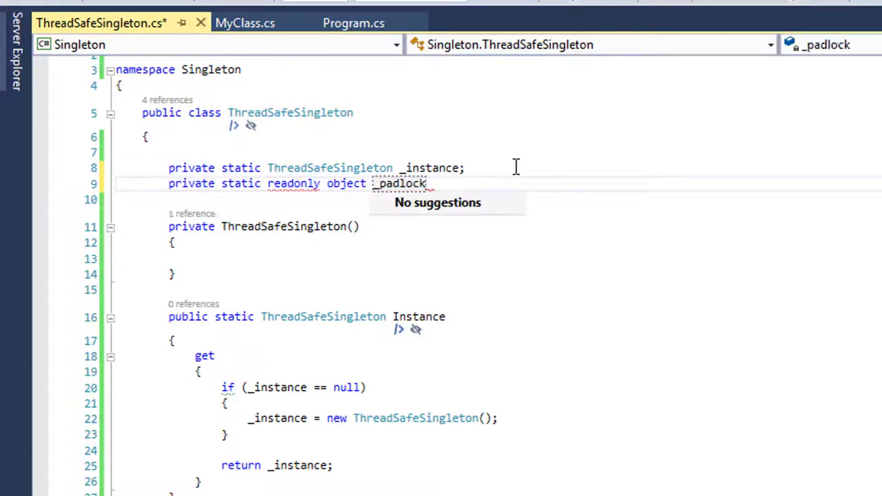
text(= new object();)
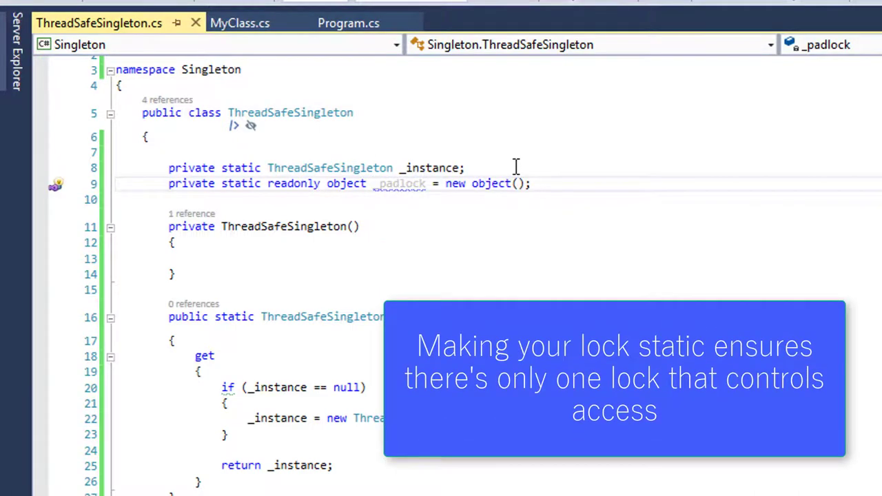
mouse_move(401, 193)
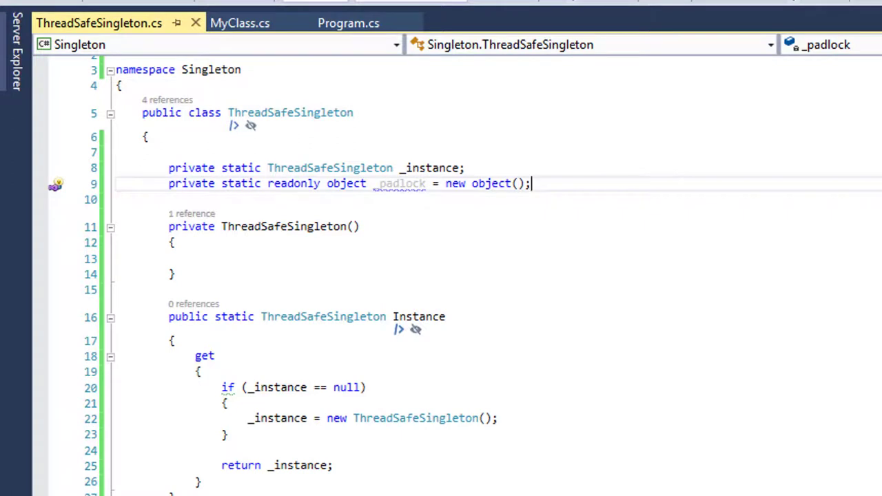
mouse_move(288, 375)
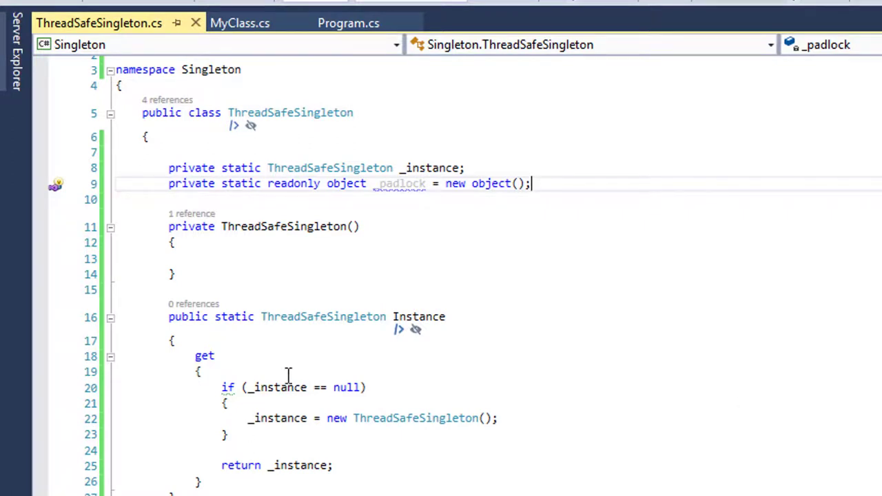
Step: Wrap the creation code in an outer 'if (_instance == null)' check with braces
scroll(down, 3)
text(if()
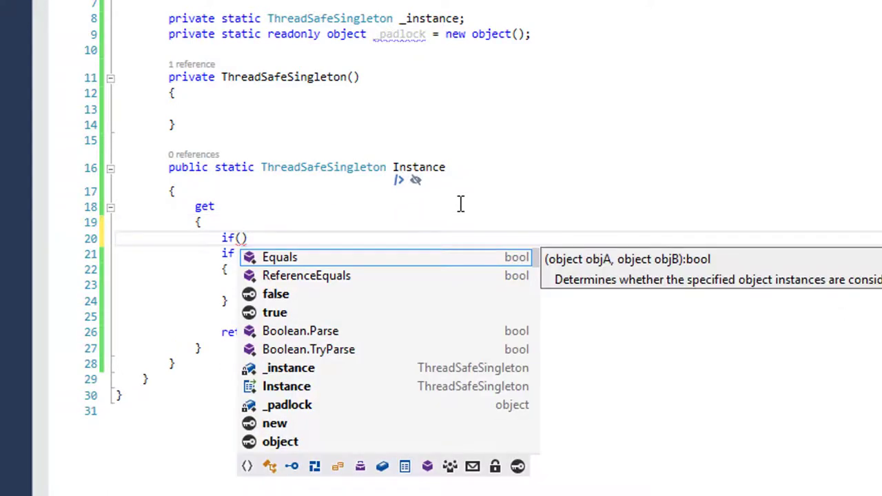
text(_instance == null)
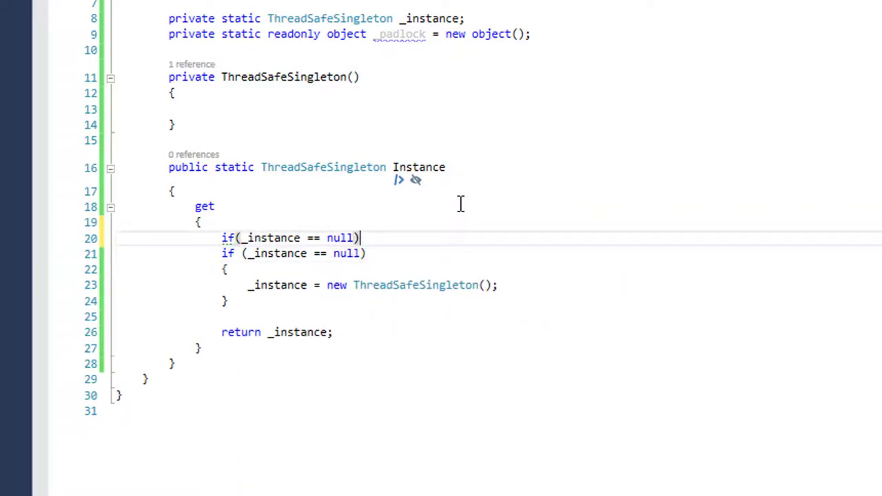
key(enter)
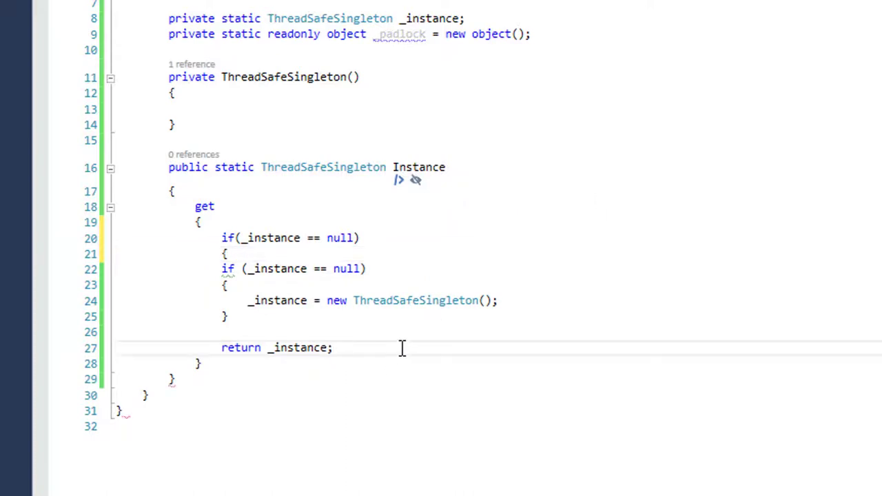
click(333, 347)
text(})
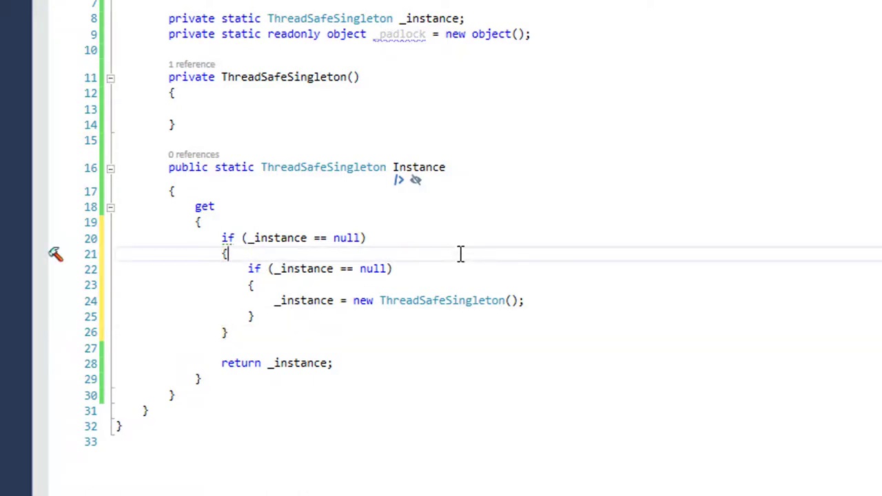
Step: Begin a lock(_padlock) { } block inside the outer null check
text(1)
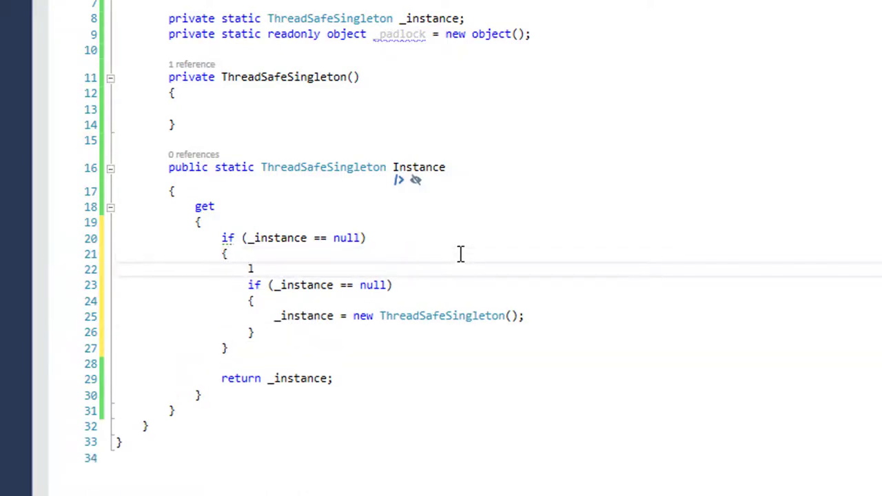
text(lock()
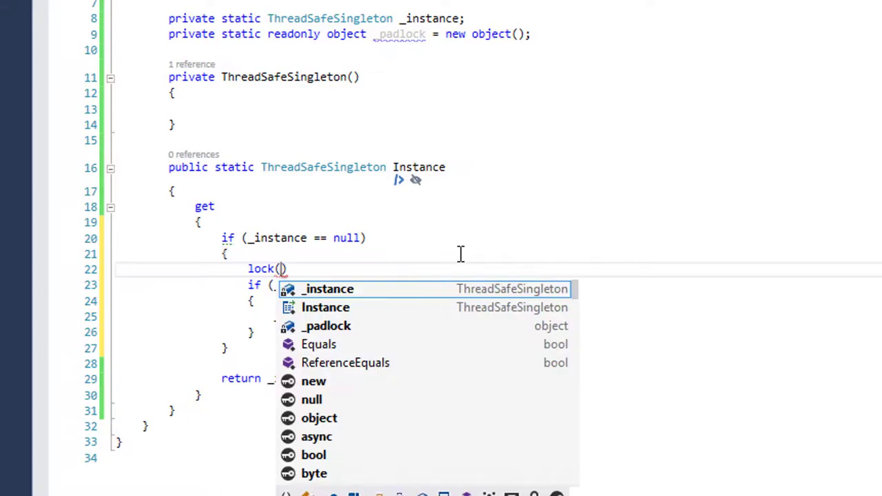
text(_padlock)
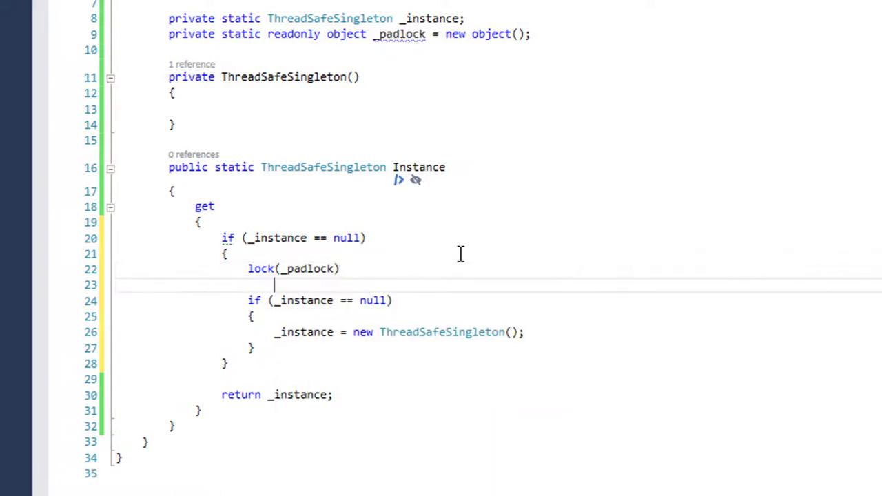
text({ })
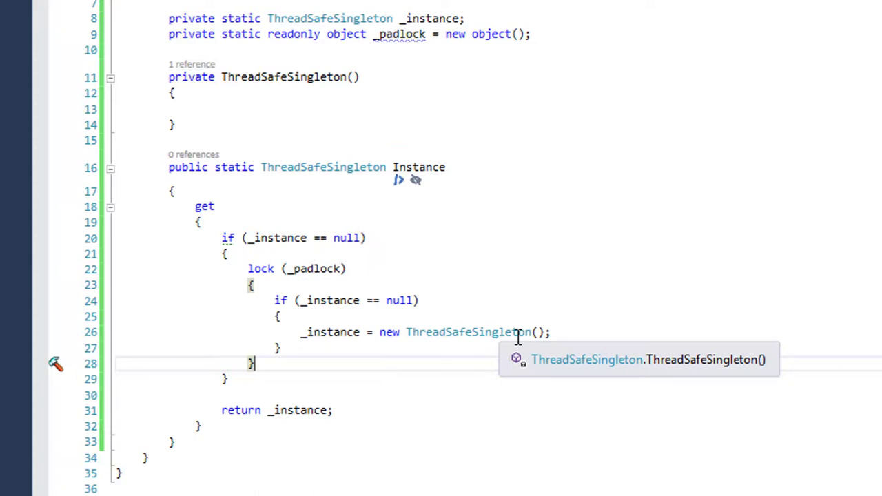
mouse_move(328, 301)
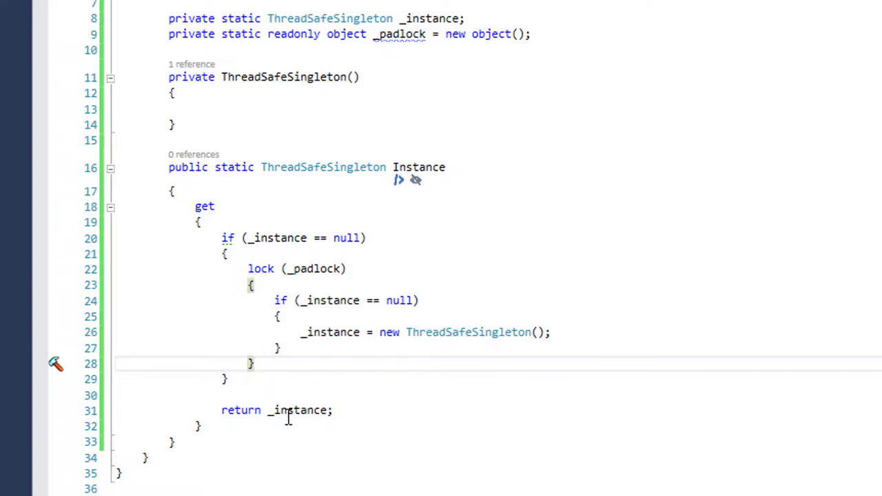
mouse_move(288, 416)
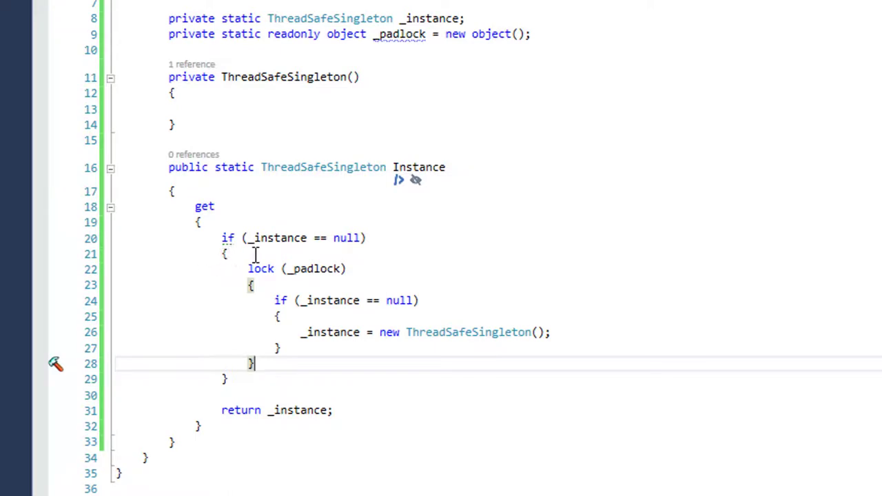
mouse_move(167, 291)
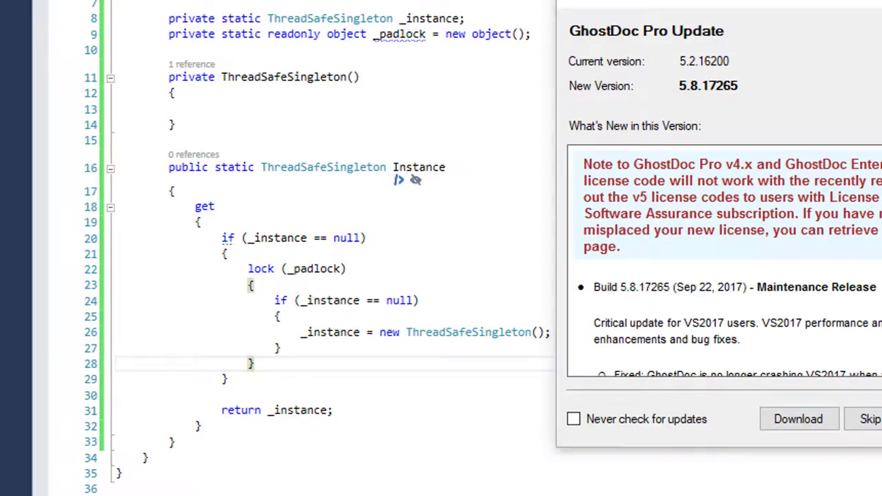
Step: Dismiss the GhostDoc Pro update notice, leaving the double-checked locking getter intact
click(870, 419)
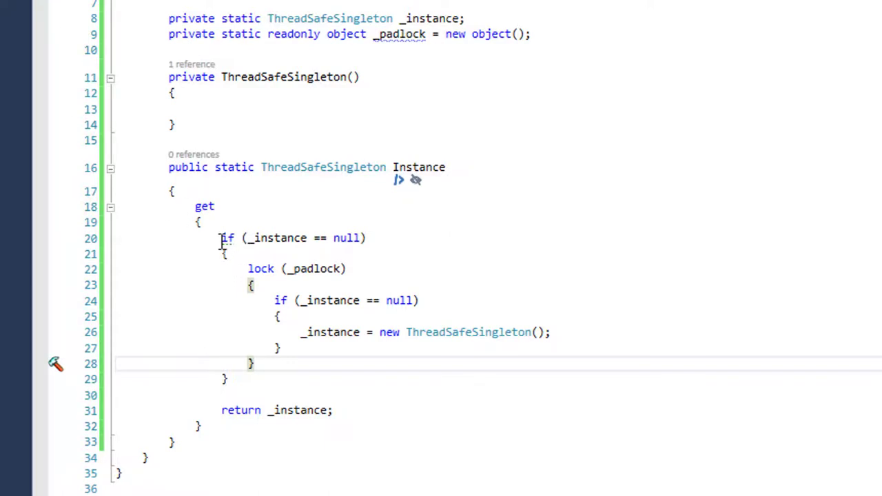
mouse_move(372, 318)
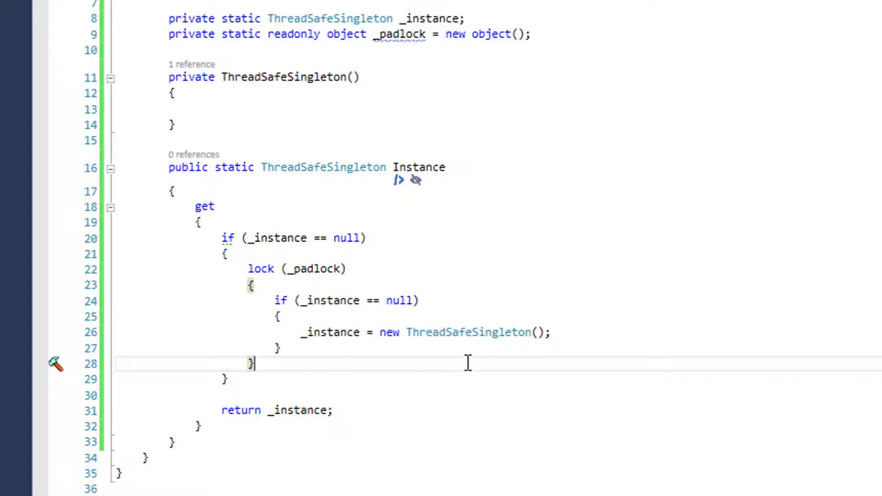
mouse_move(469, 356)
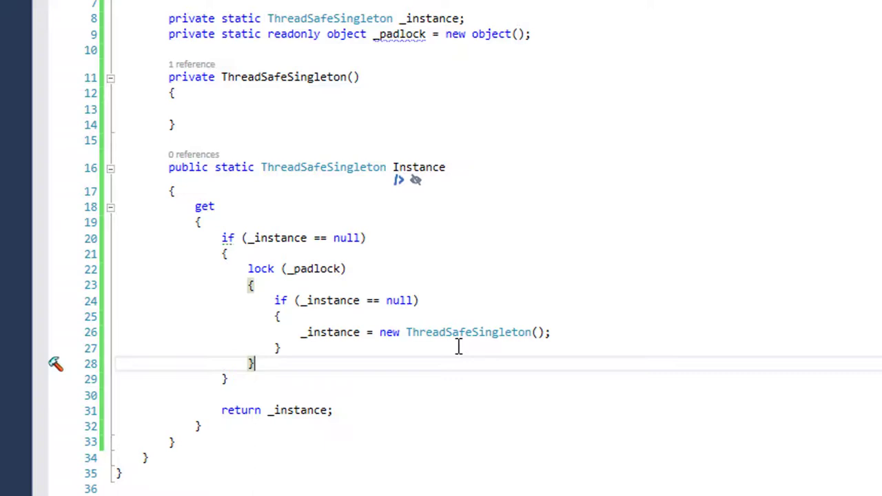
mouse_move(427, 332)
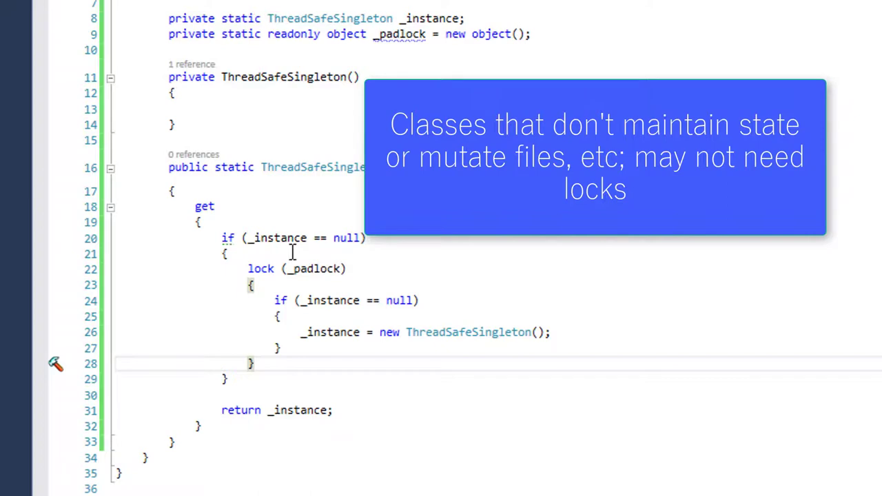
mouse_move(268, 269)
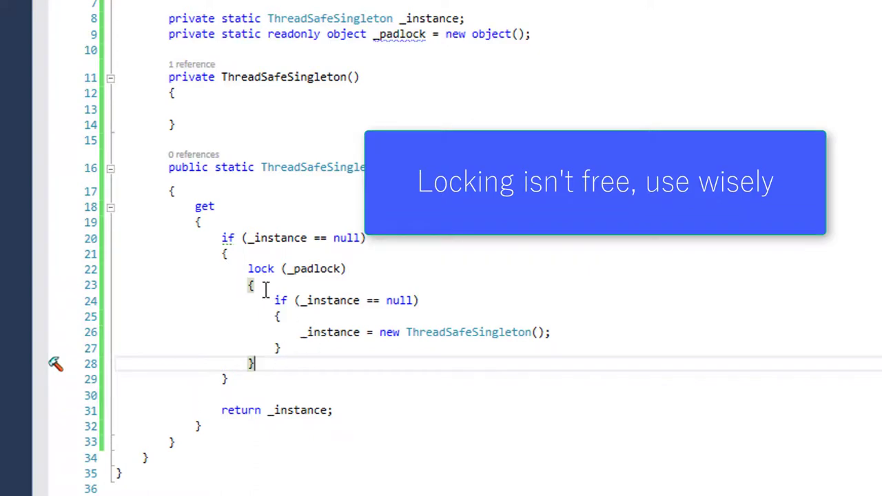
mouse_move(324, 300)
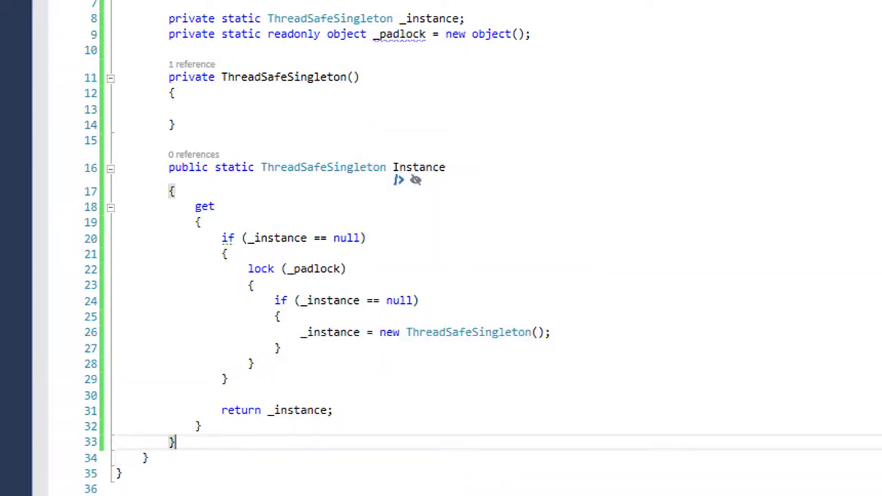
Step: Add auto-properties 'public string Name { get; set; }' and 'public int NodeId { get; set; }'
text(pu)
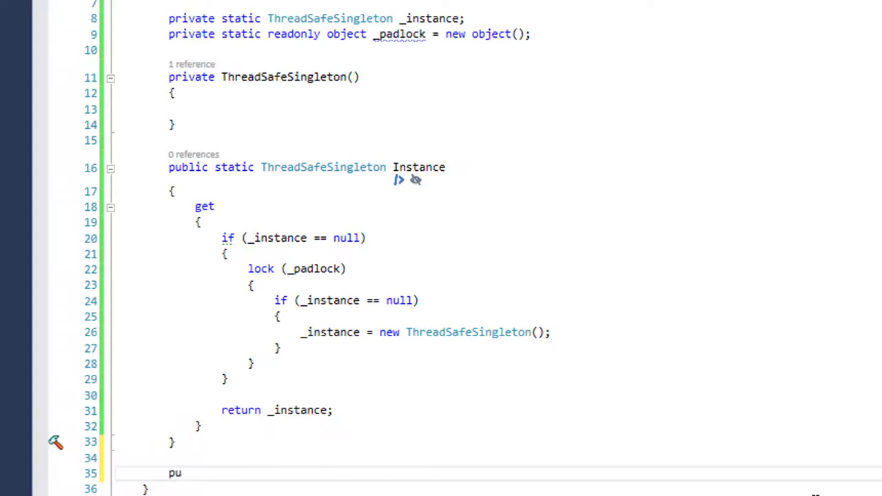
text(blic)
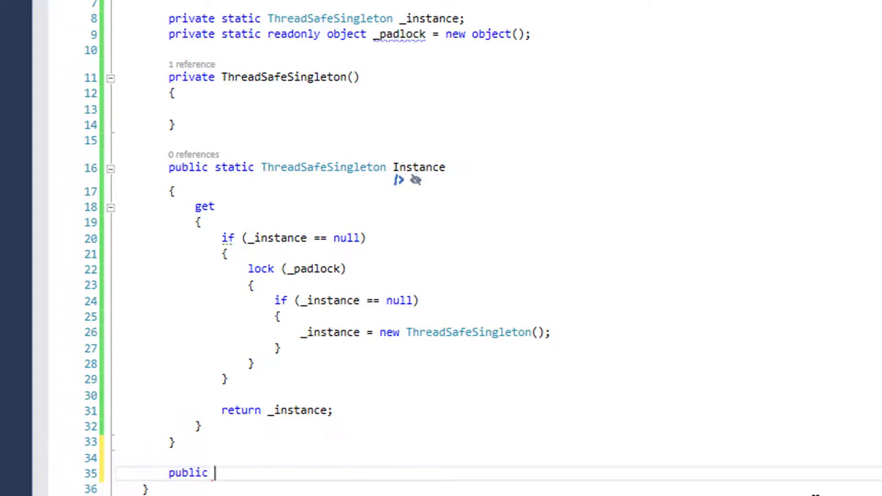
text(string Name { get; set;)
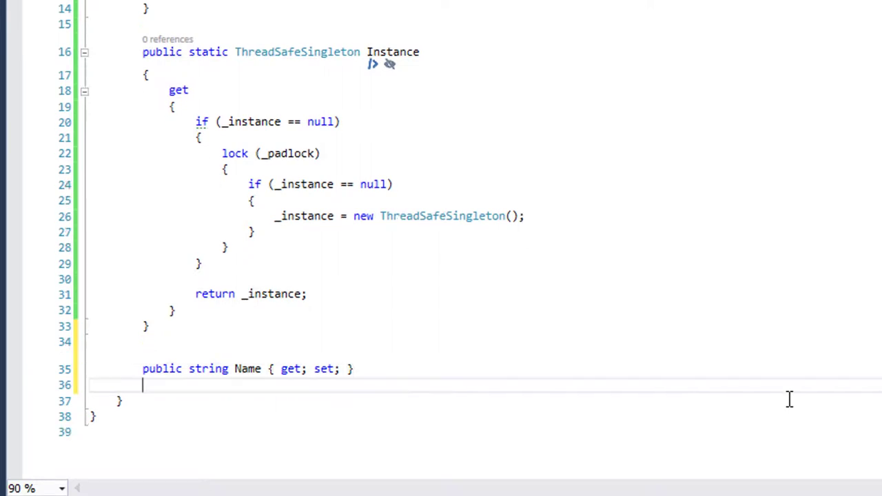
text(public int Node)
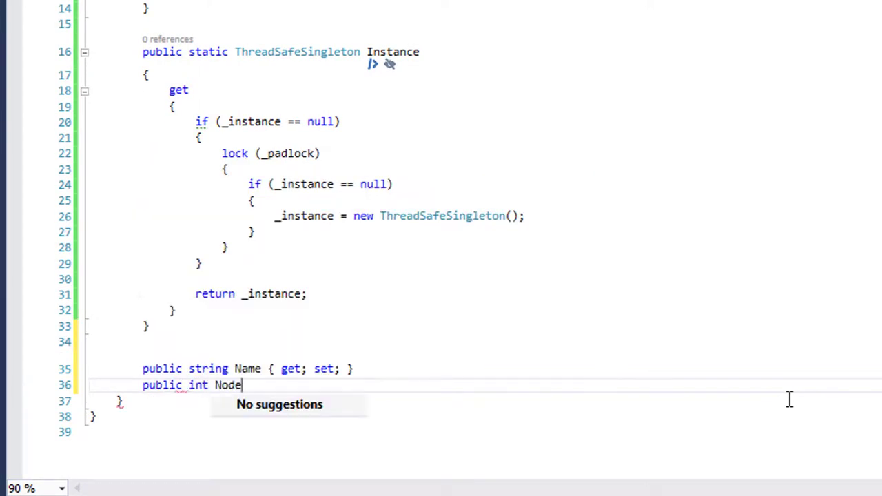
text(Id { get; })
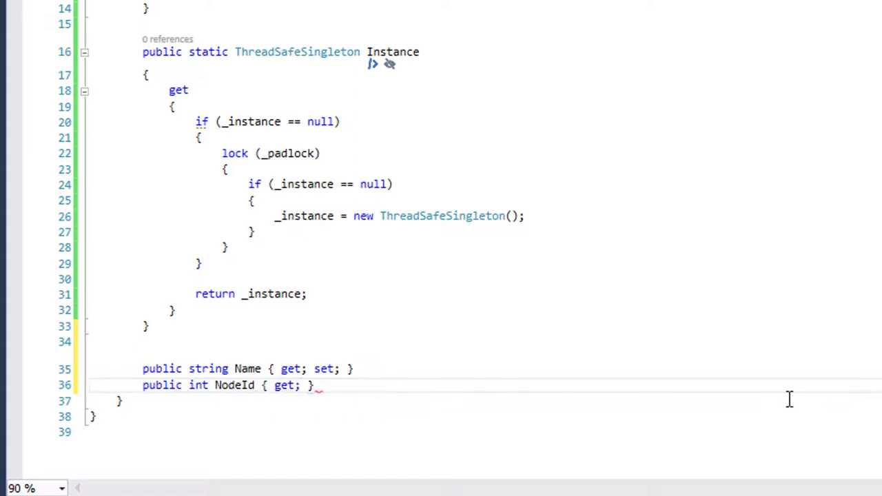
text(set;)
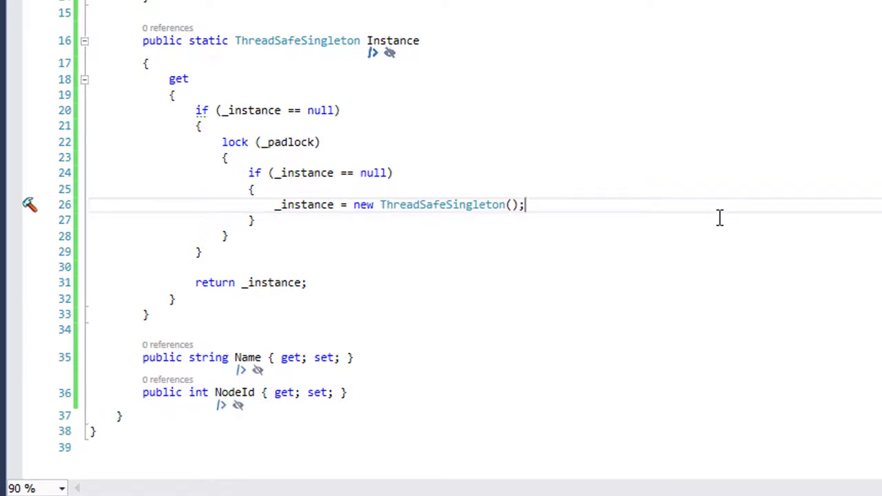
Step: Set _instance.Name = "Kevin" right after creating the instance inside the inner null check
key(enter)
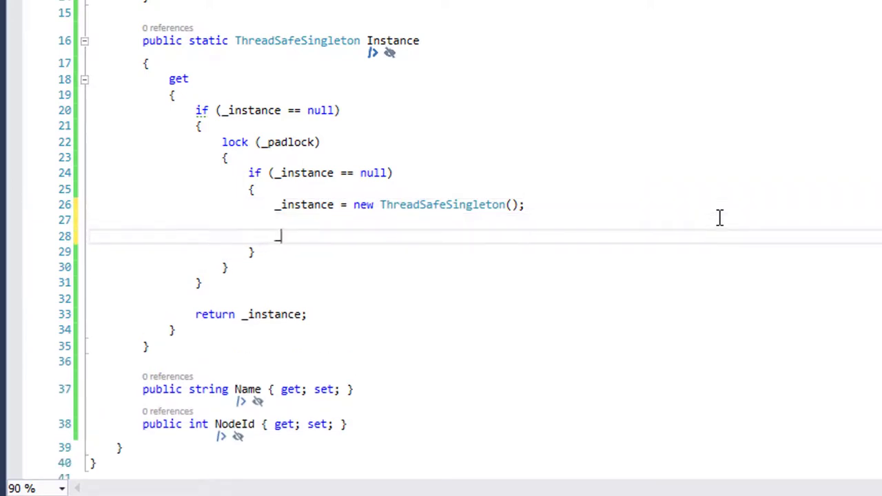
text(_instance.Name = "Kevin";)
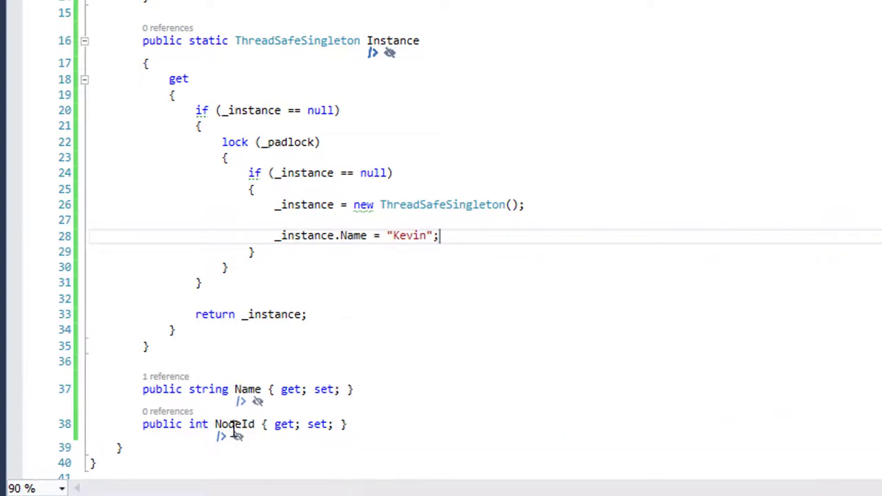
mouse_move(234, 425)
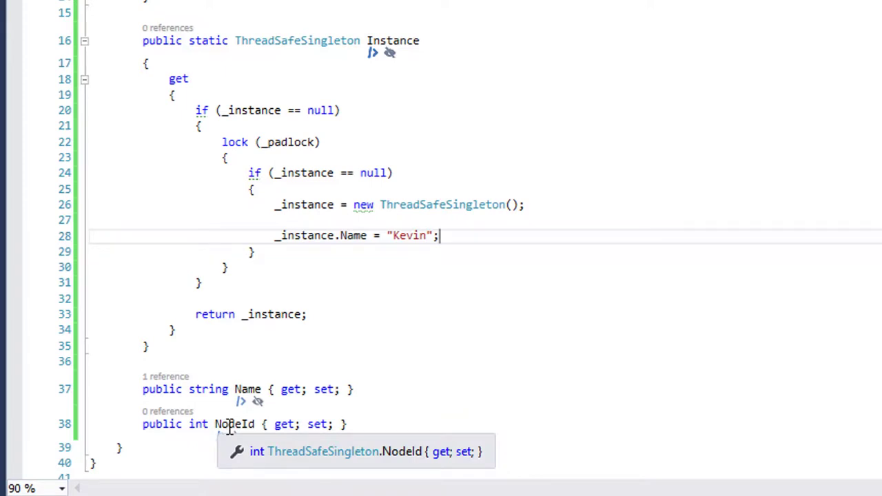
double_click(303, 234)
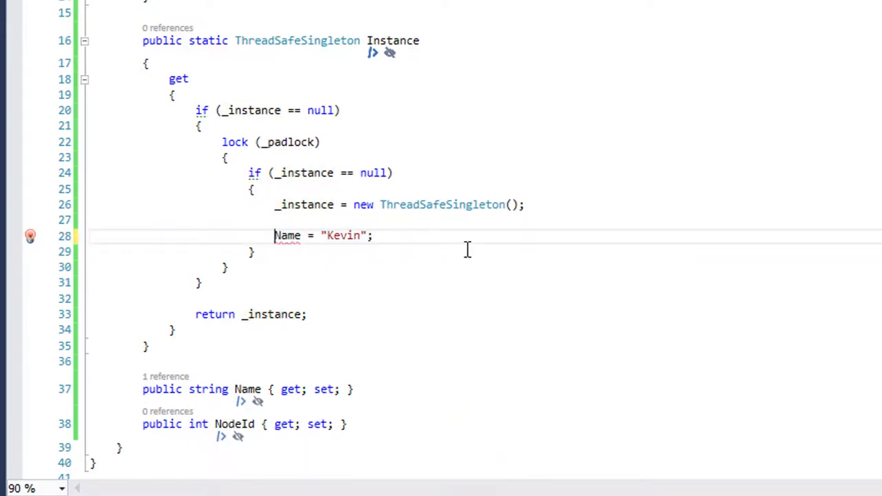
text(CallConvThiscall.)
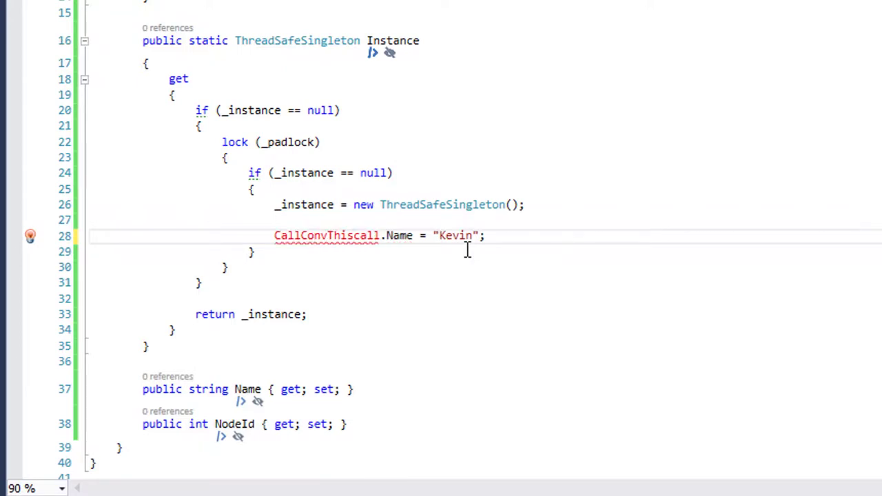
text(this.)
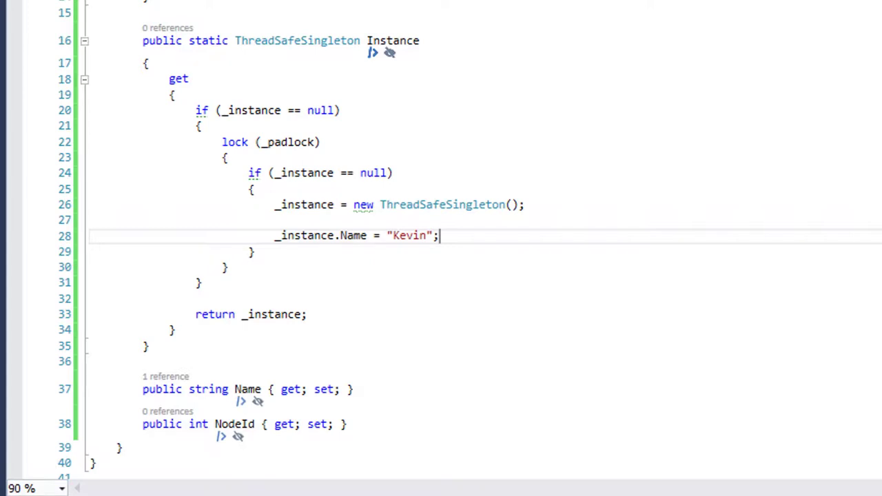
mouse_move(275, 347)
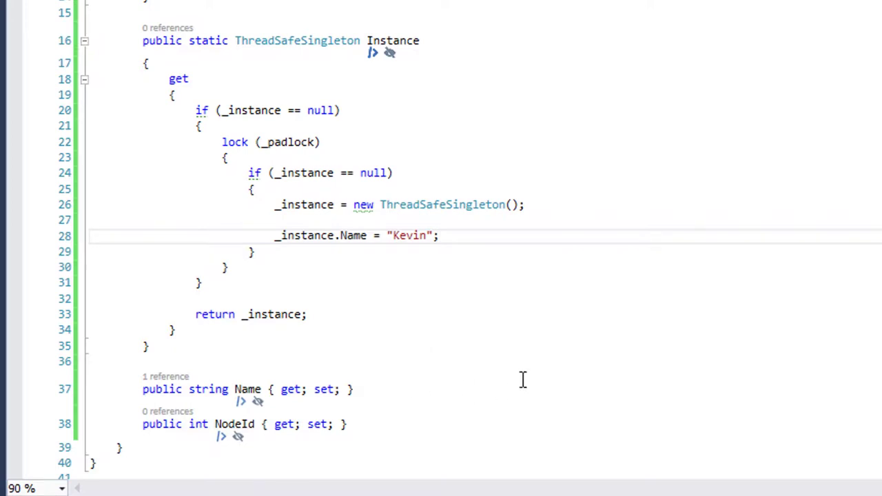
mouse_move(522, 380)
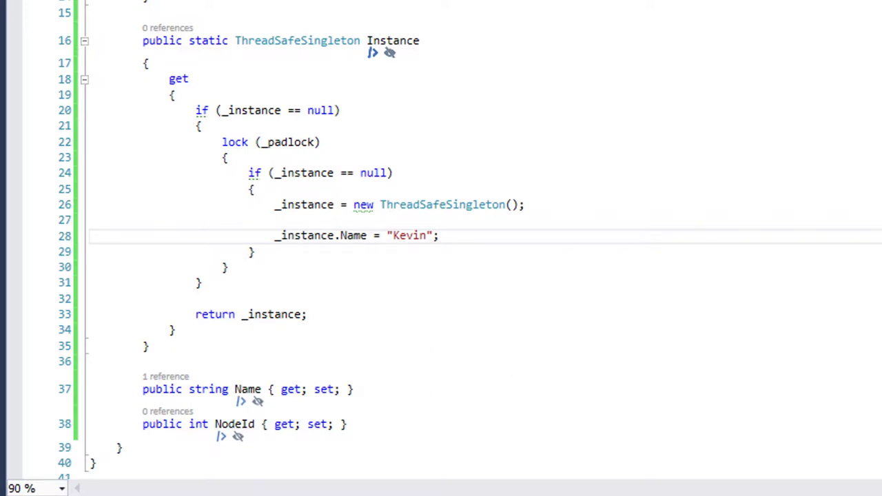
Step: Switch to Program.cs showing Main naming the MyClass instance "Fred"
click(347, 42)
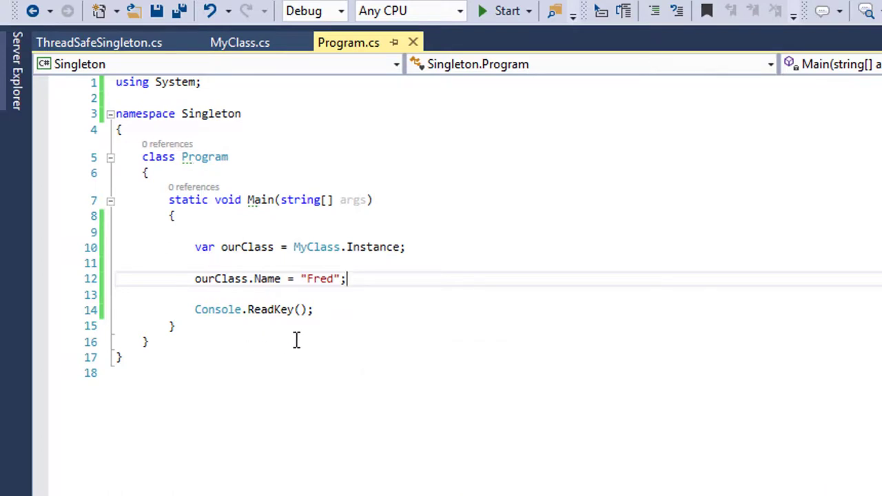
mouse_move(386, 366)
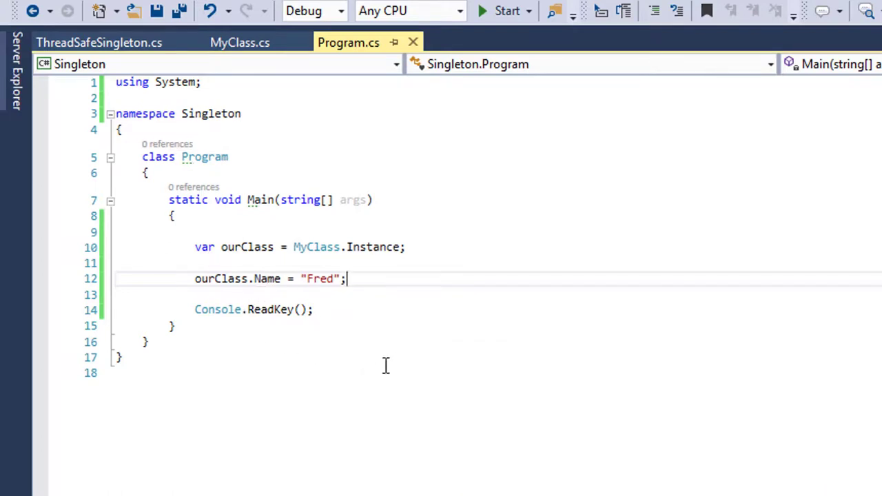
mouse_move(421, 247)
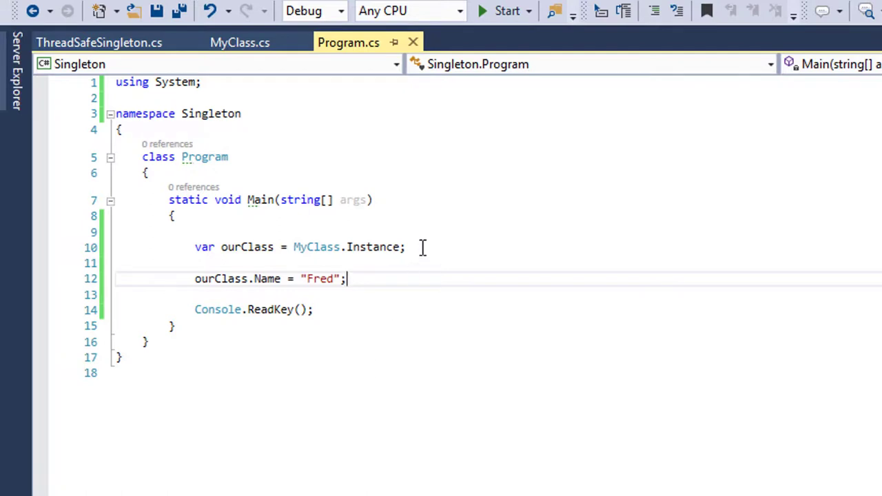
mouse_move(220, 288)
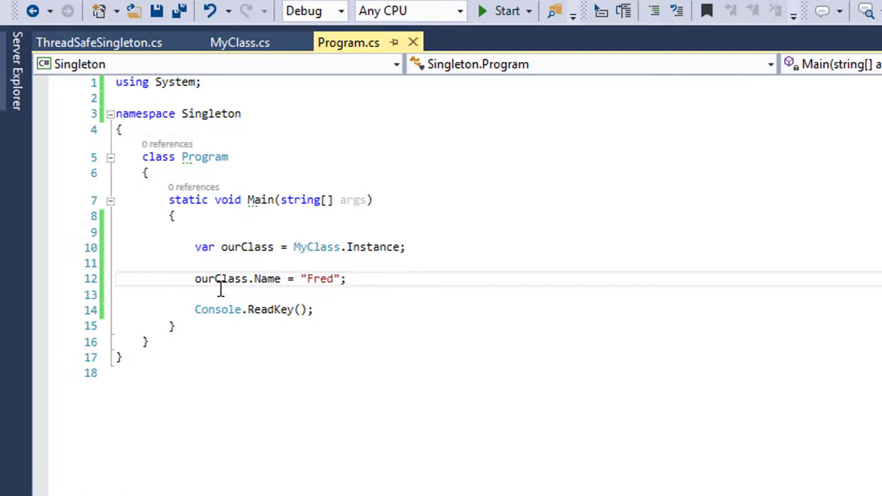
mouse_move(248, 303)
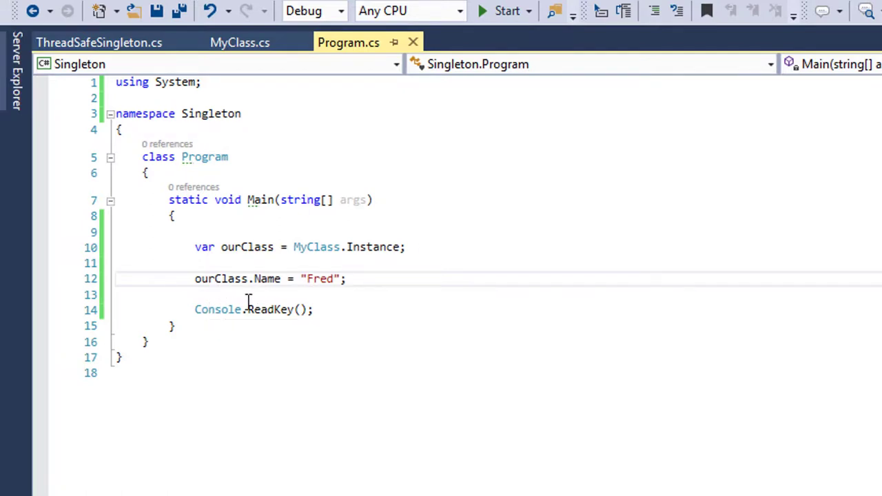
mouse_move(433, 295)
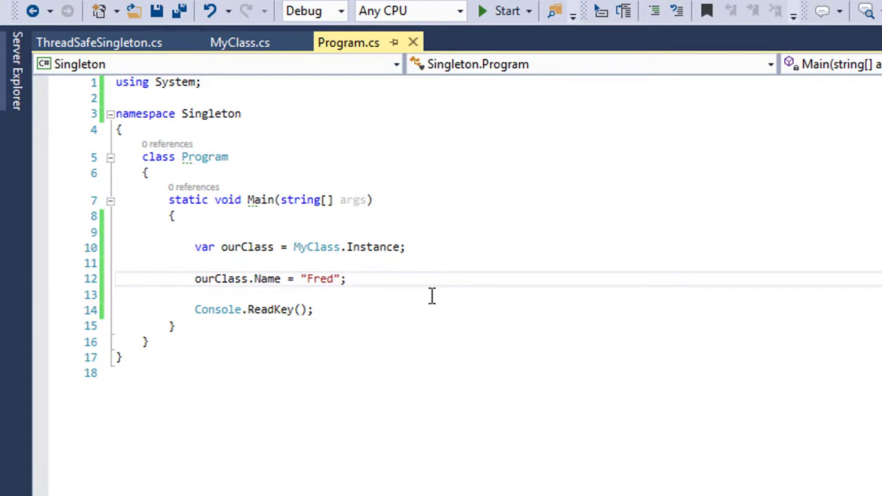
mouse_move(339, 324)
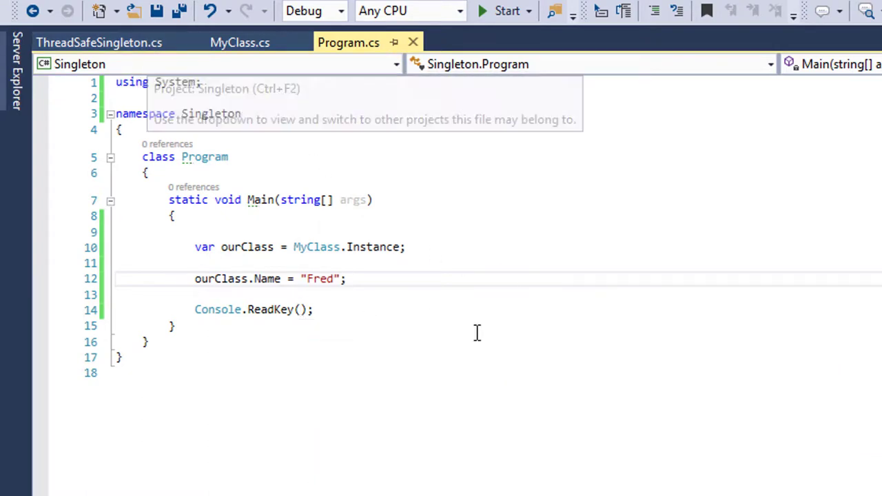
mouse_move(355, 218)
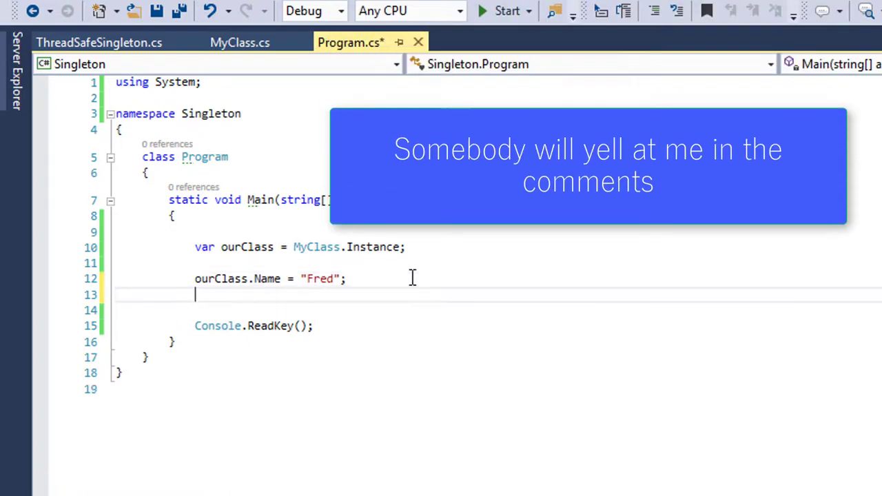
Step: In Main write 'var tss = ThreadSafeSingleton.Instance;' and 'tss.Name = "Tom";', then return to ThreadSafeSingleton.cs
text(var tss =)
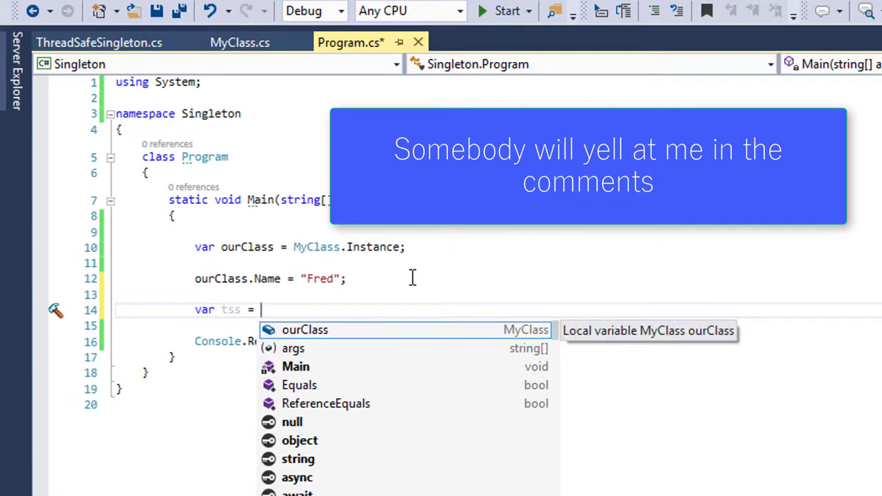
text(ThreadSafeSingleton.Instance;)
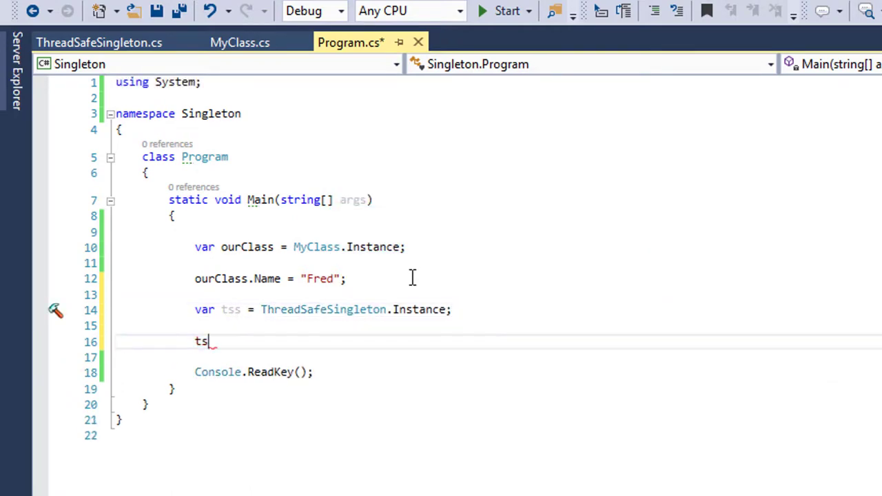
text(s.Name)
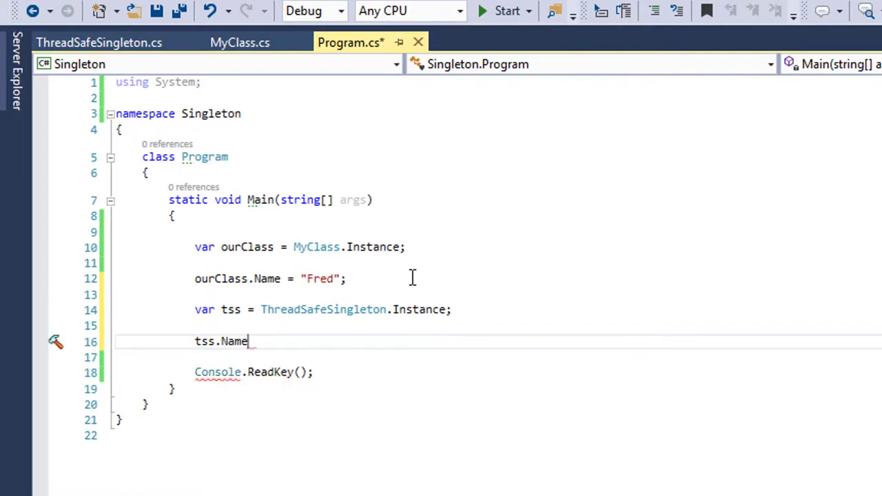
key(Backspace)
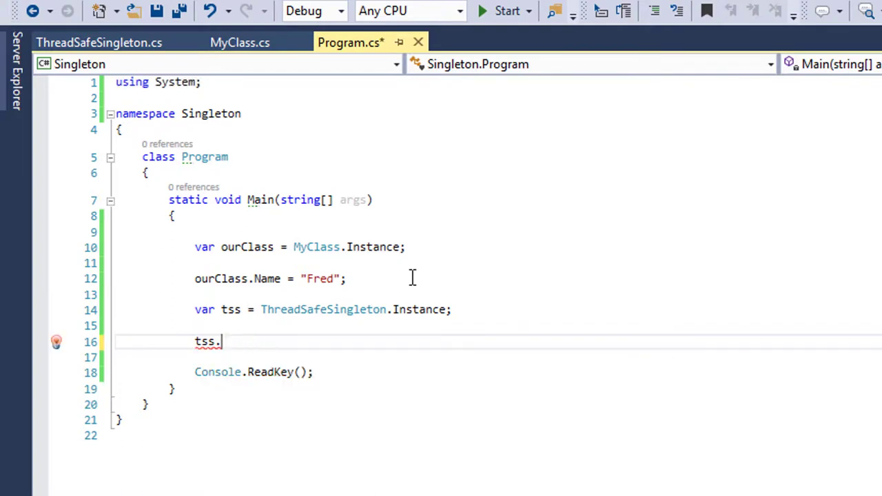
text(Name =)
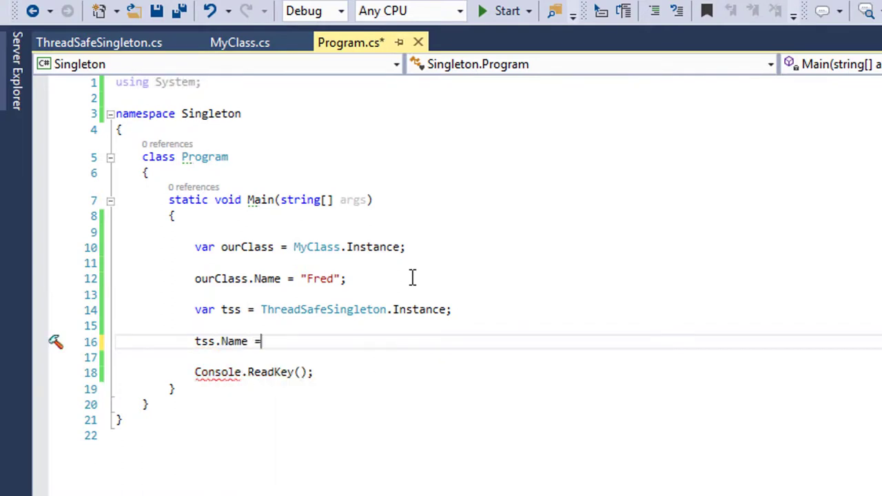
text(")
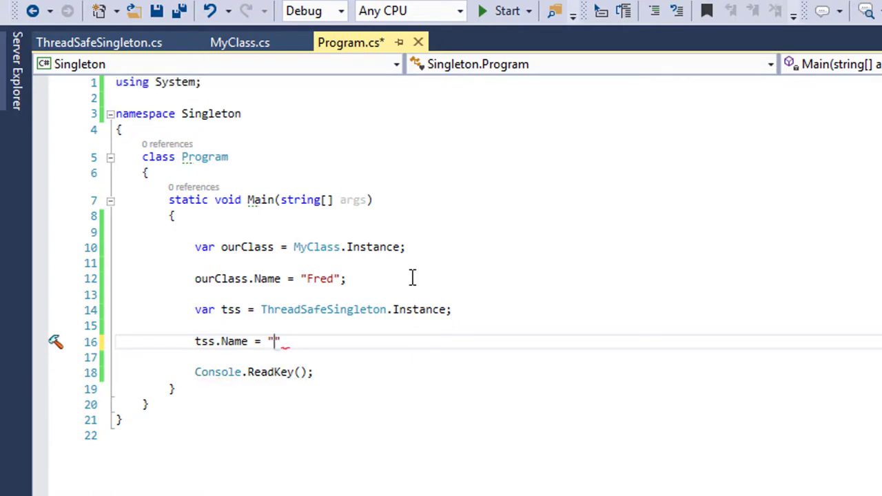
text(TOm)
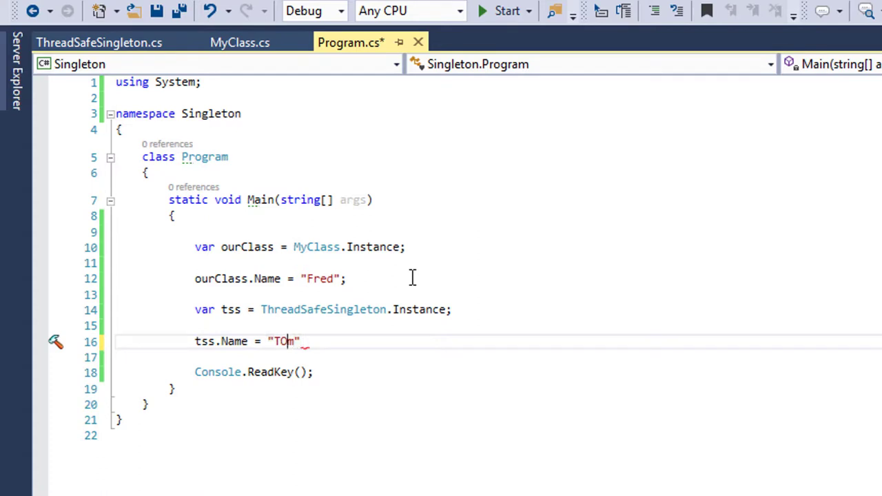
text(m;)
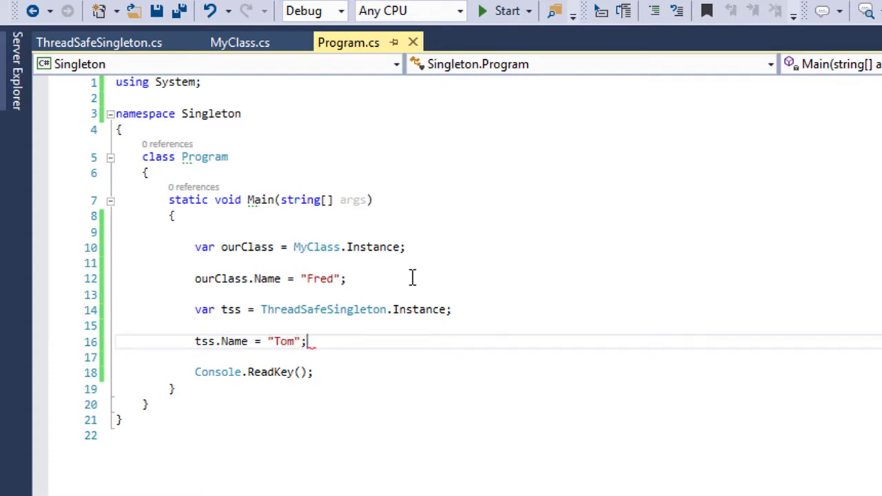
click(100, 42)
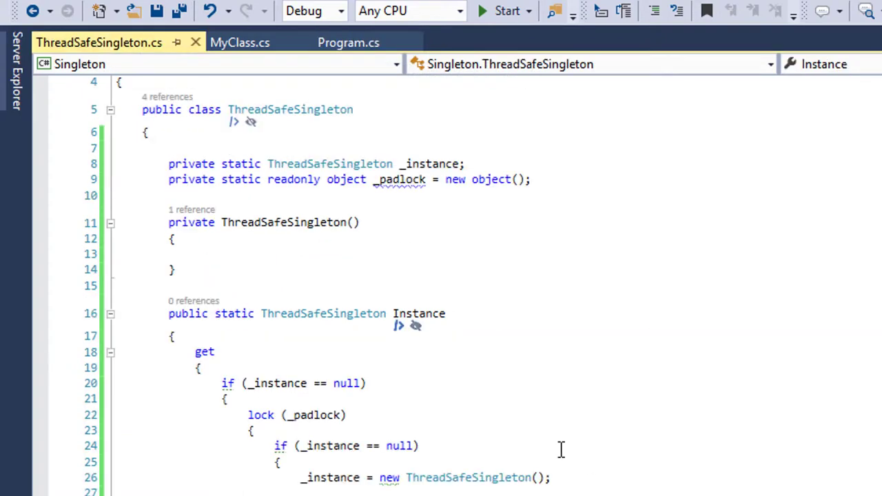
click(240, 42)
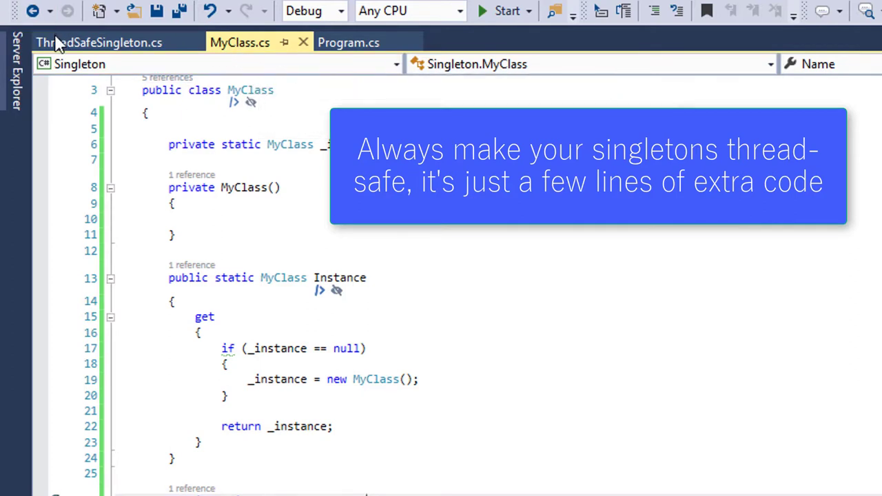
mouse_move(99, 42)
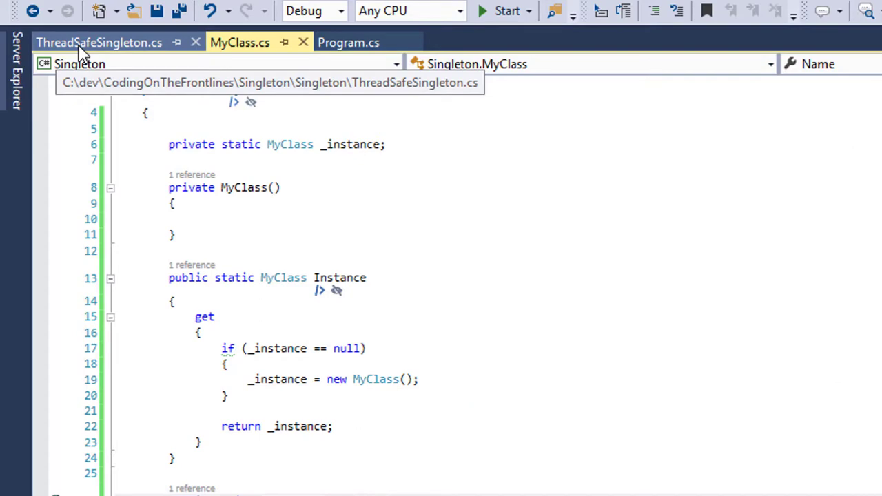
click(99, 41)
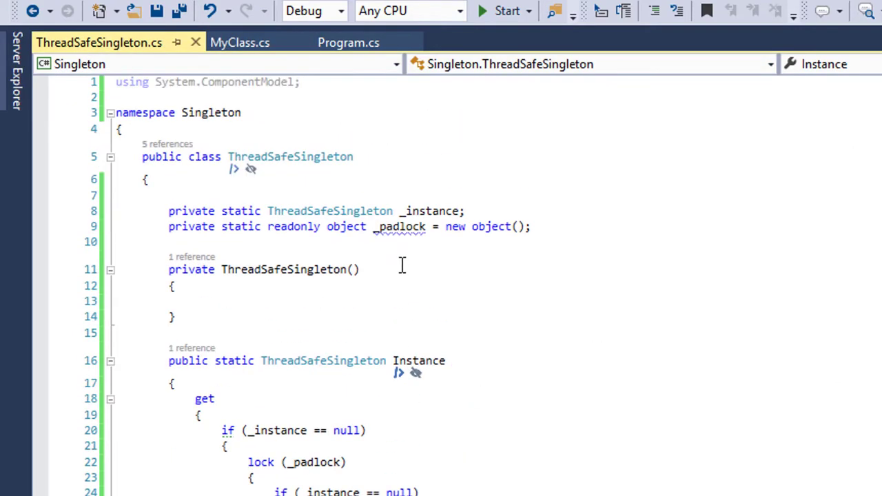
scroll(down, 3)
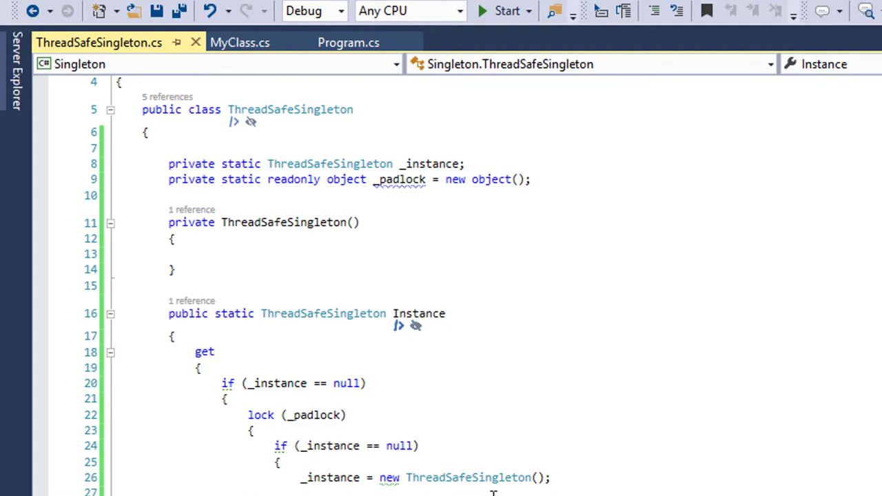
mouse_move(715, 482)
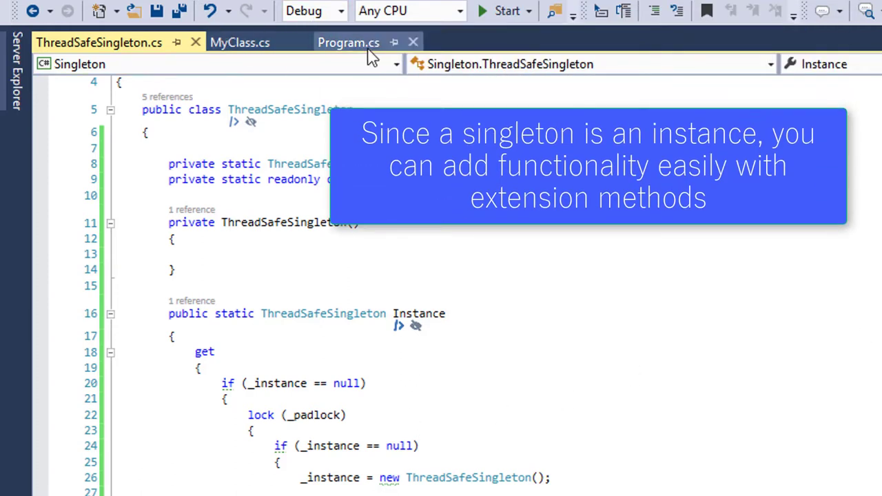
mouse_move(348, 41)
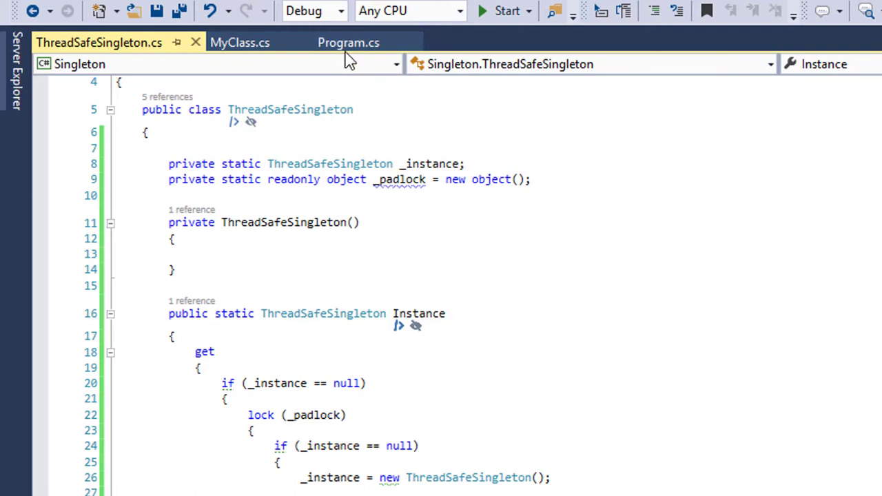
Step: Switch to Program.cs showing Main naming the singletons "Fred" and "Tom"
click(348, 42)
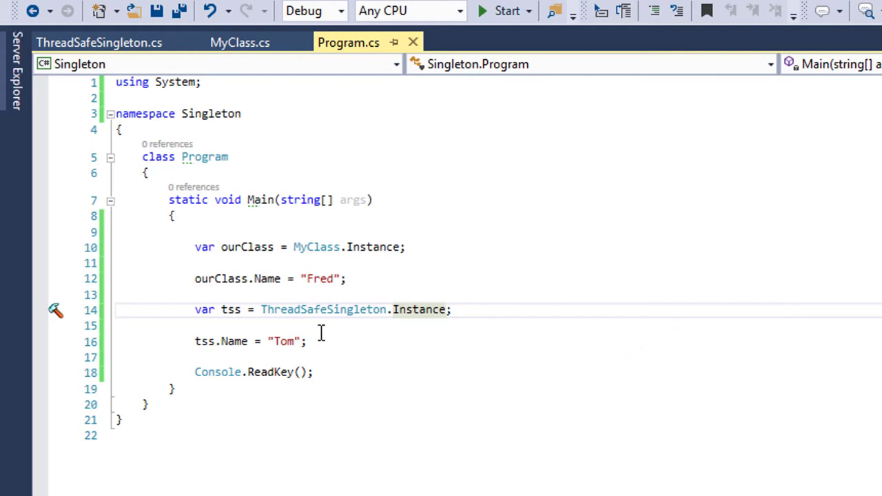
mouse_move(446, 289)
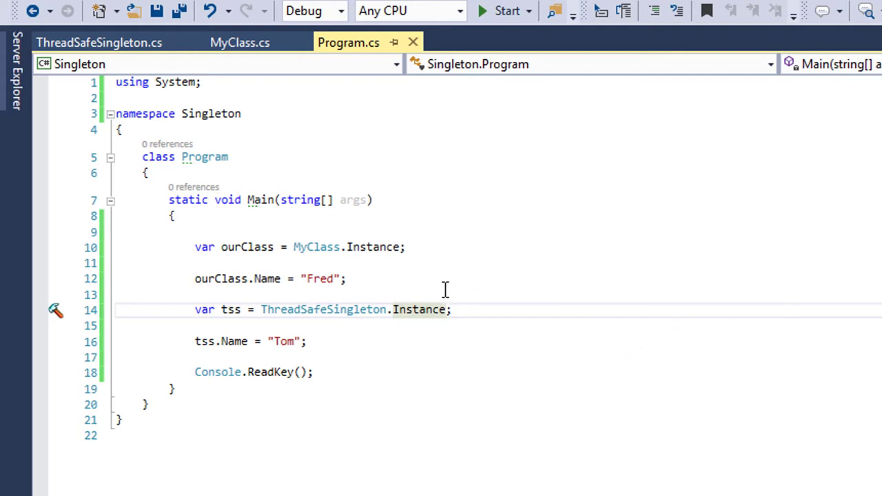
mouse_move(448, 361)
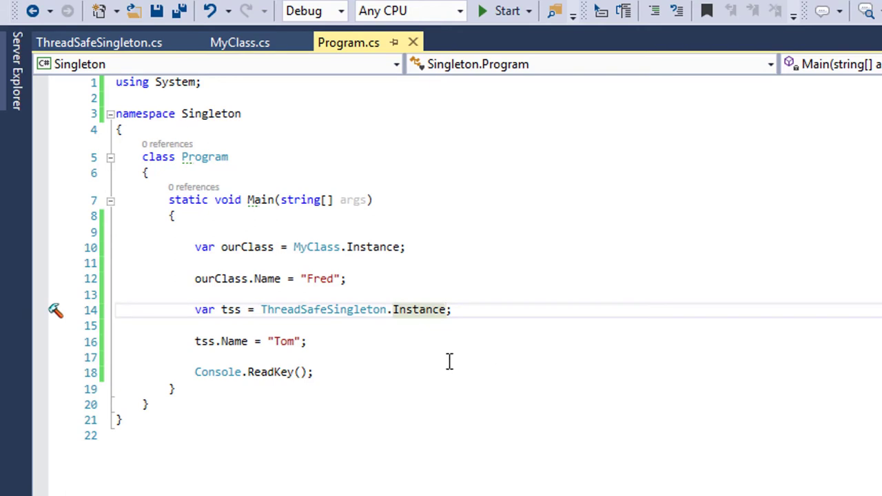